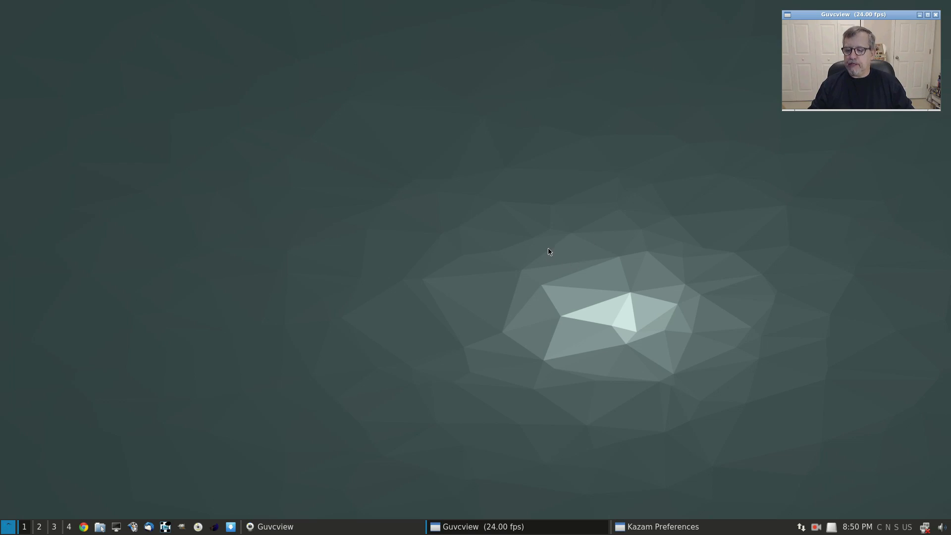
mouse_move(479, 274)
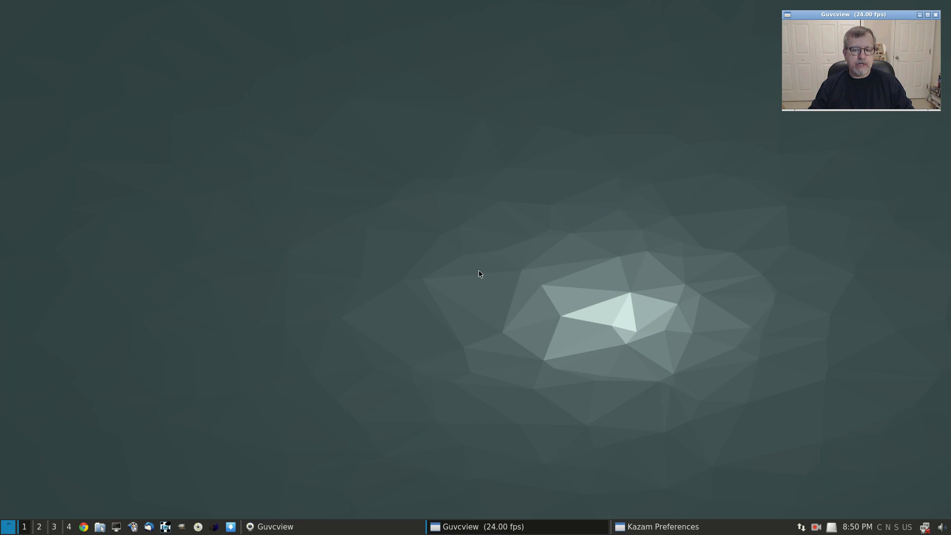
mouse_move(429, 328)
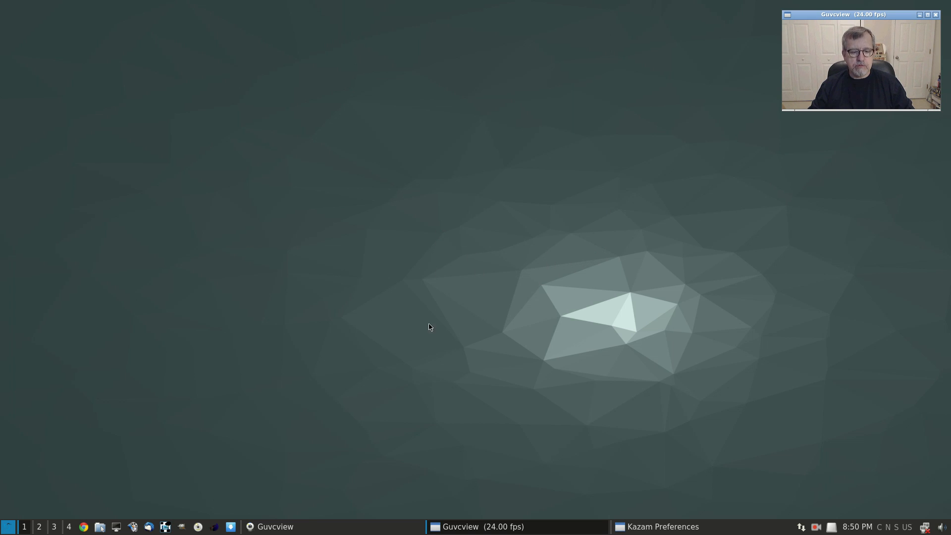
- Show the Preferences category of the LXQt application menu with its settings tools
click(8, 526)
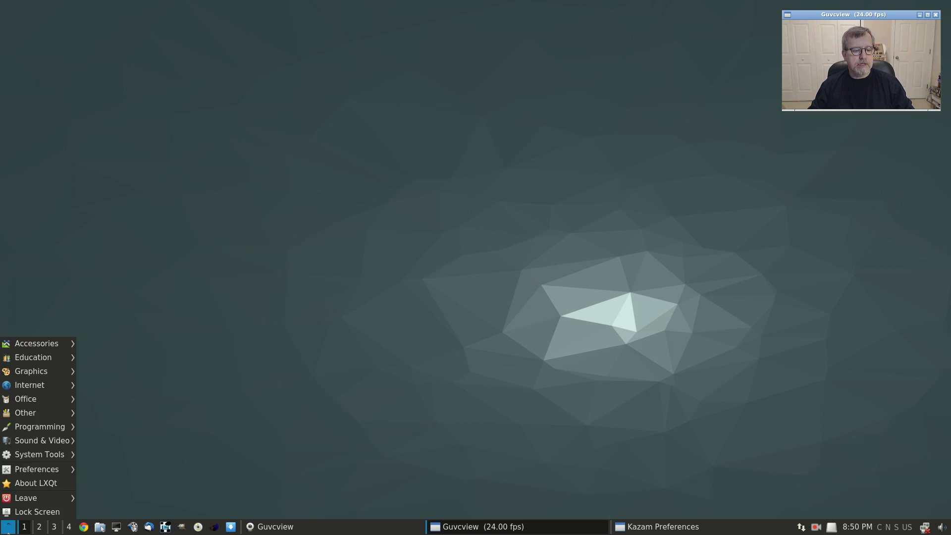
click(36, 469)
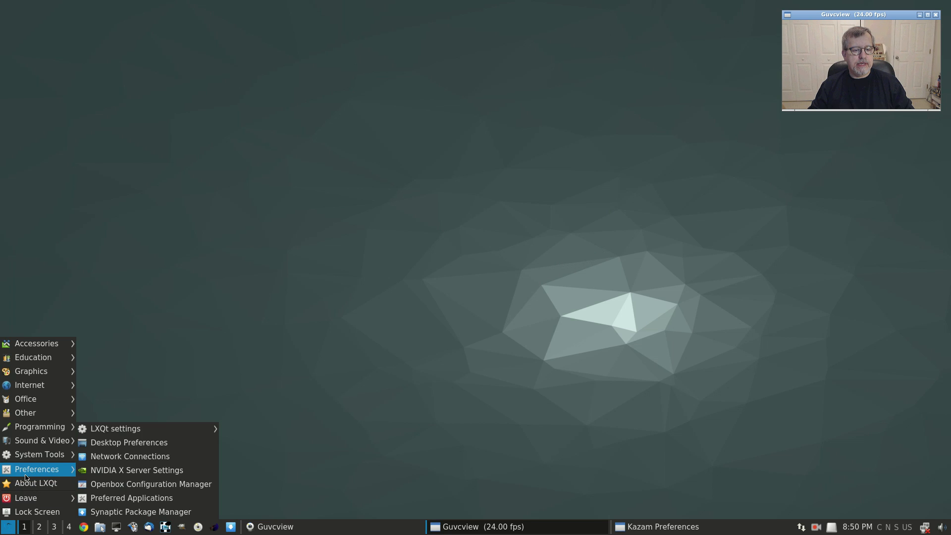
mouse_move(129, 441)
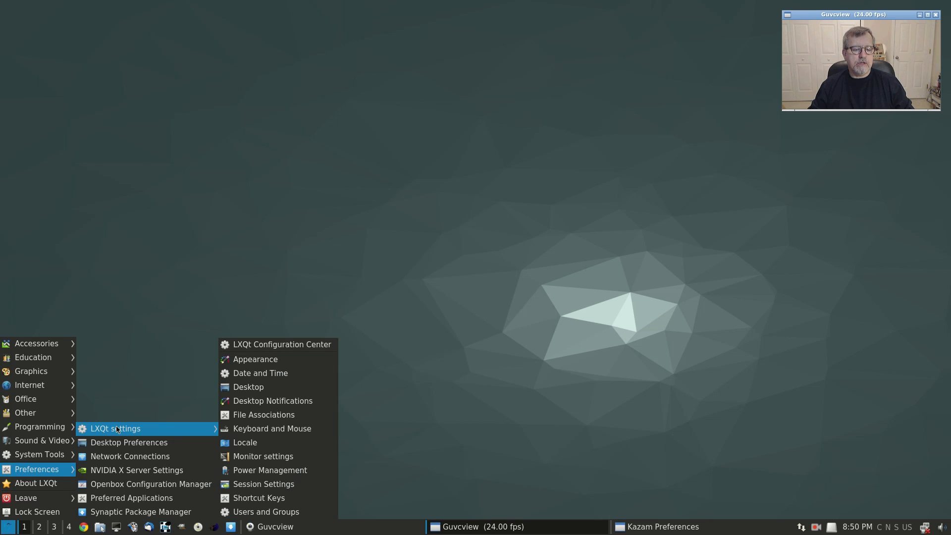
mouse_move(147, 435)
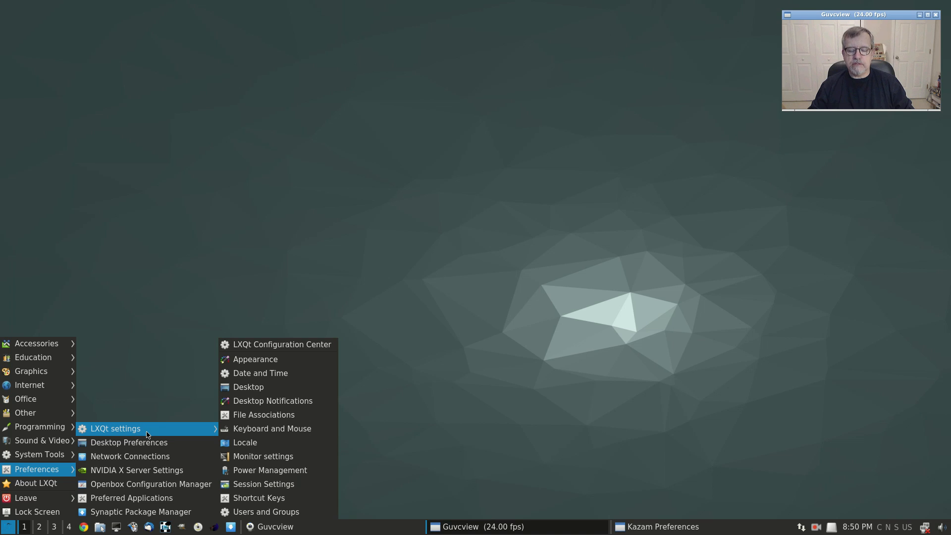
mouse_move(147, 431)
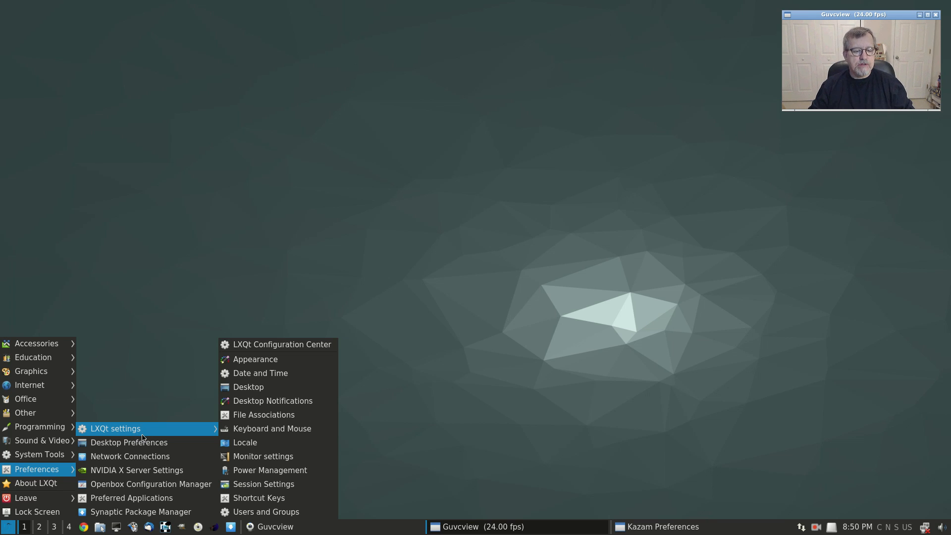
mouse_move(144, 429)
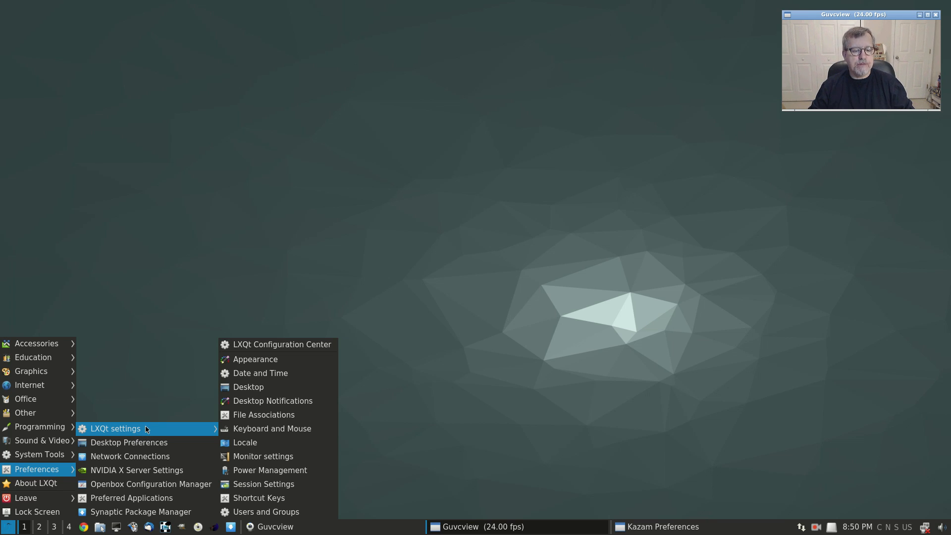
mouse_move(137, 470)
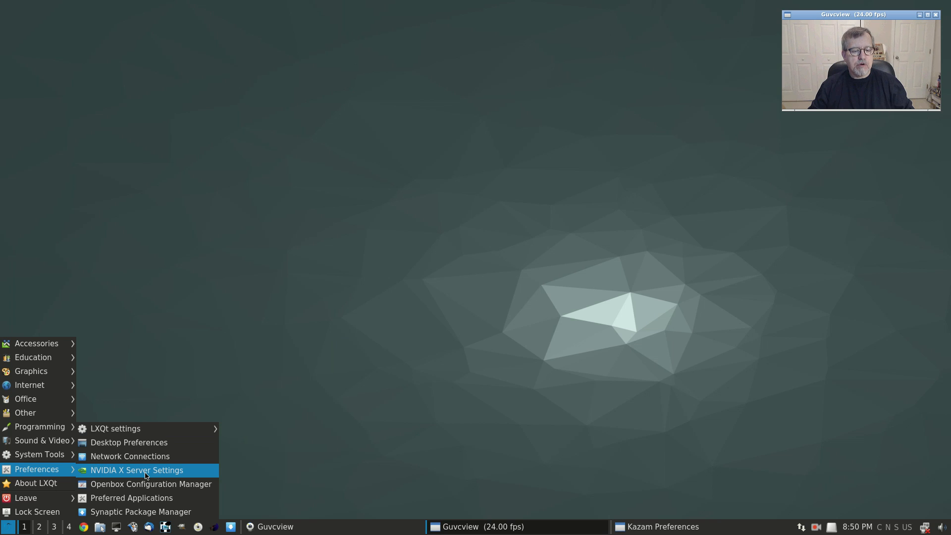
- Launch NVIDIA X Server Settings from Preferences and review its Application Profiles page
click(136, 469)
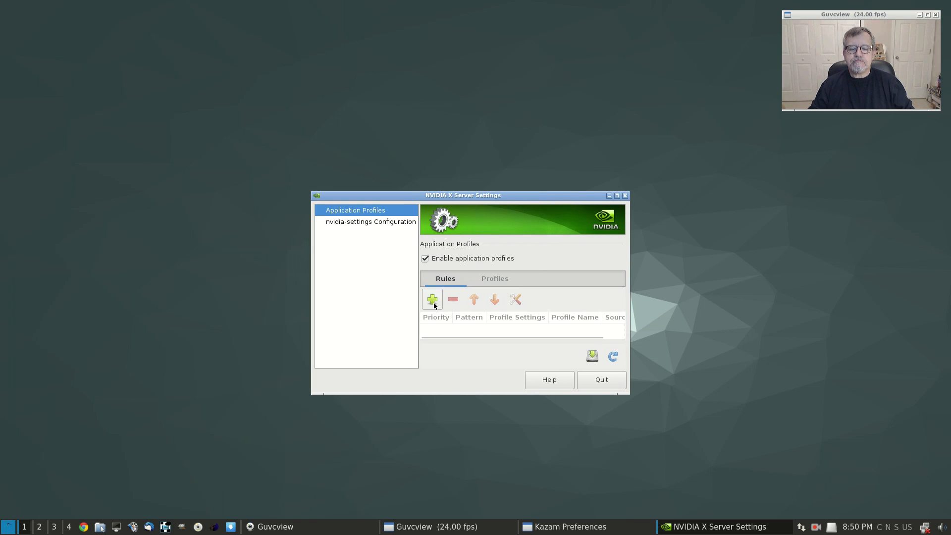
click(369, 221)
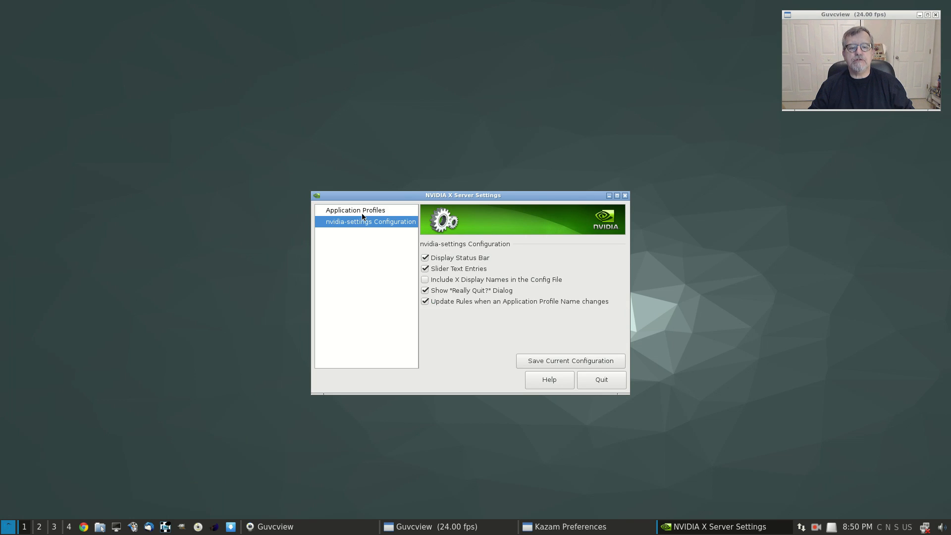
click(355, 210)
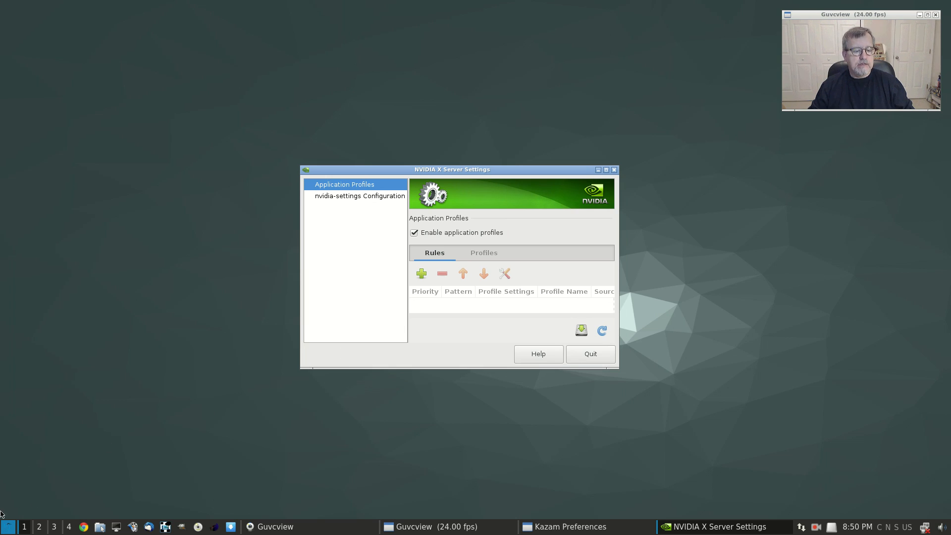
click(7, 526)
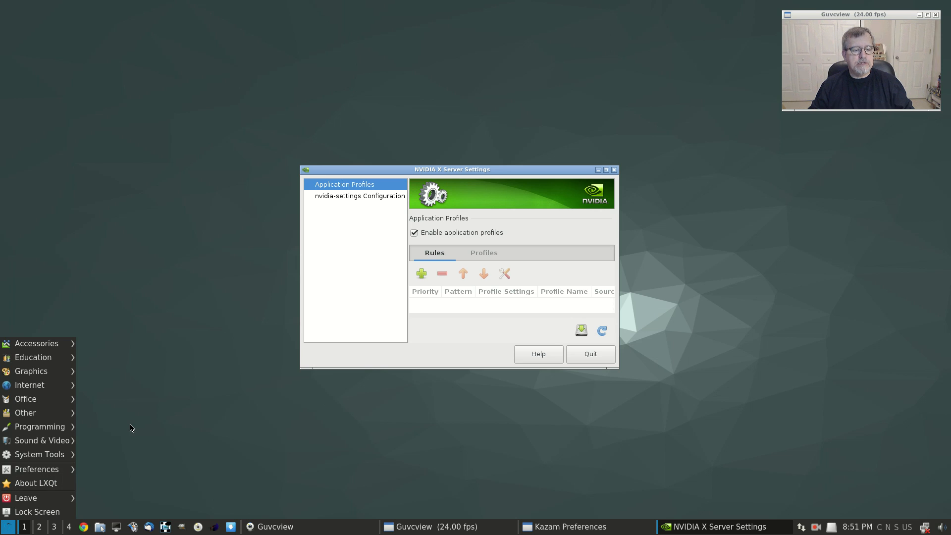
mouse_move(310, 441)
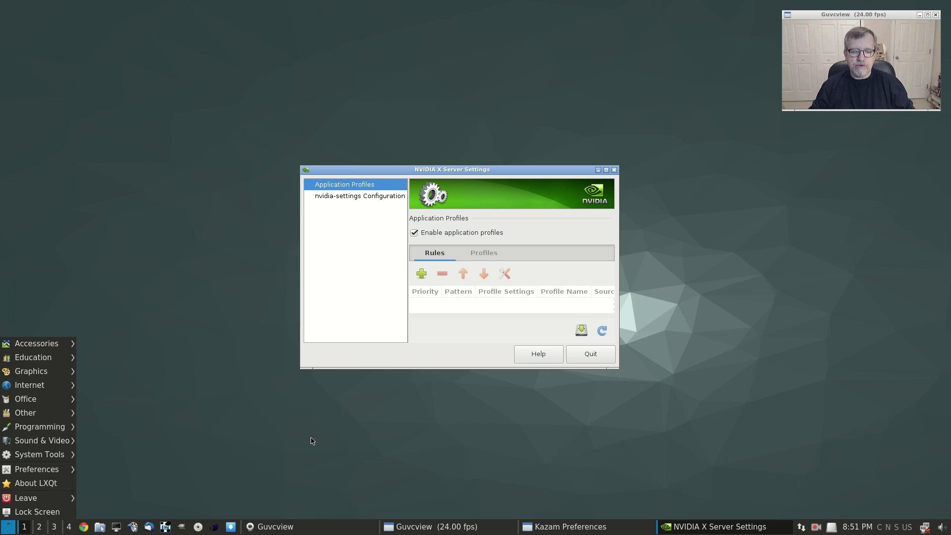
mouse_move(187, 453)
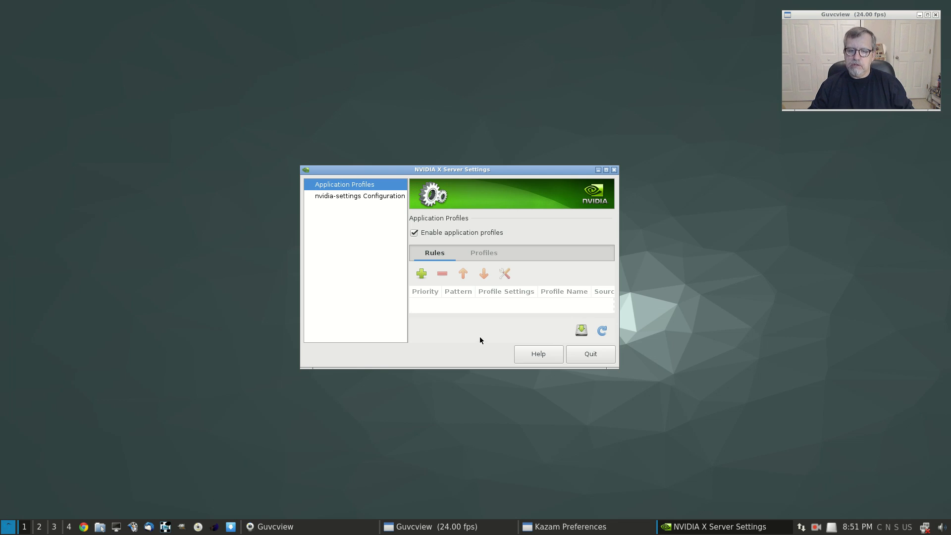
mouse_move(482, 333)
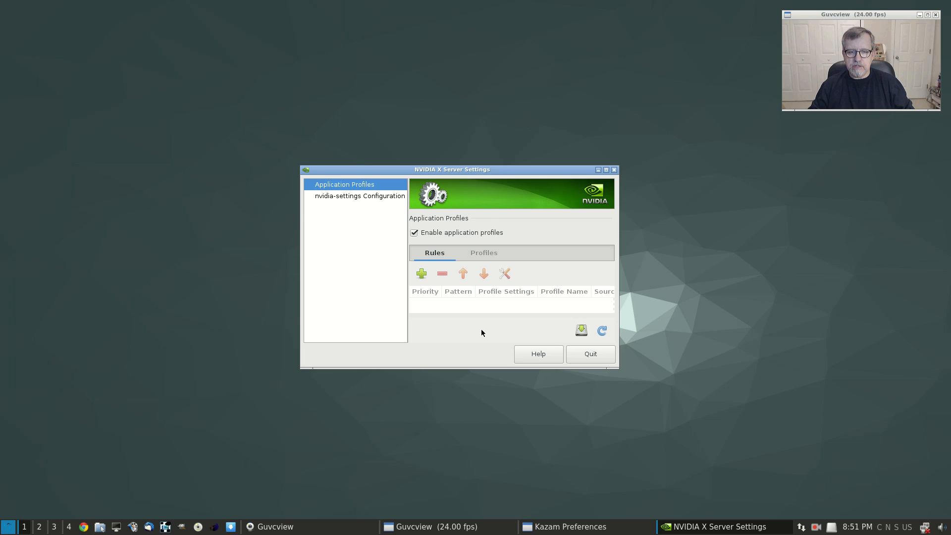
mouse_move(486, 326)
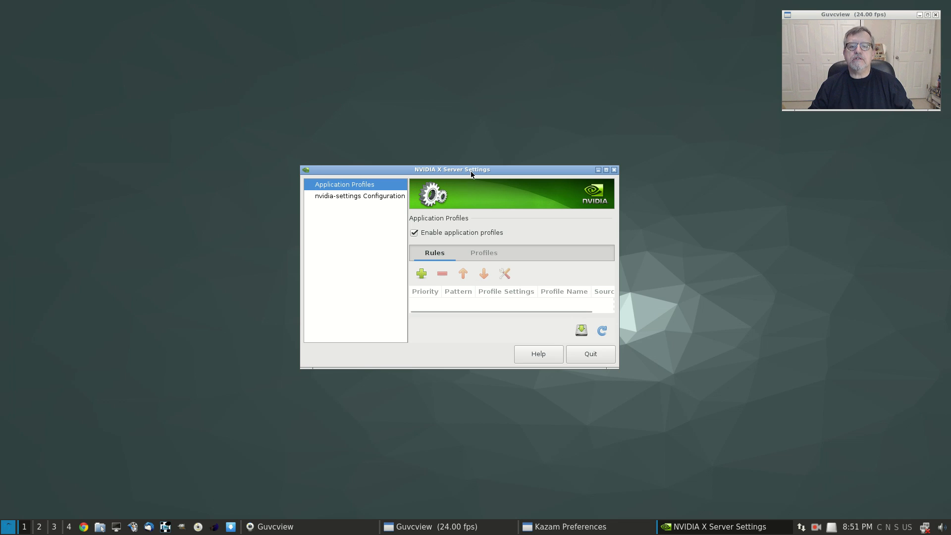
mouse_move(482, 318)
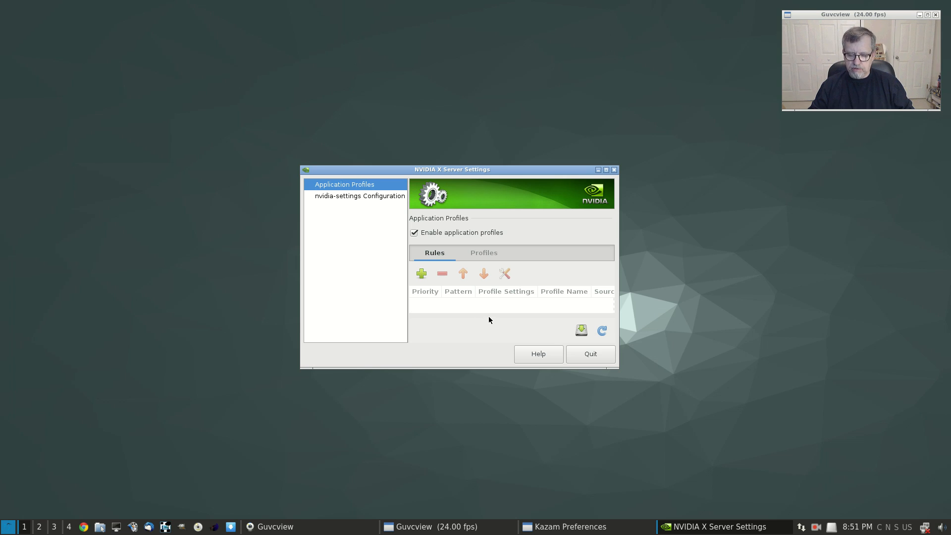
mouse_move(466, 344)
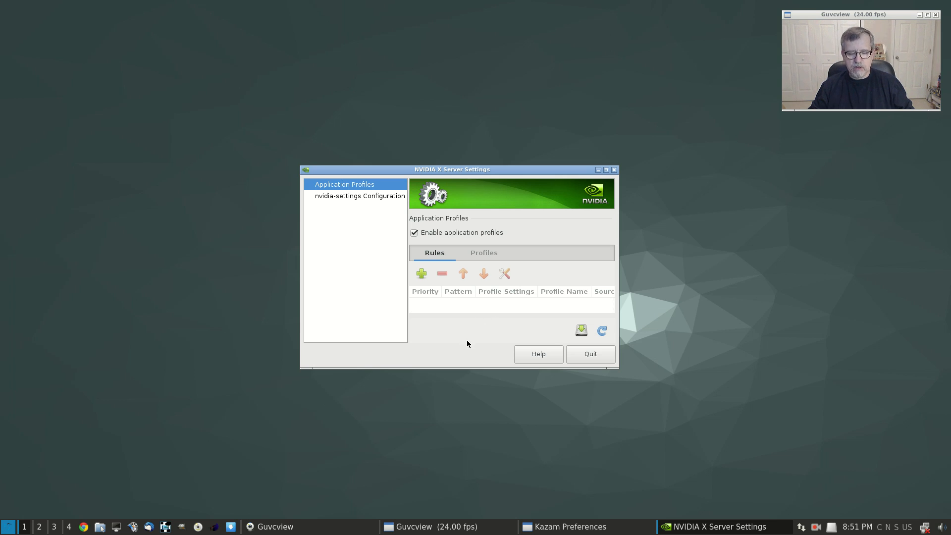
mouse_move(475, 363)
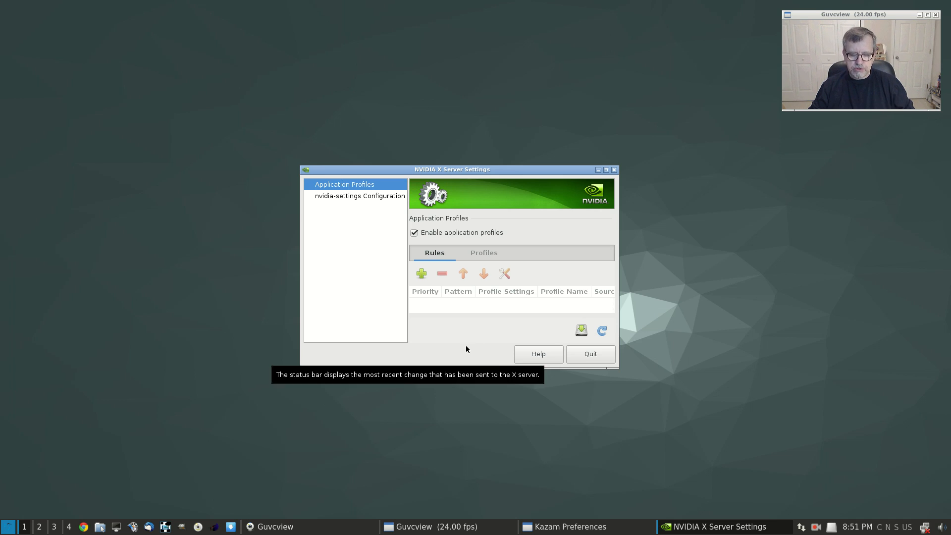
mouse_move(469, 349)
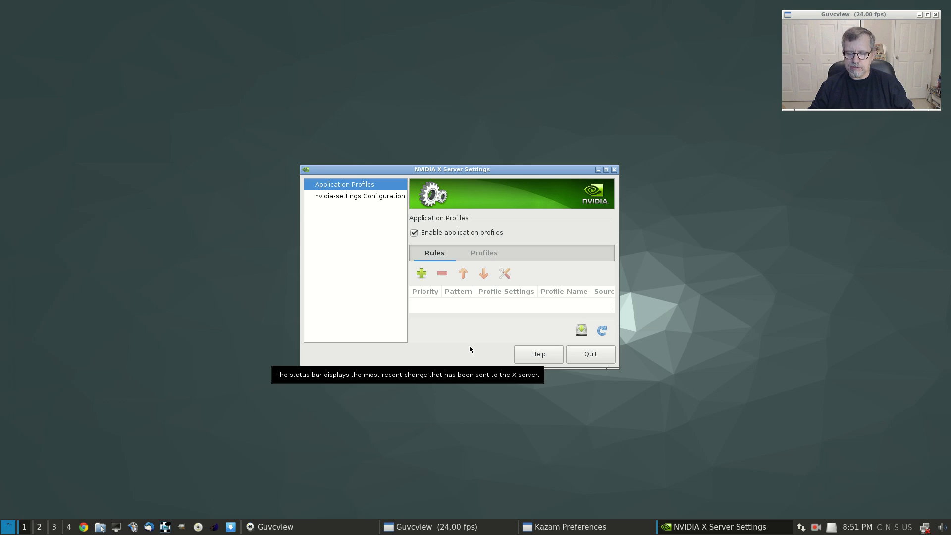
mouse_move(465, 352)
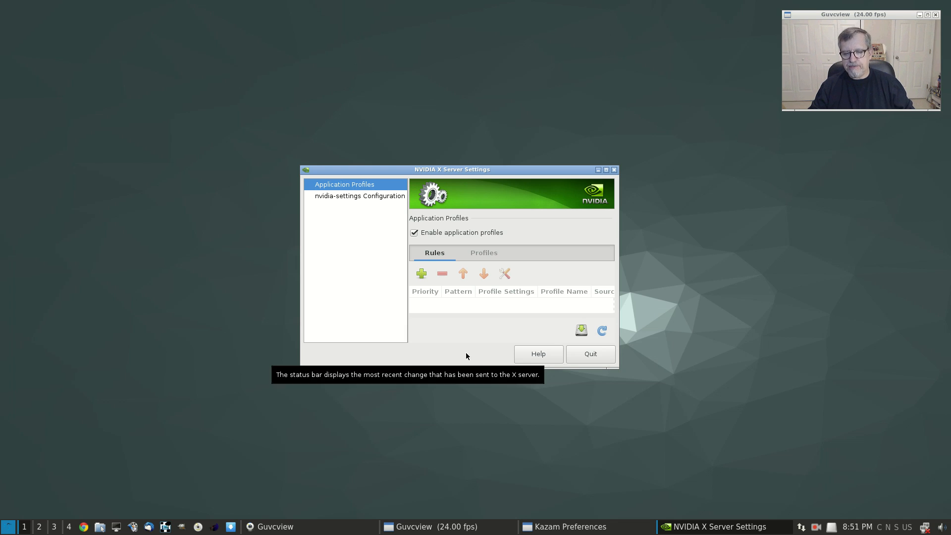
mouse_move(448, 433)
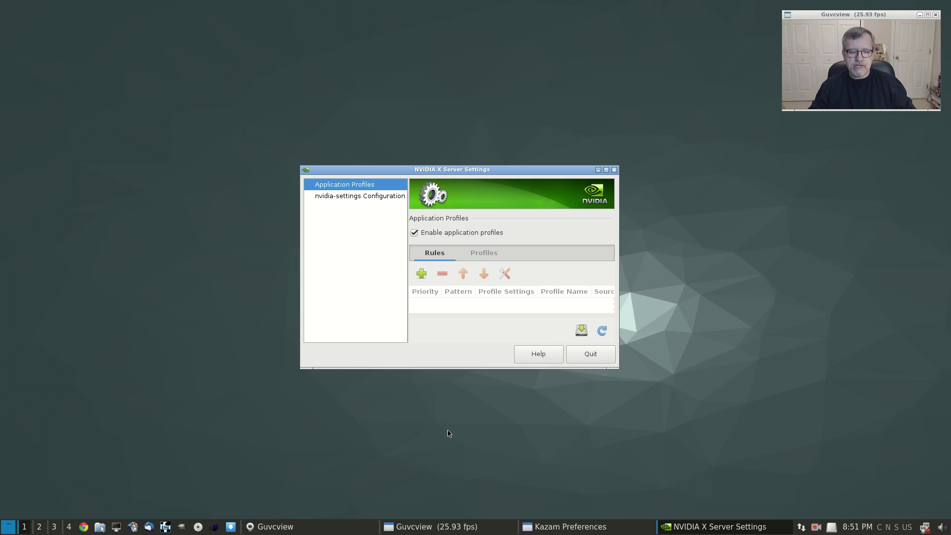
mouse_move(475, 431)
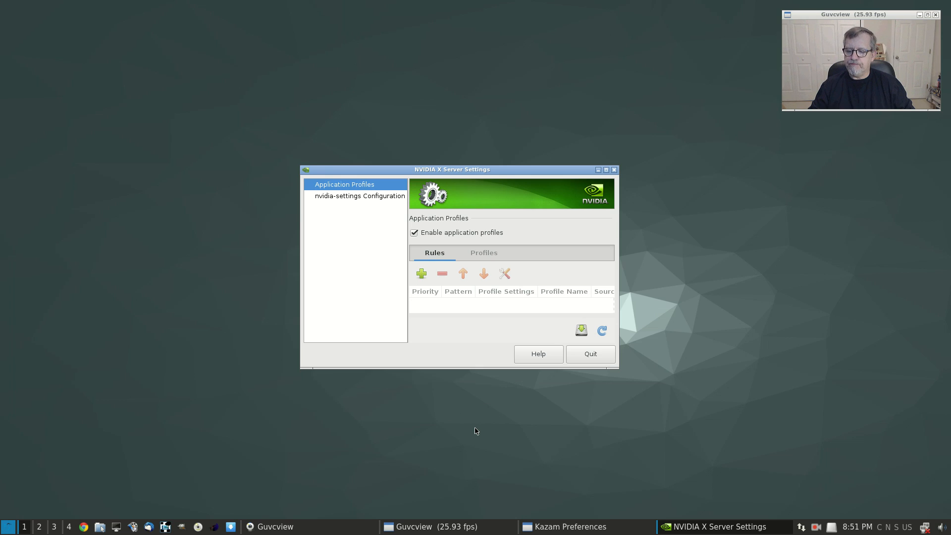
mouse_move(496, 407)
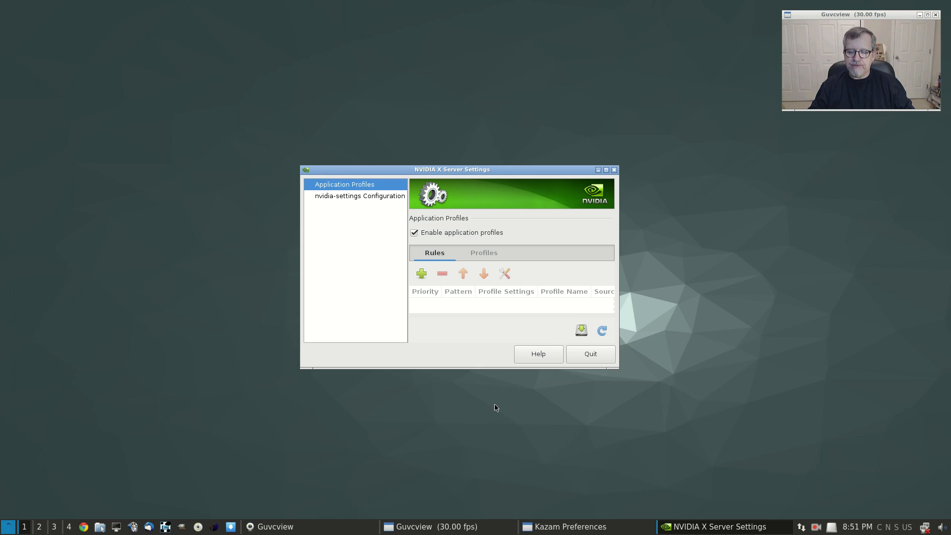
mouse_move(480, 382)
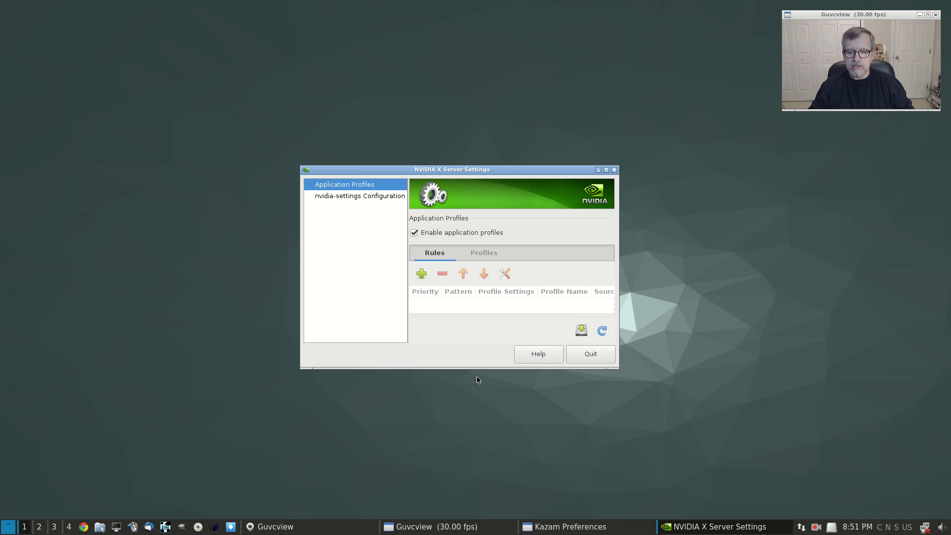
mouse_move(485, 389)
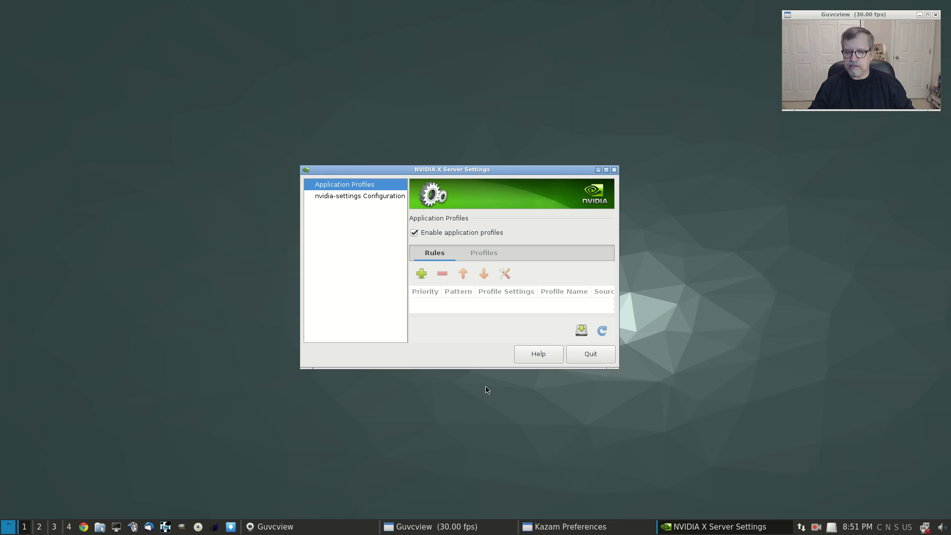
mouse_move(472, 415)
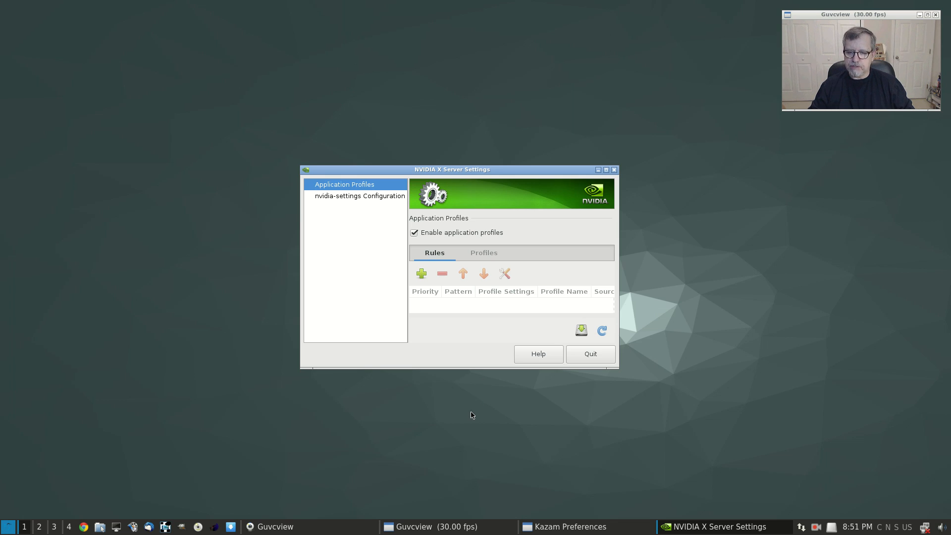
mouse_move(482, 417)
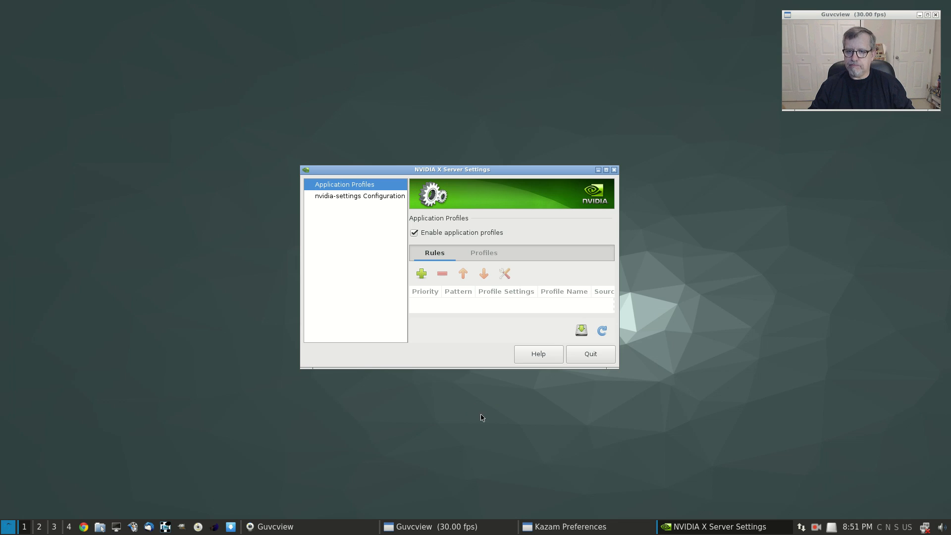
mouse_move(477, 377)
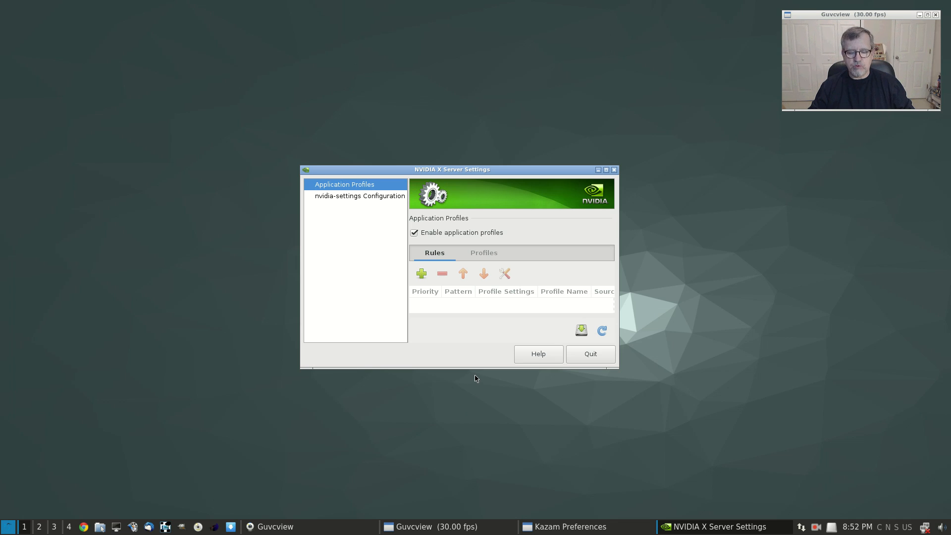
mouse_move(478, 382)
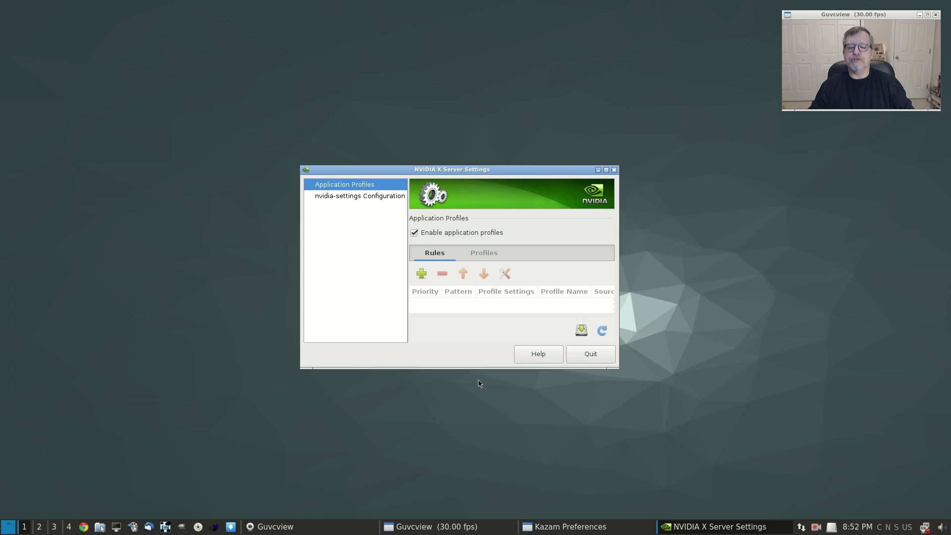
mouse_move(529, 394)
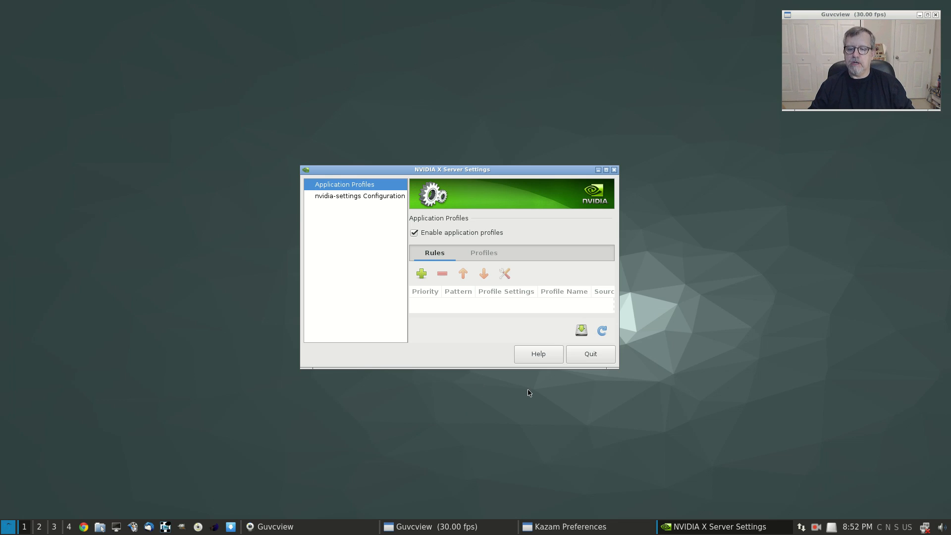
mouse_move(741, 339)
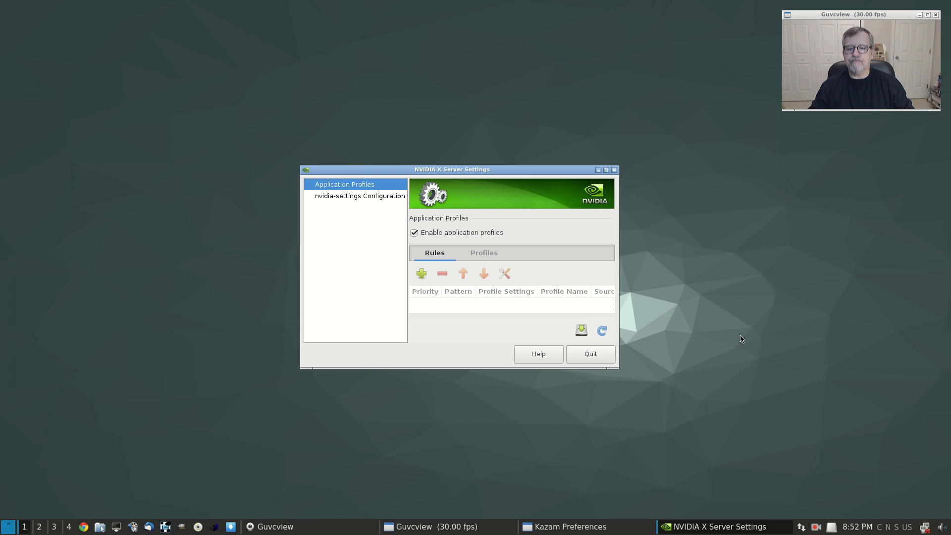
- Relaunch NVIDIA X Server Settings from the menu to view its page list, then quit it
click(588, 354)
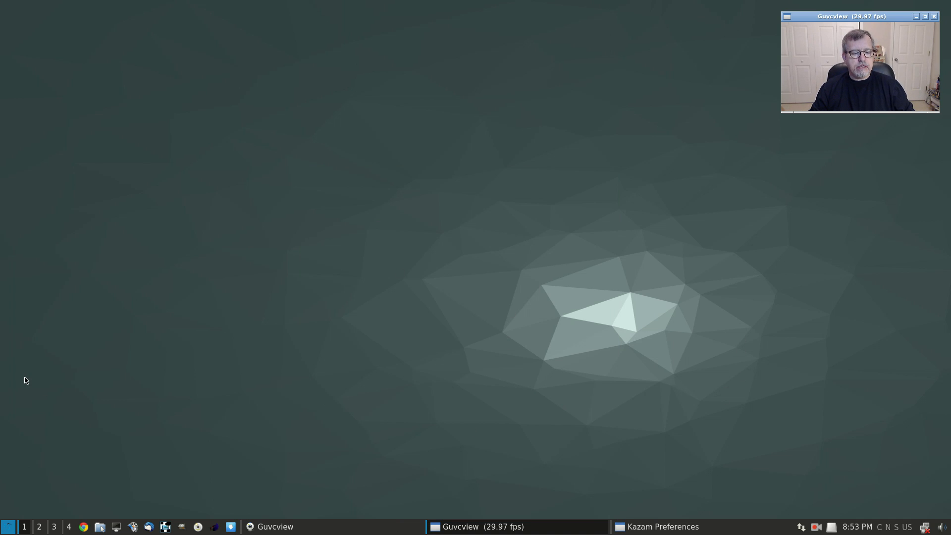
click(8, 526)
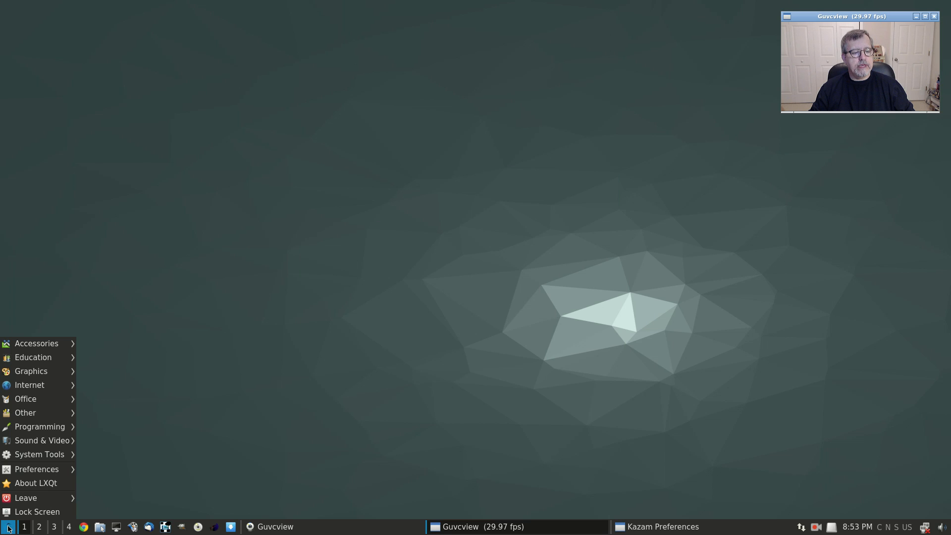
mouse_move(37, 468)
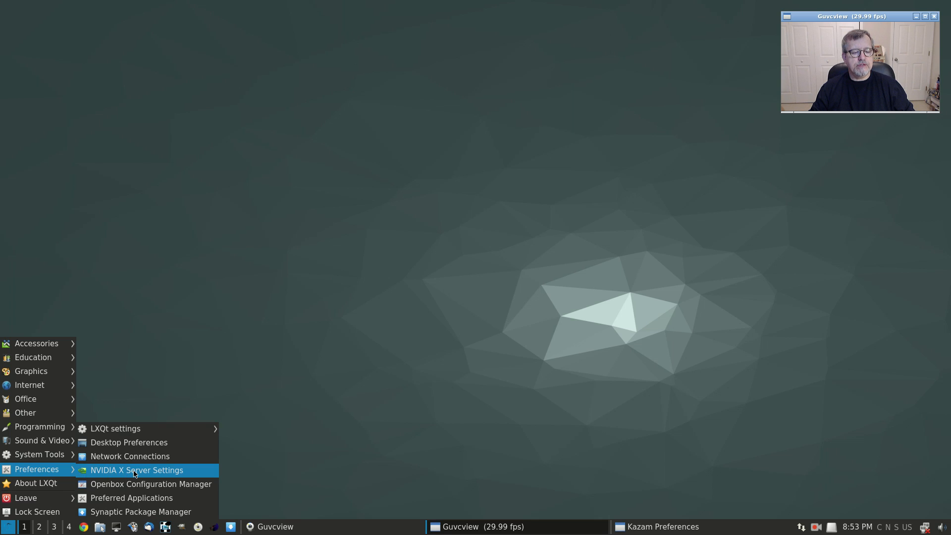
click(136, 469)
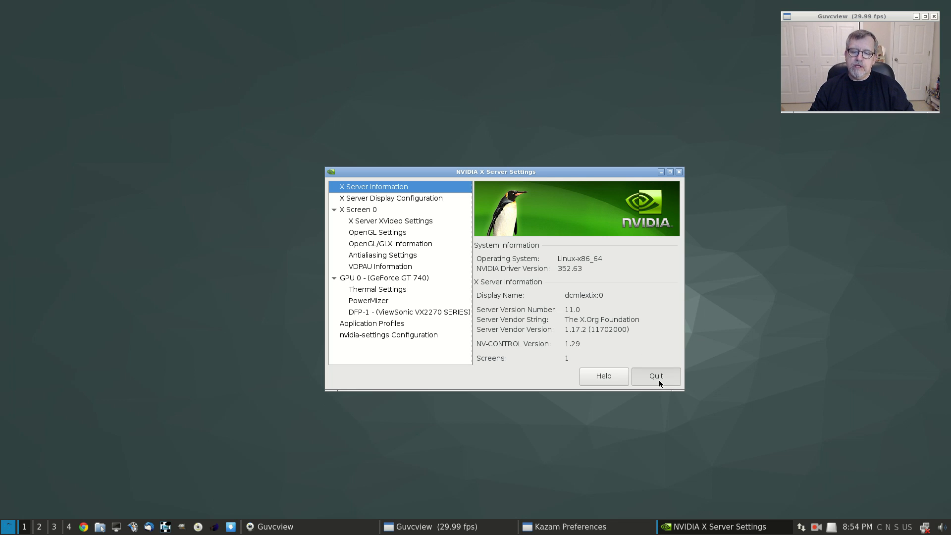
click(656, 375)
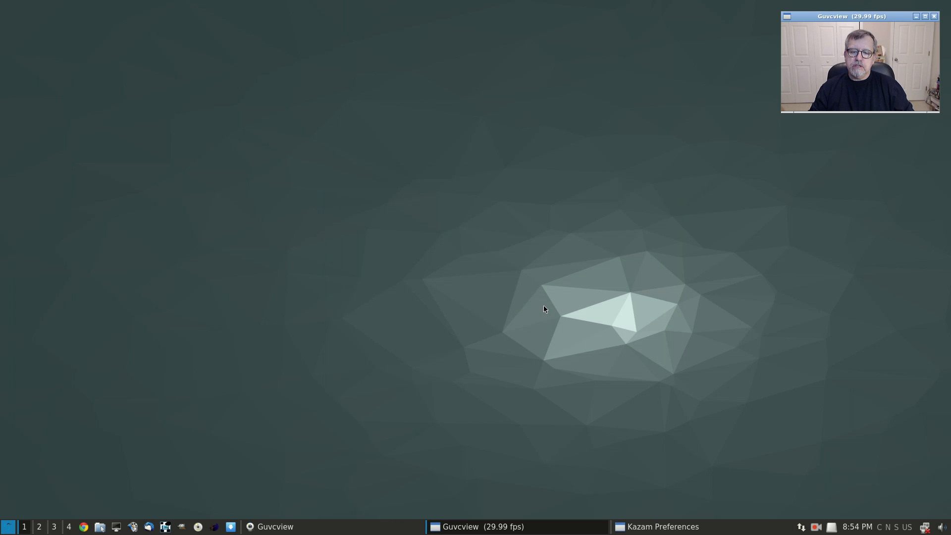
mouse_move(66, 521)
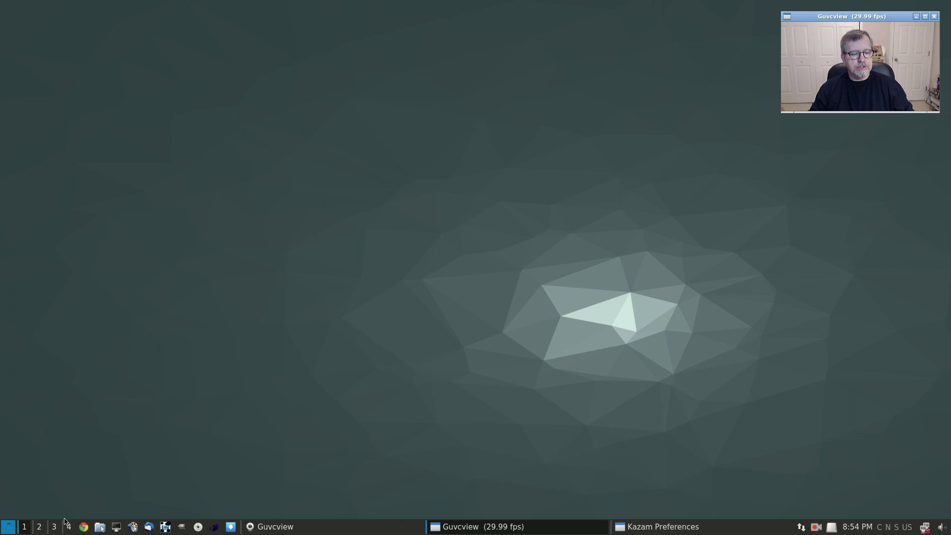
- Launch Chrome, visit the Exton Linux site, try the ExTiX bookmark, and return to Exton's home page
click(83, 526)
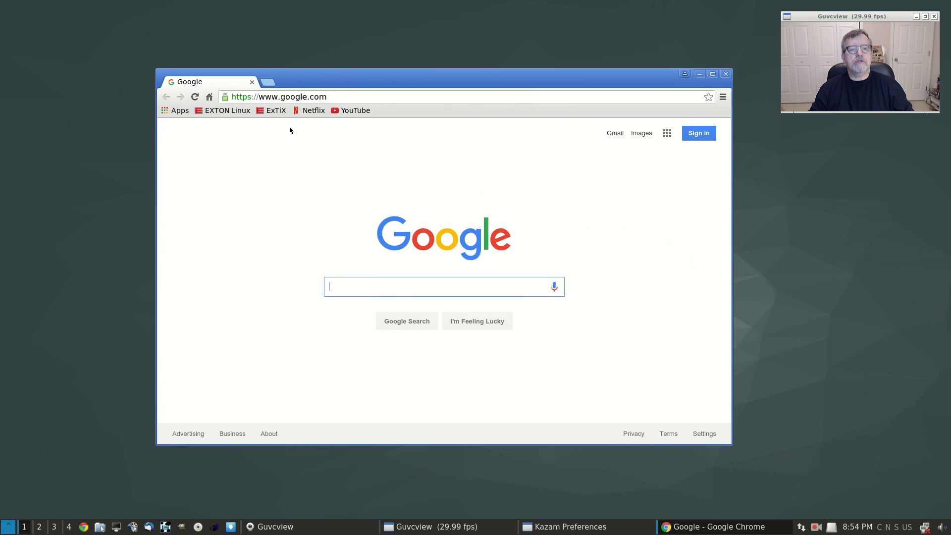
mouse_move(223, 110)
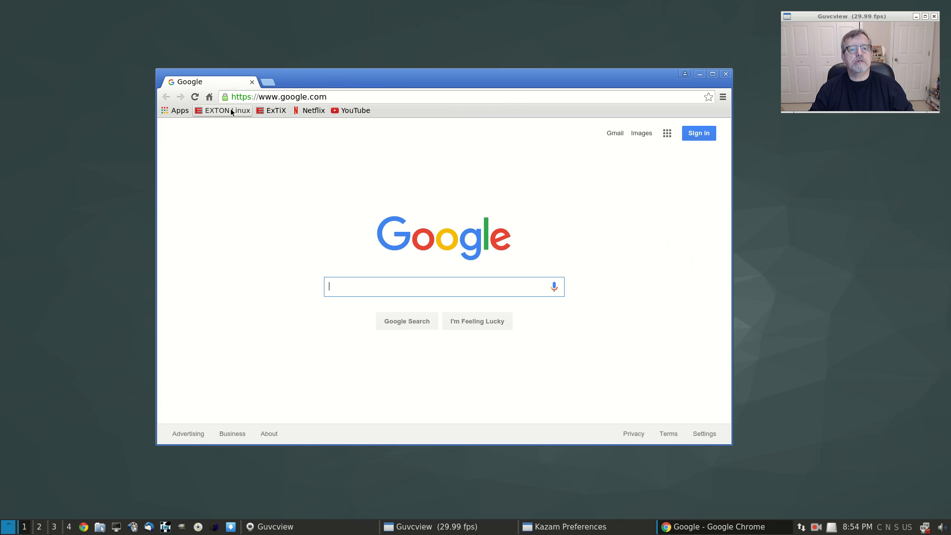
click(226, 110)
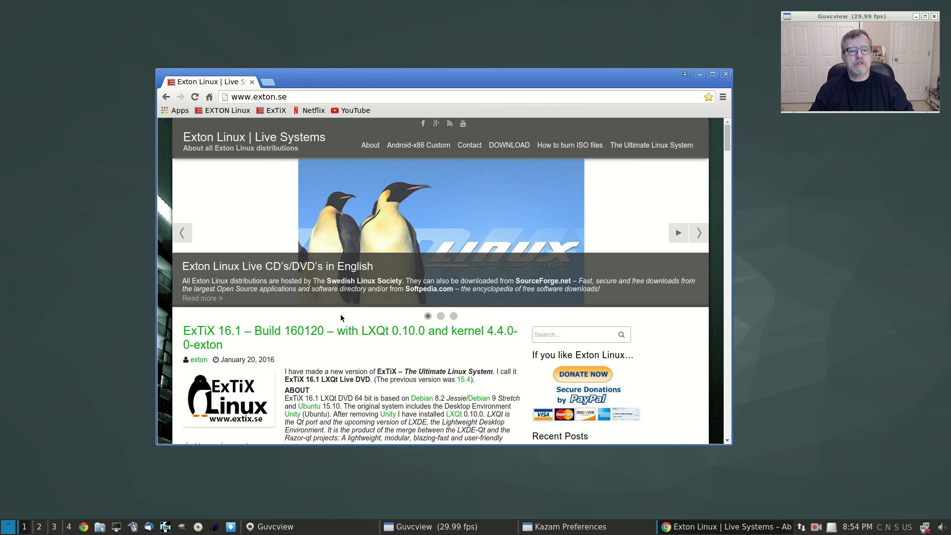
scroll(down, 3)
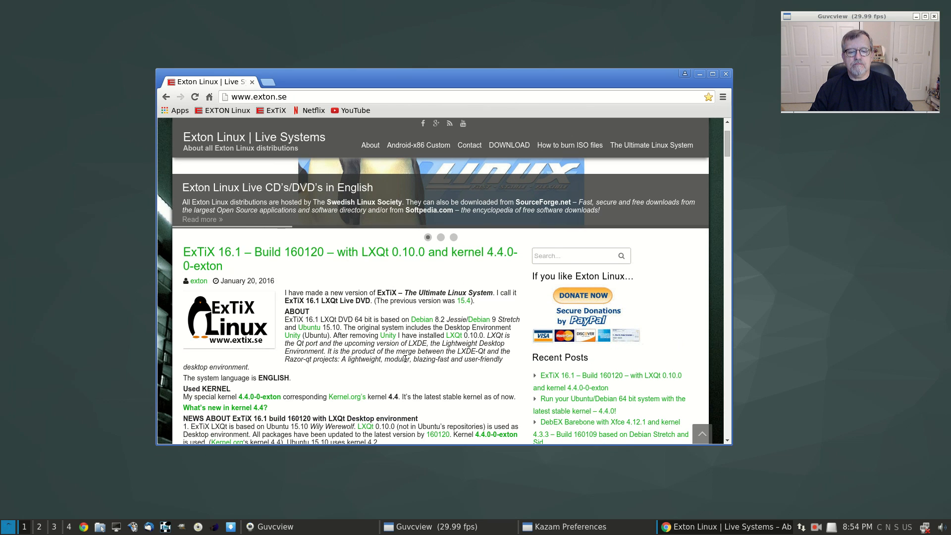
scroll(up, 3)
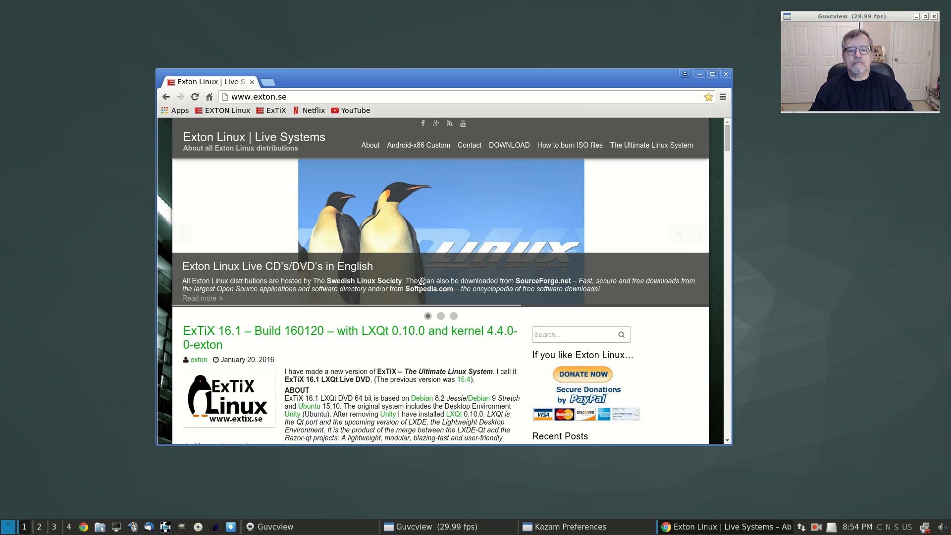
click(275, 110)
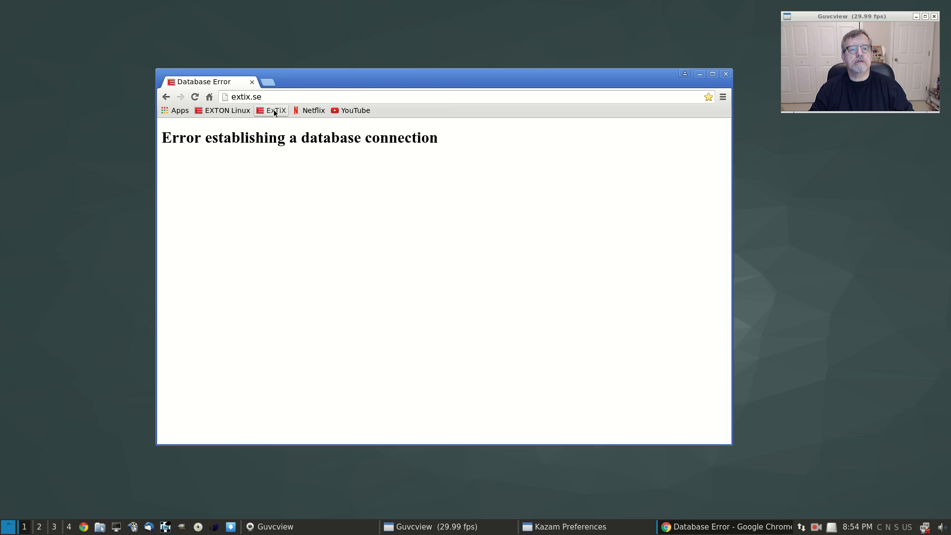
click(228, 110)
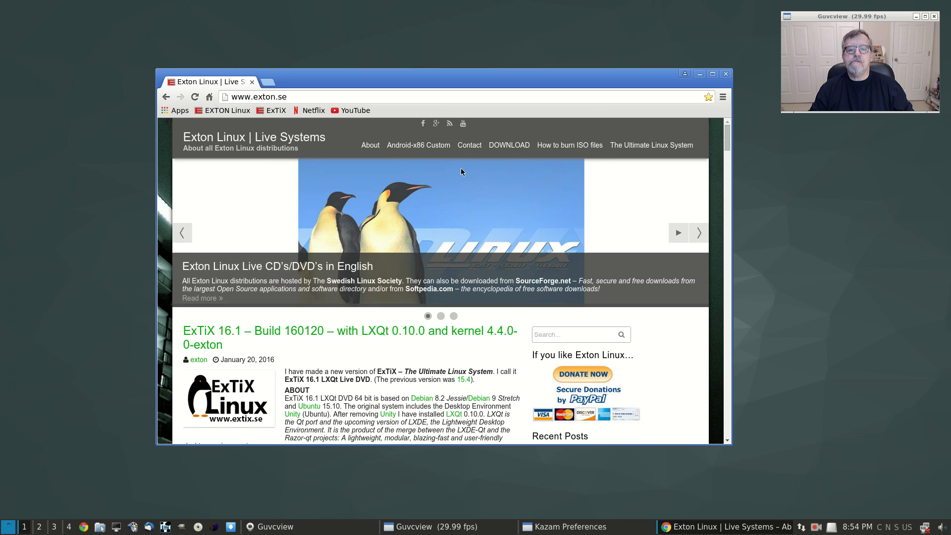
mouse_move(569, 144)
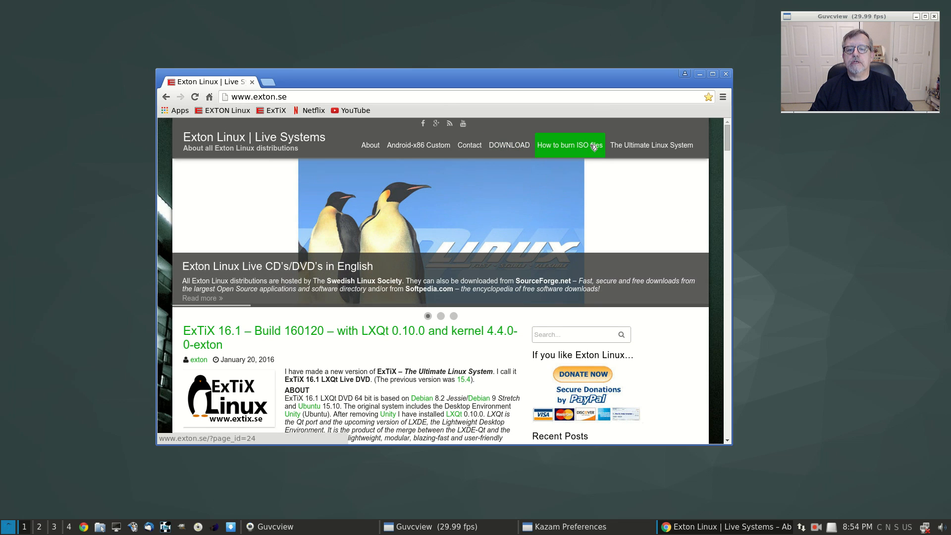
- View the How to burn ISO files page, the ExTiX 16.1 post, and the DOWNLOAD page
click(568, 144)
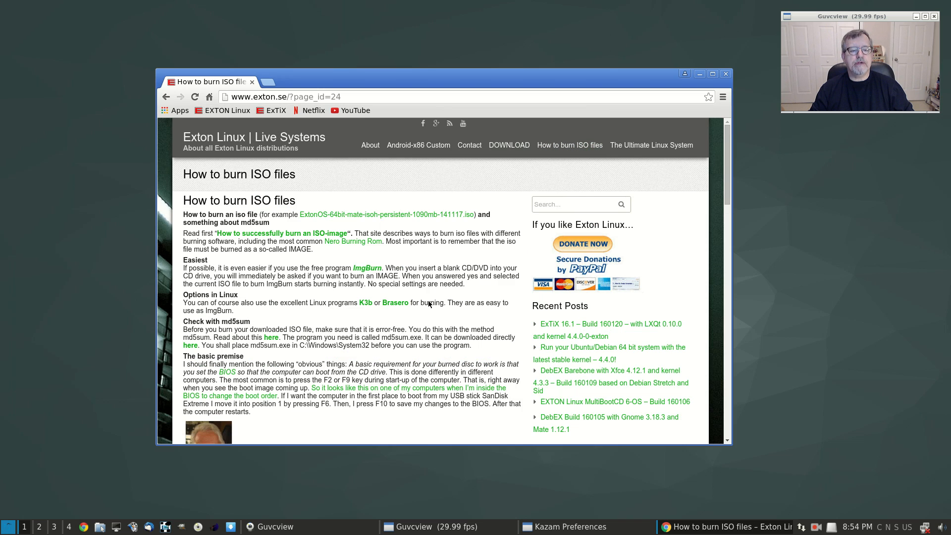
mouse_move(345, 257)
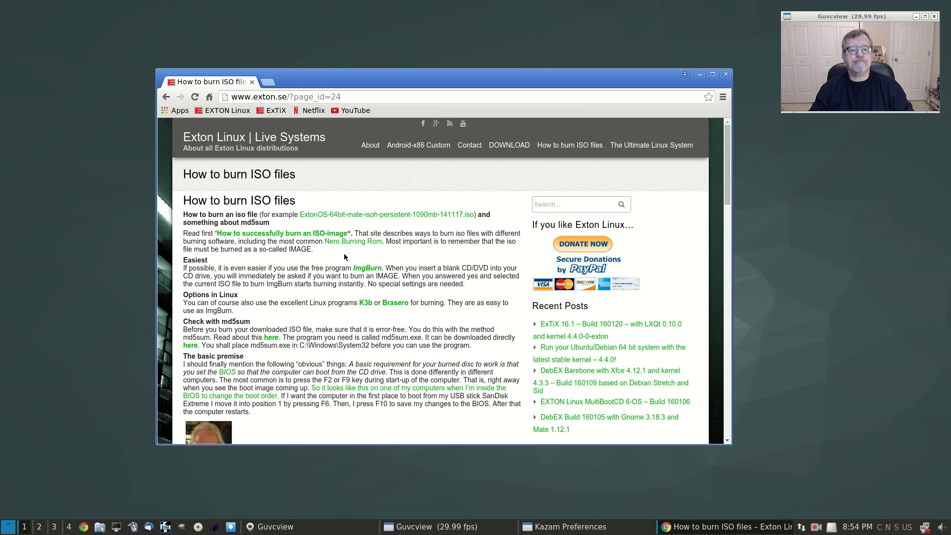
mouse_move(353, 298)
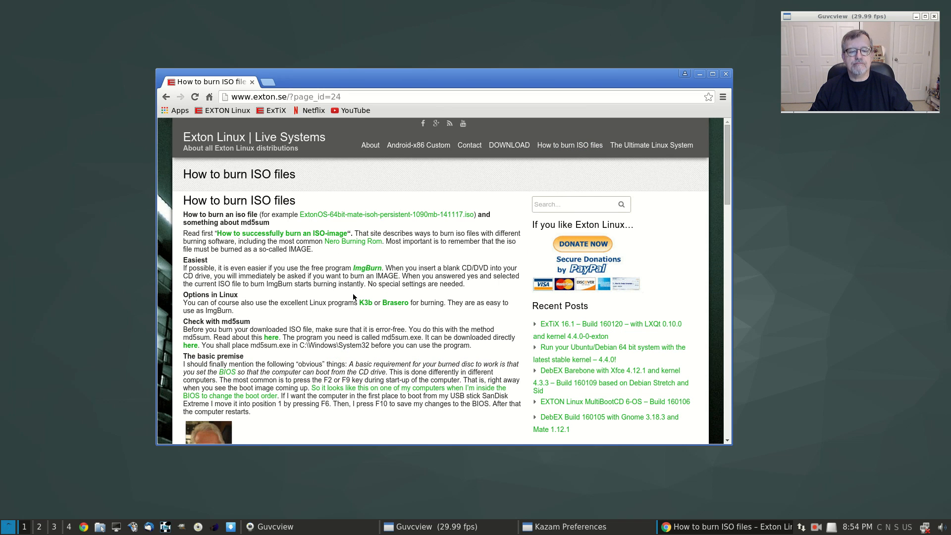
scroll(down, 3)
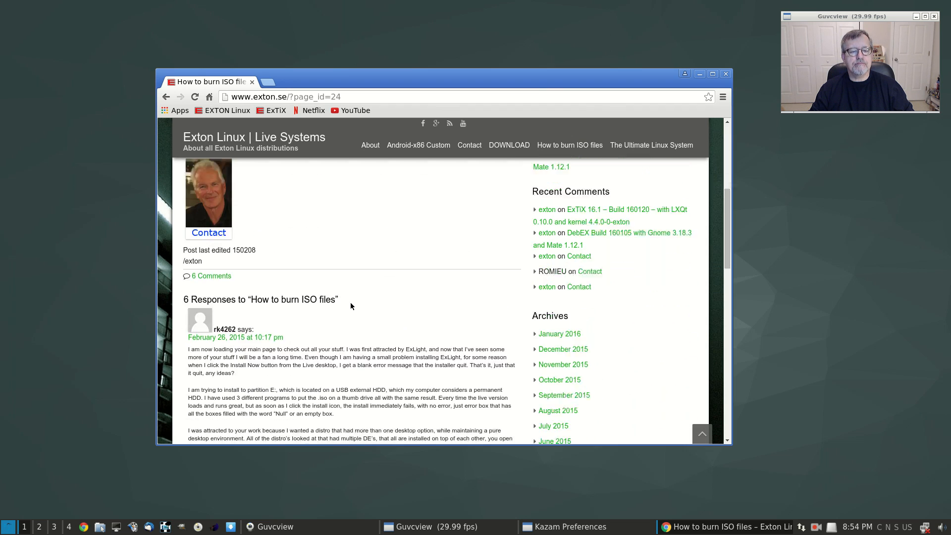
scroll(up, 3)
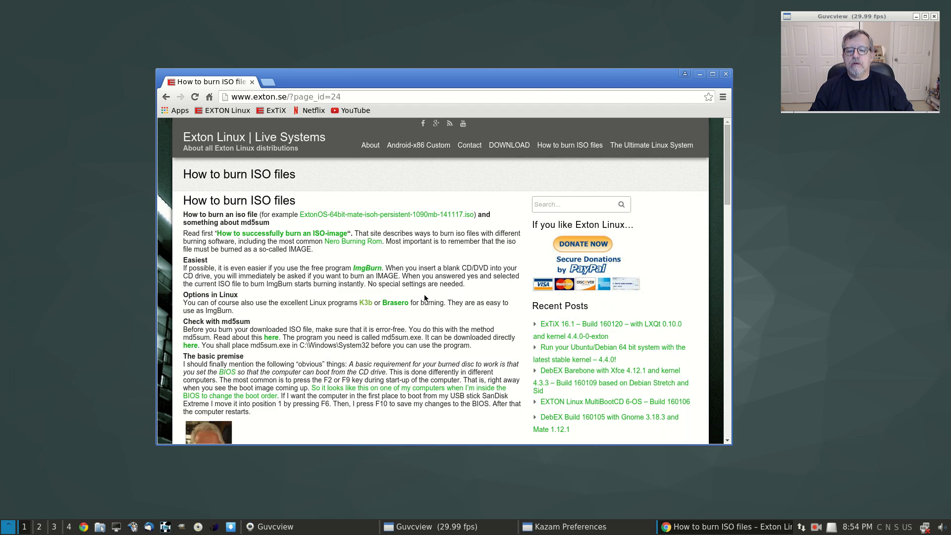
click(607, 323)
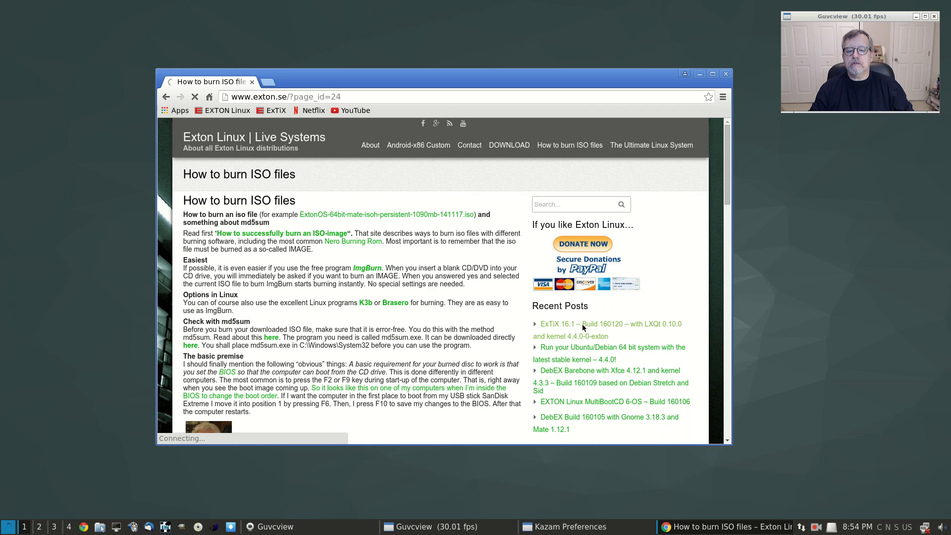
click(606, 323)
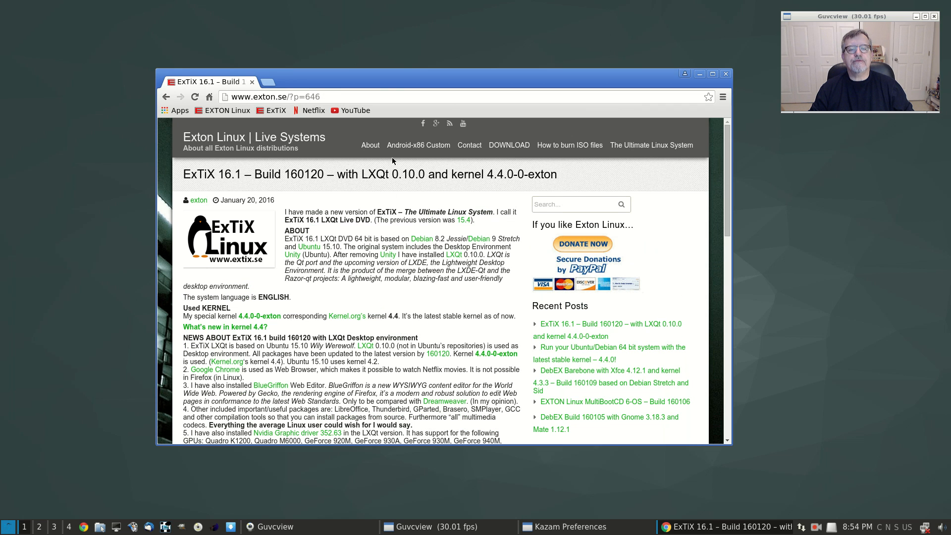
mouse_move(568, 172)
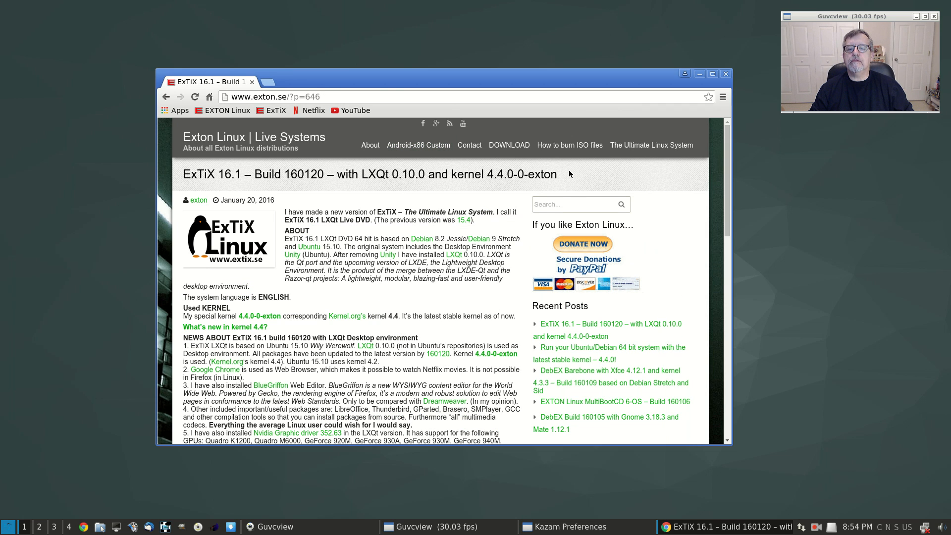
click(509, 145)
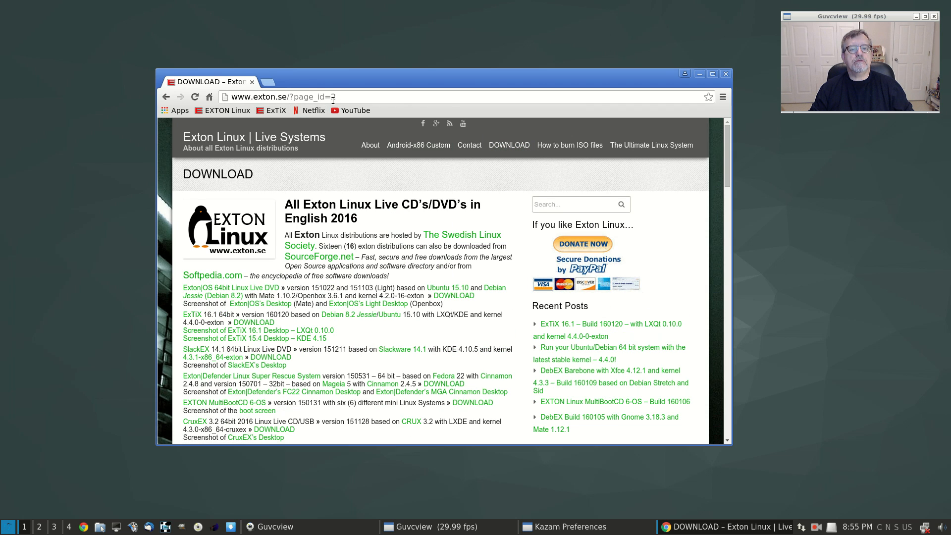
- Visit DistroWatch's ExTiX page in a new tab, follow its home page link, and go back from the error
click(269, 81)
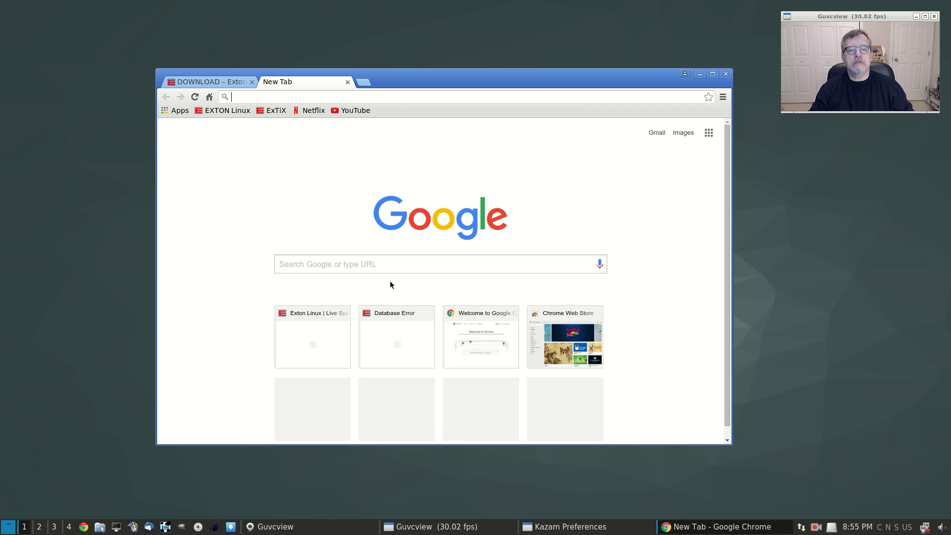
text(distrowatch)
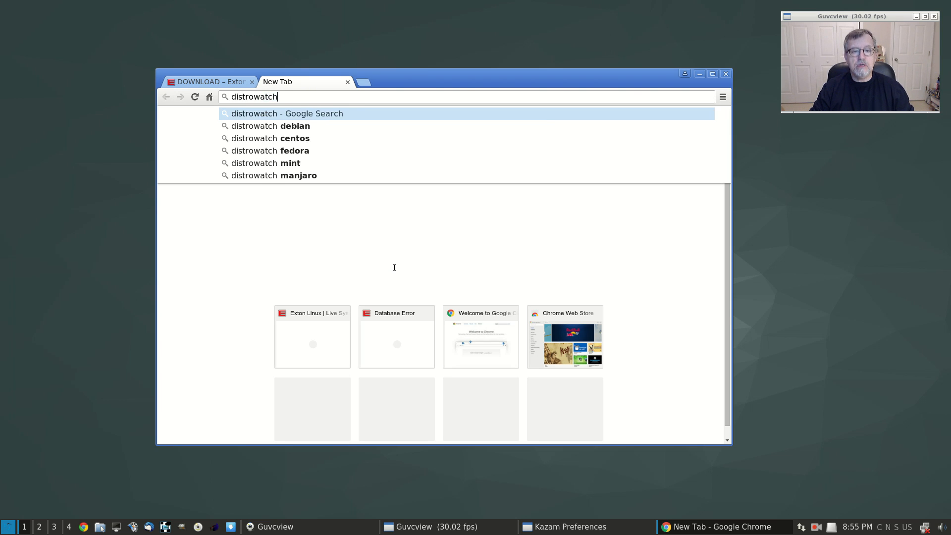
click(288, 113)
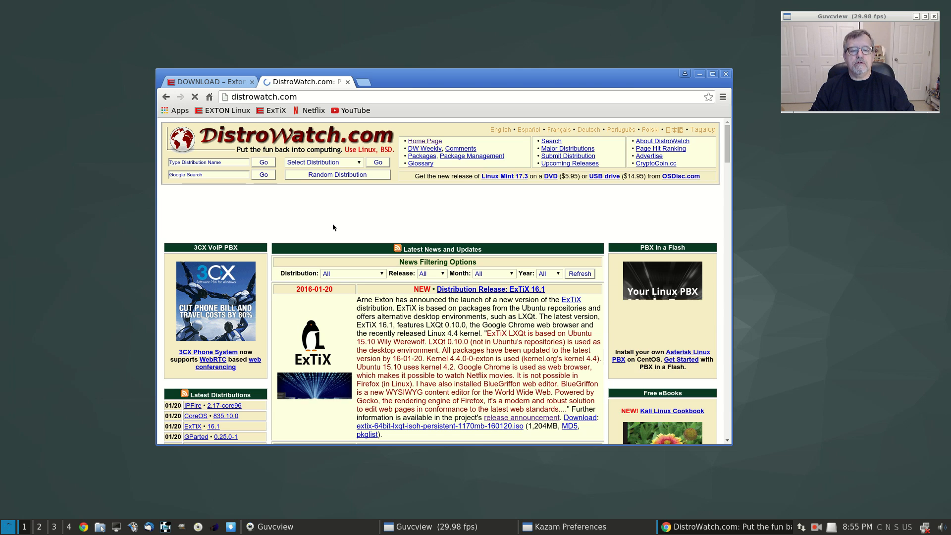
scroll(down, 3)
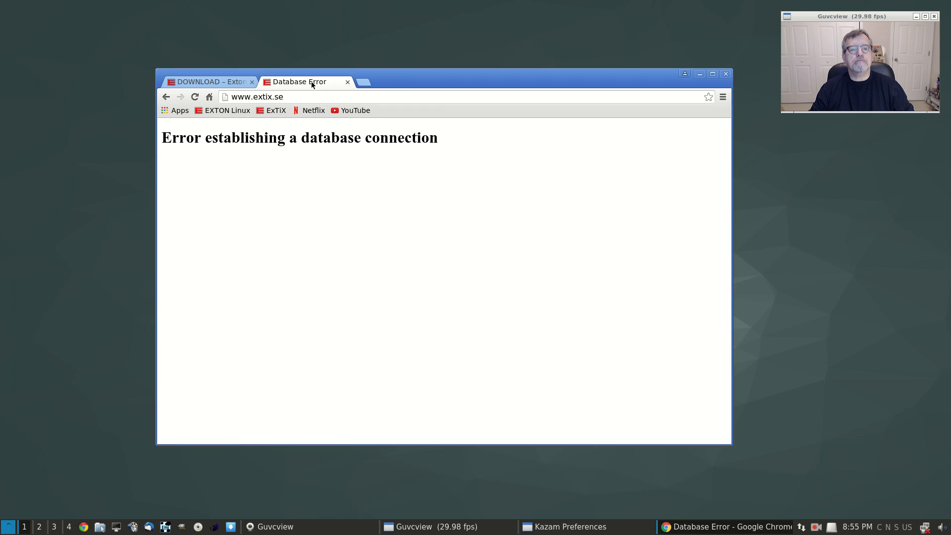
mouse_move(166, 121)
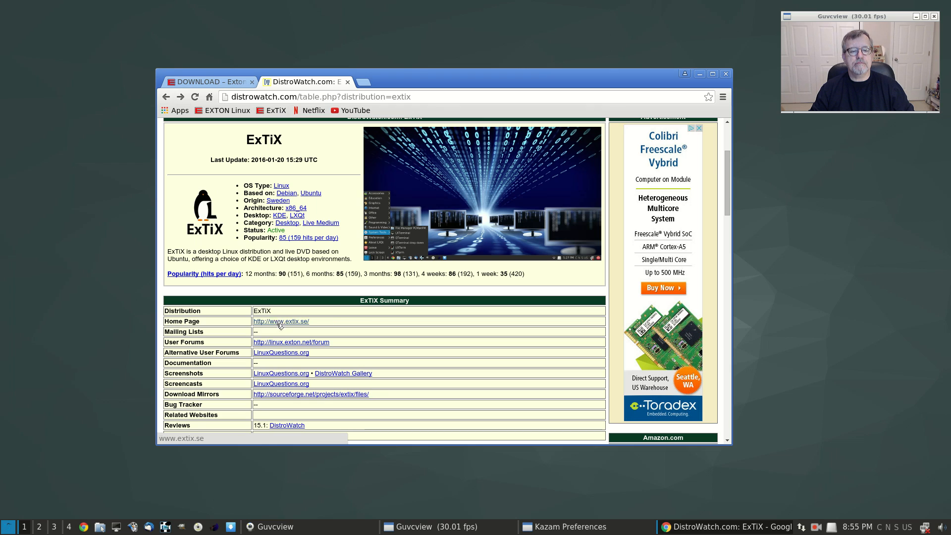
click(280, 321)
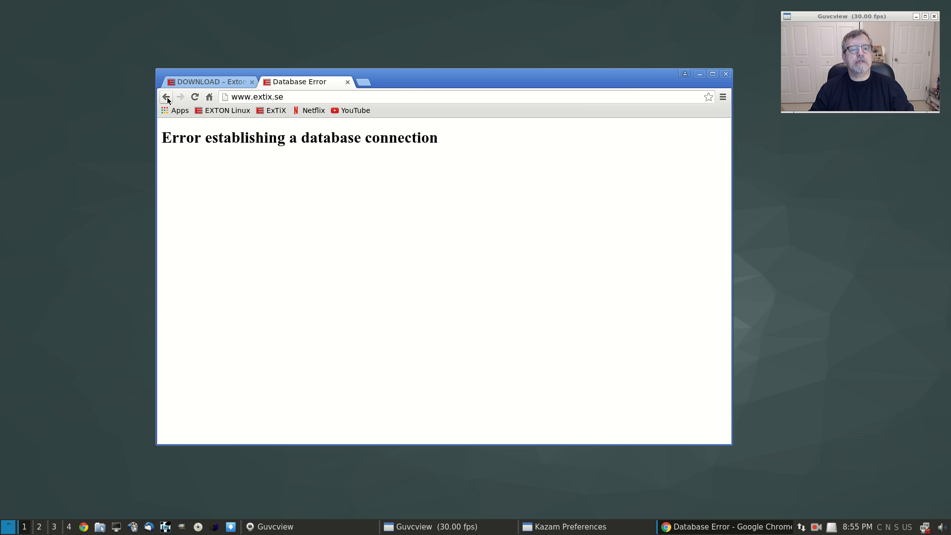
click(166, 96)
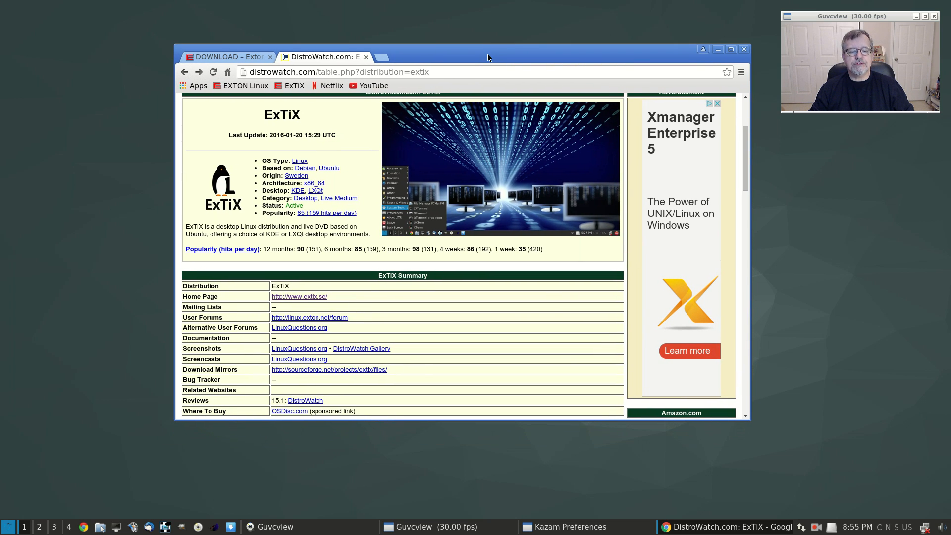
mouse_move(349, 312)
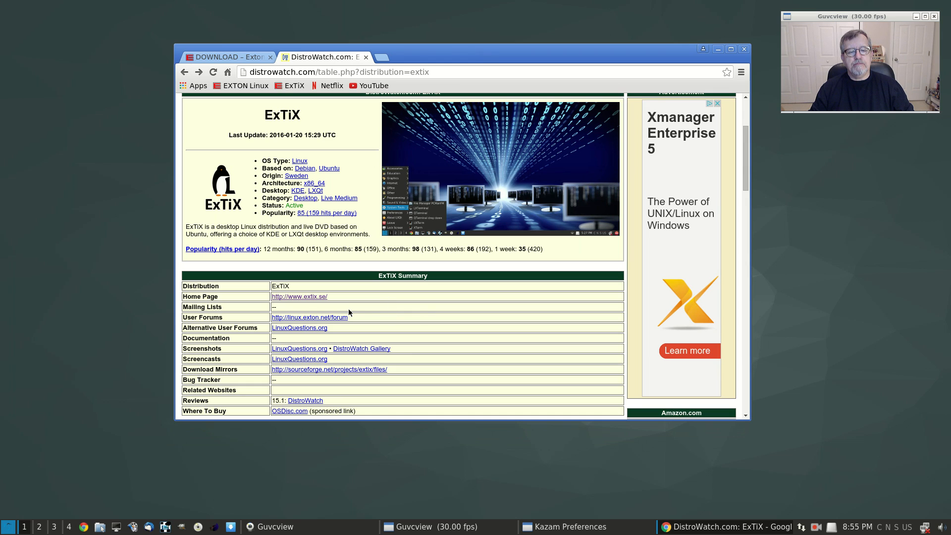
mouse_move(414, 314)
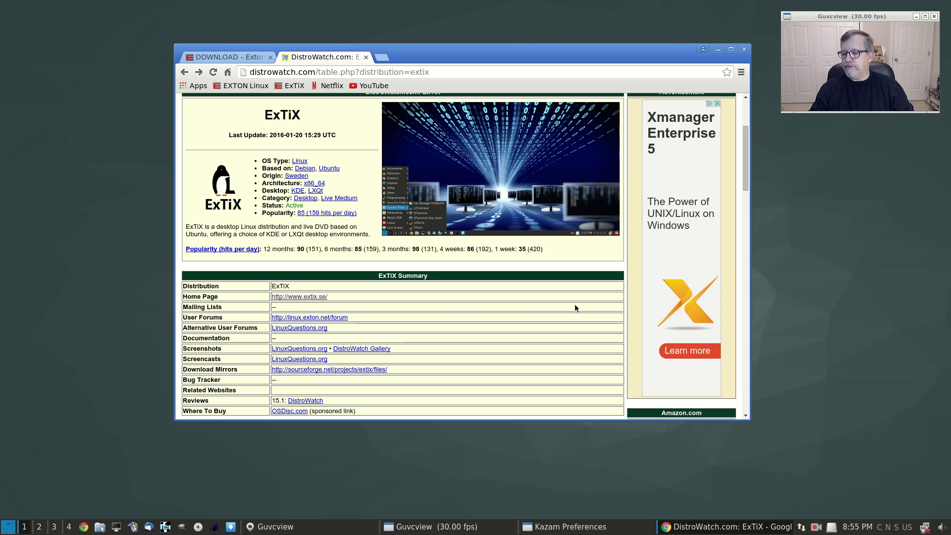
mouse_move(418, 214)
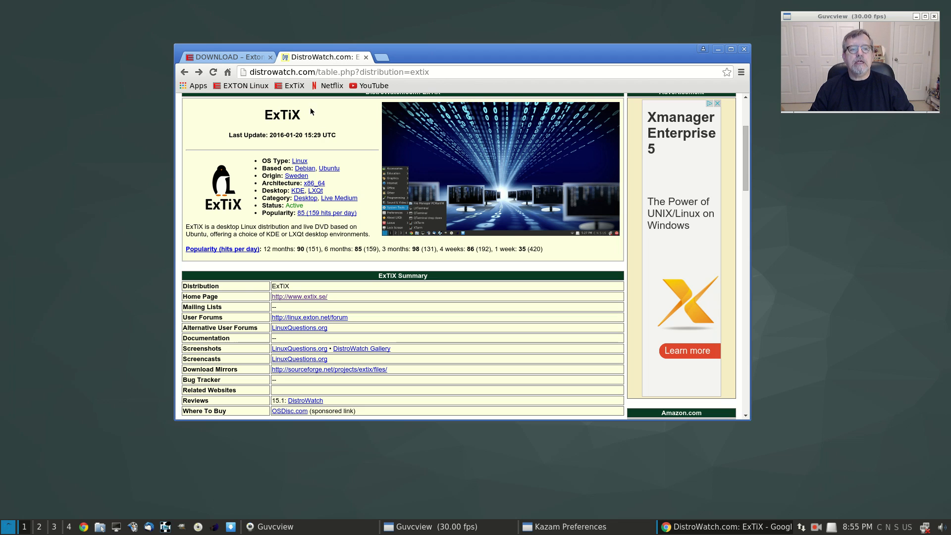
- Switch back to the Exton Linux DOWNLOAD tab and scroll through its list of distributions
click(228, 56)
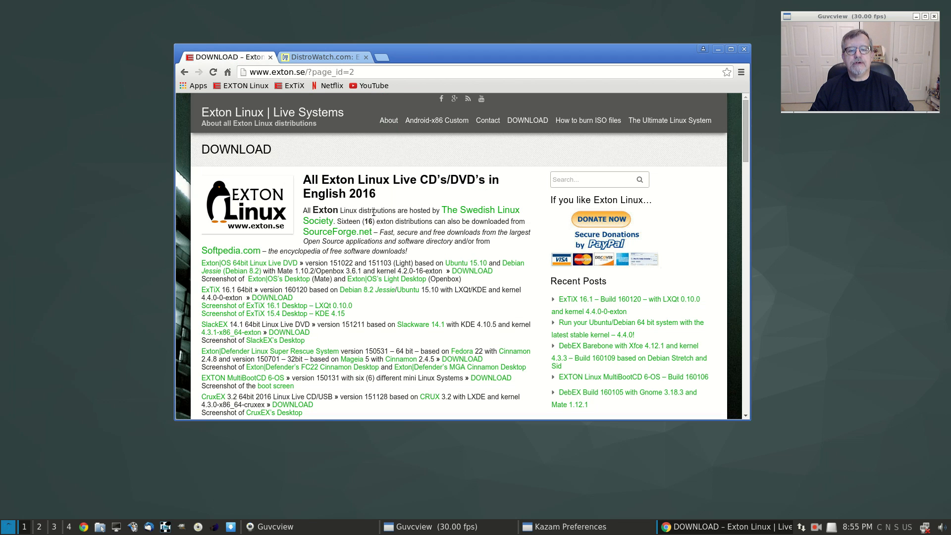
mouse_move(403, 301)
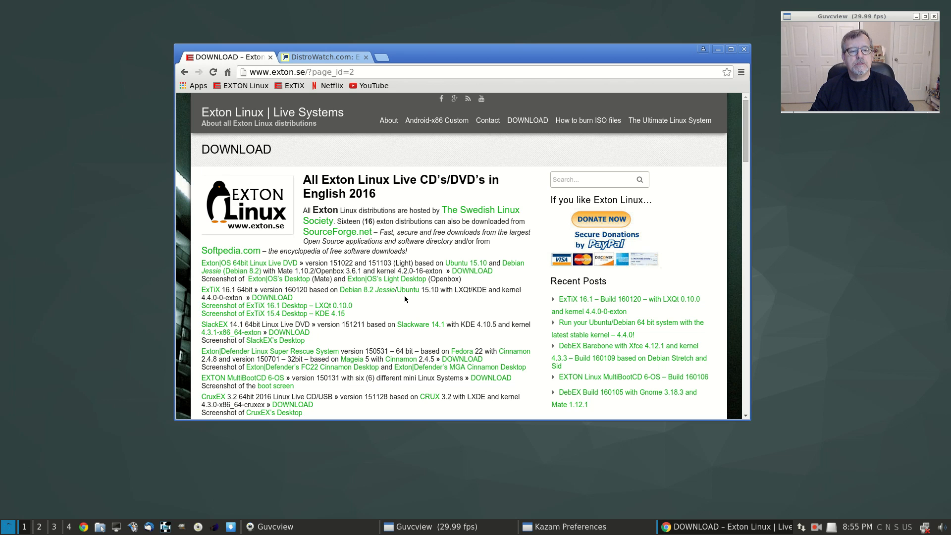
scroll(down, 3)
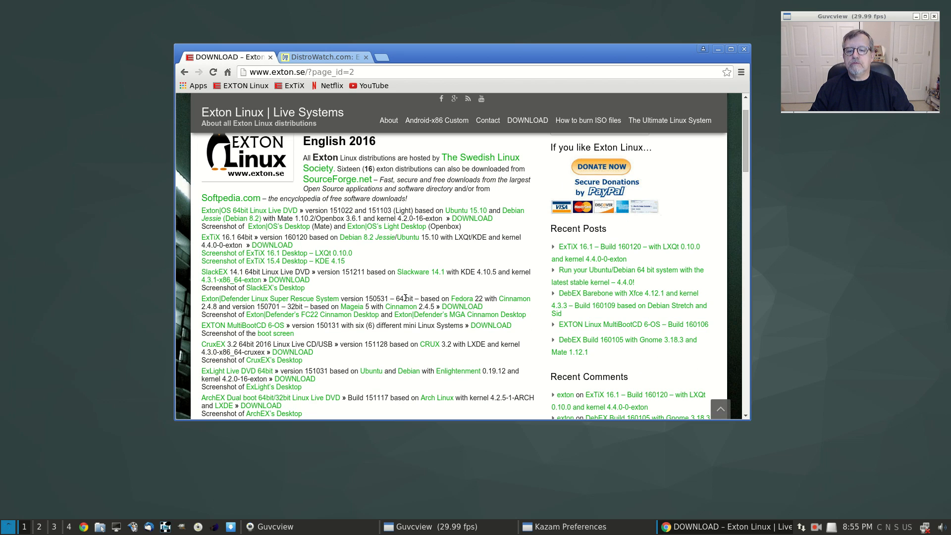
mouse_move(480, 284)
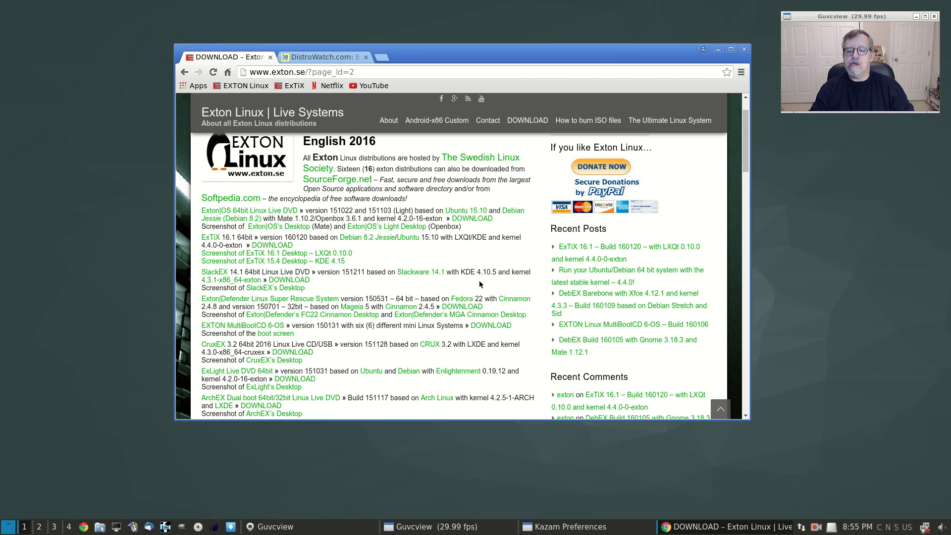
scroll(down, 3)
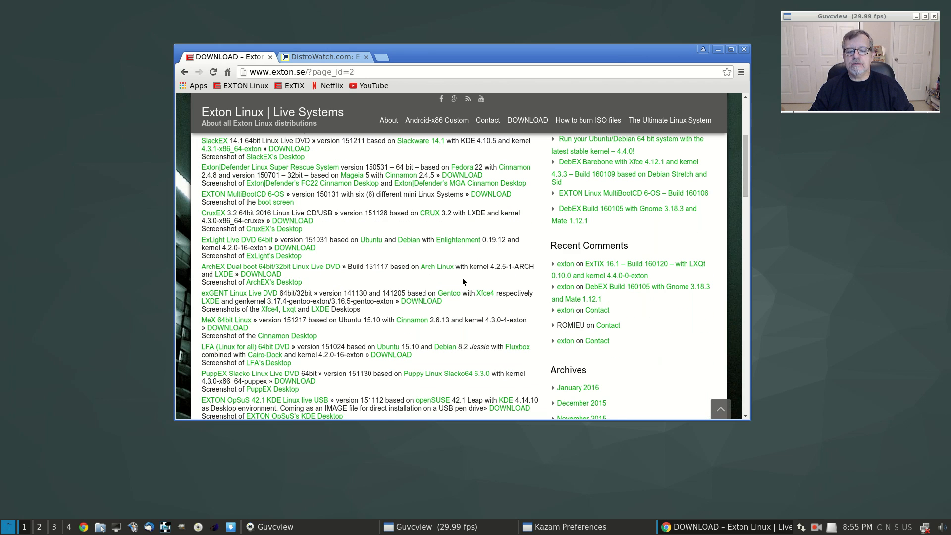
scroll(down, 3)
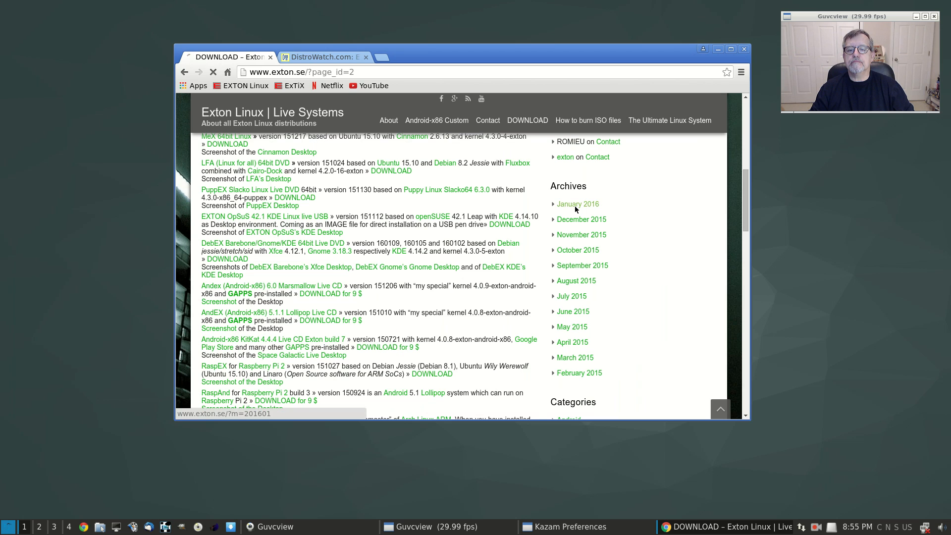
- Browse the January 2016 archive's ExTiX 16.1 build 160120 post and its feature list
click(577, 204)
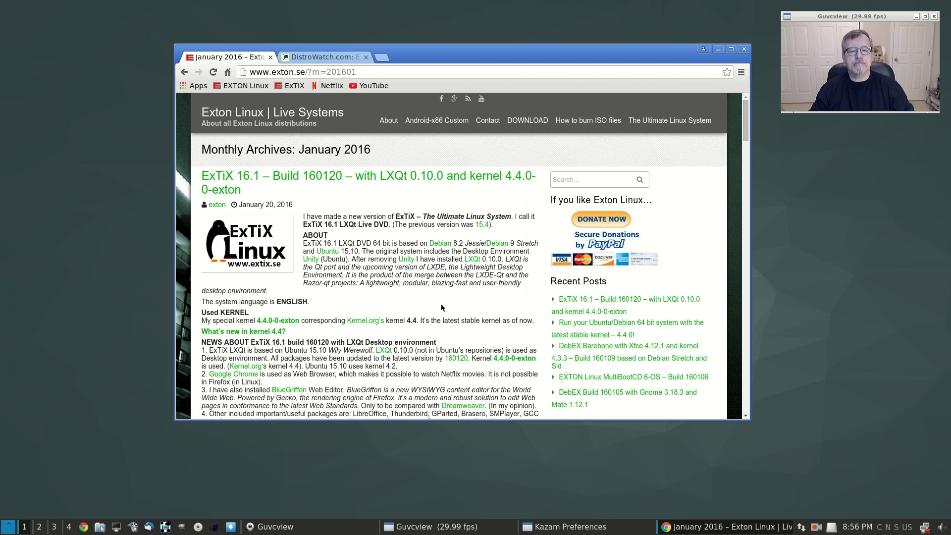
scroll(down, 3)
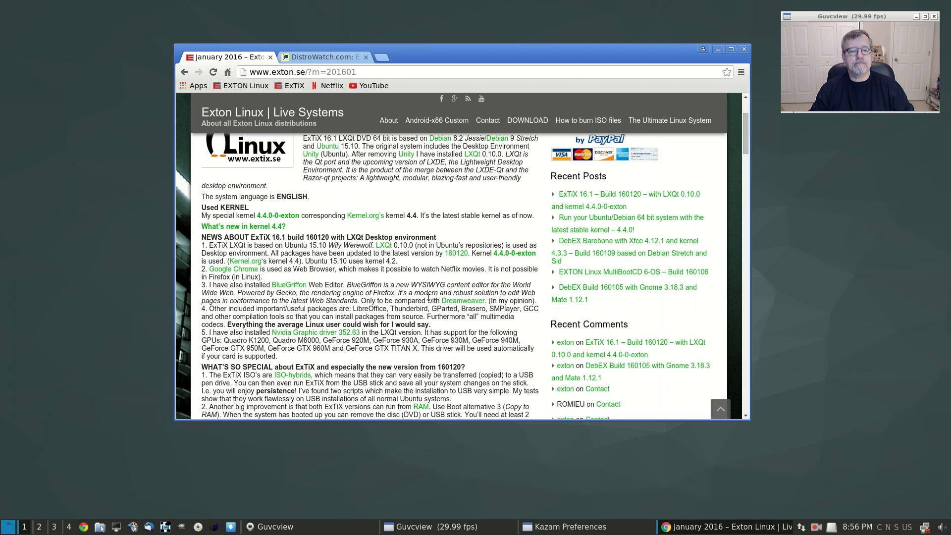
scroll(down, 3)
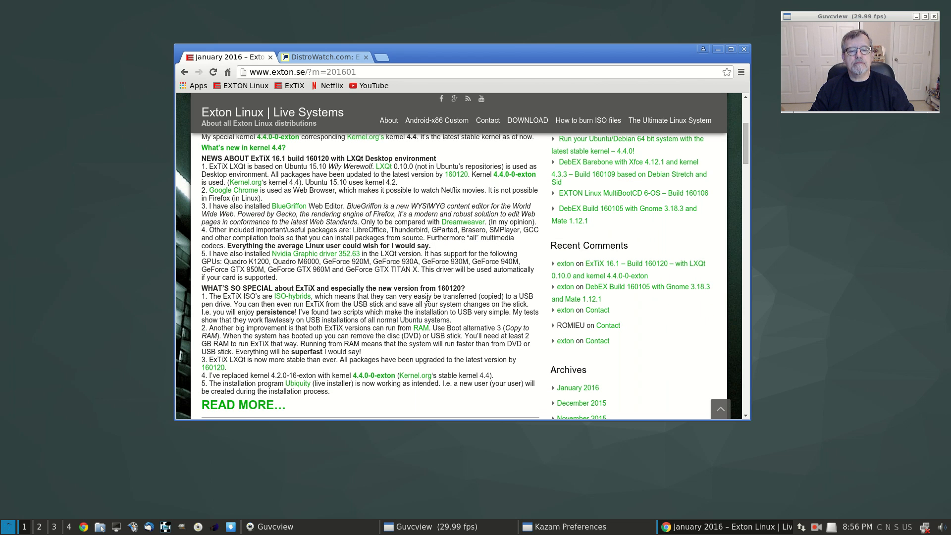
scroll(down, 3)
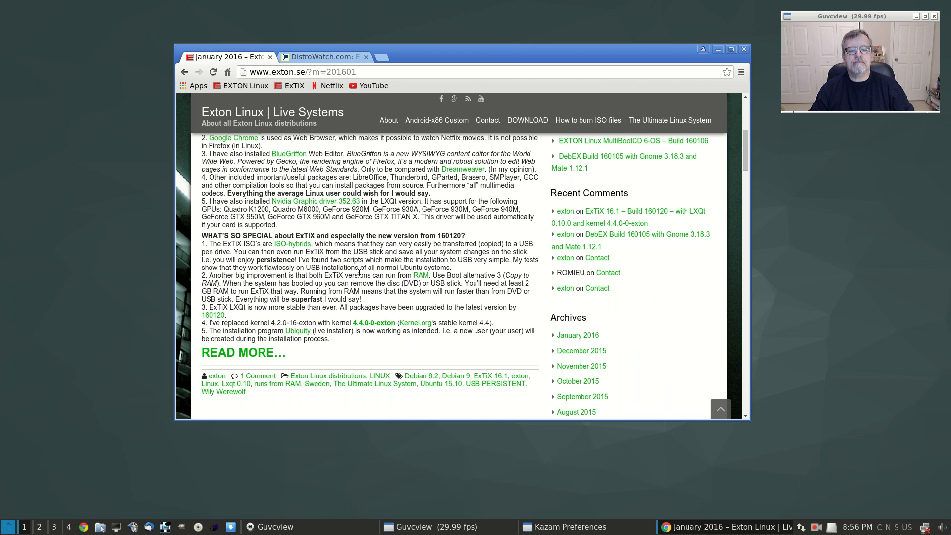
mouse_move(350, 227)
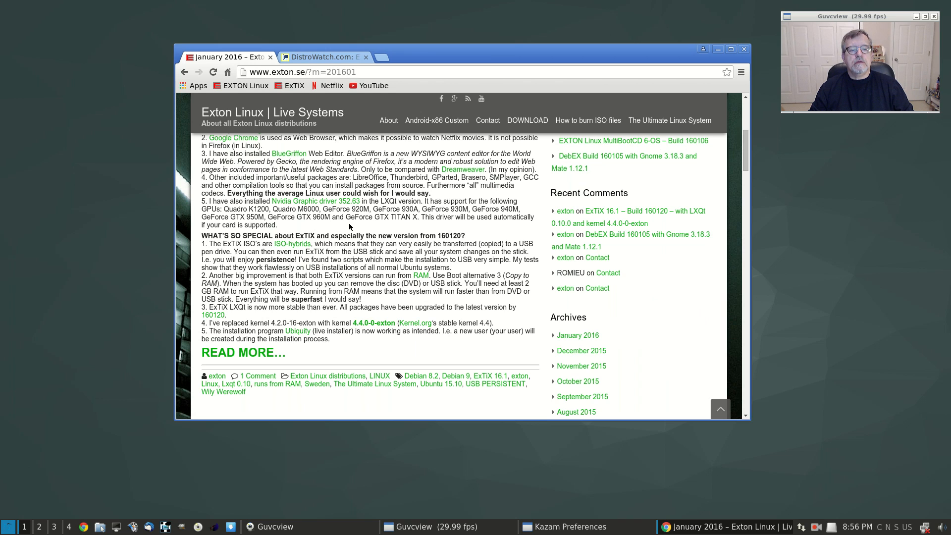
mouse_move(396, 209)
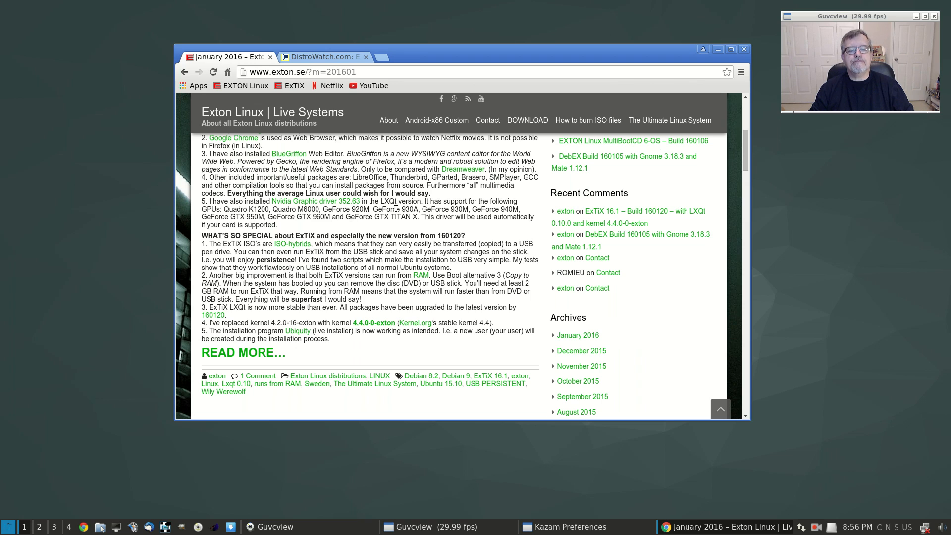
mouse_move(282, 226)
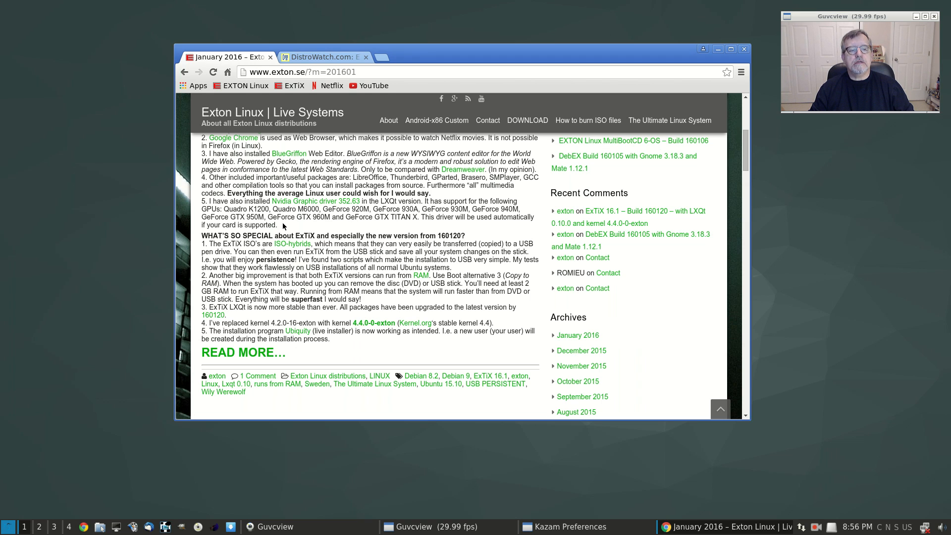
mouse_move(320, 207)
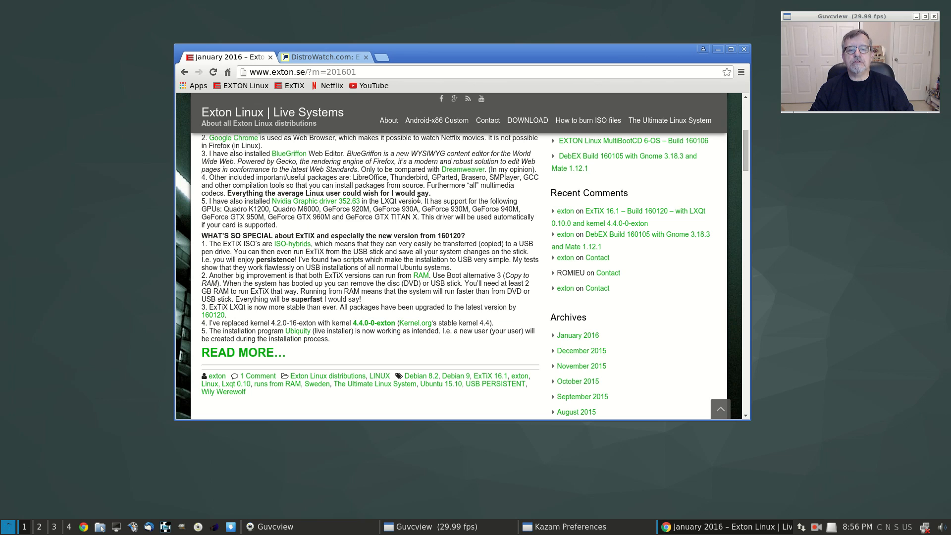
mouse_move(259, 225)
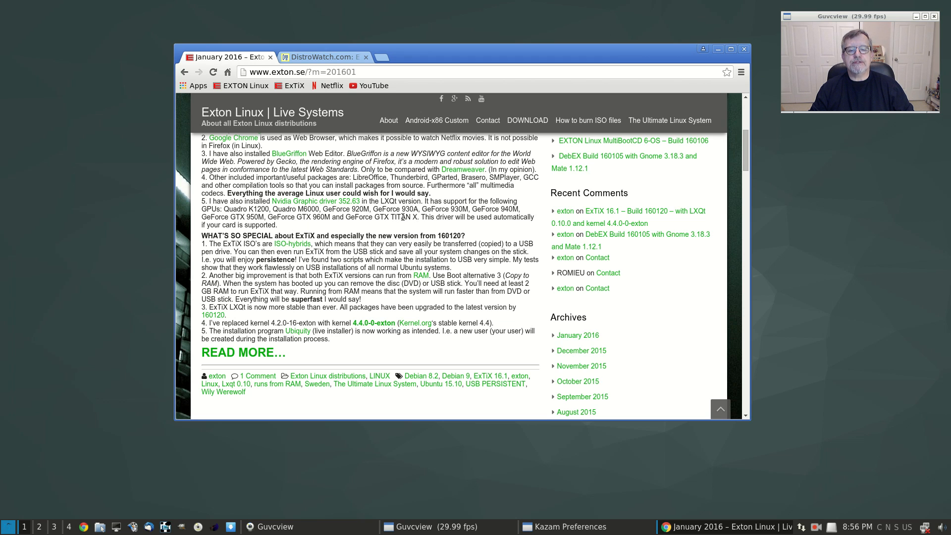
mouse_move(328, 241)
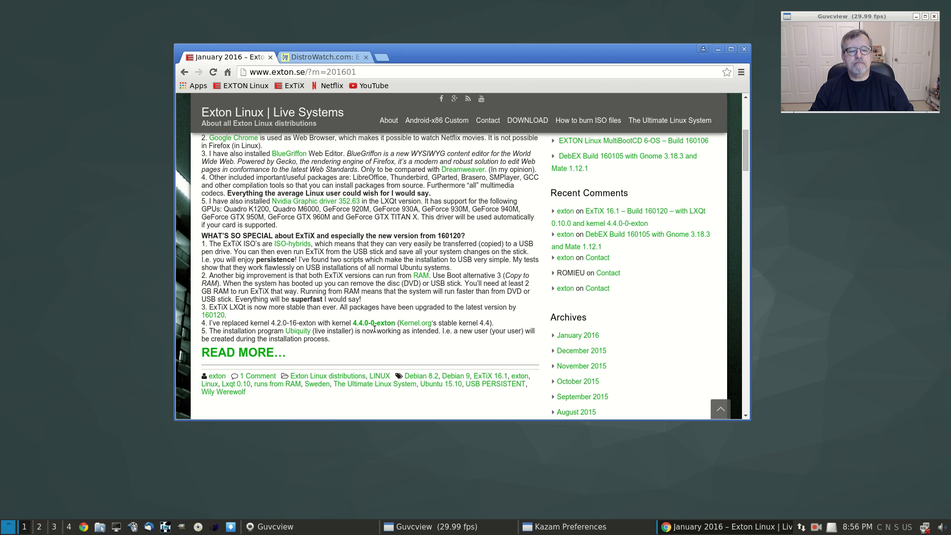
mouse_move(370, 302)
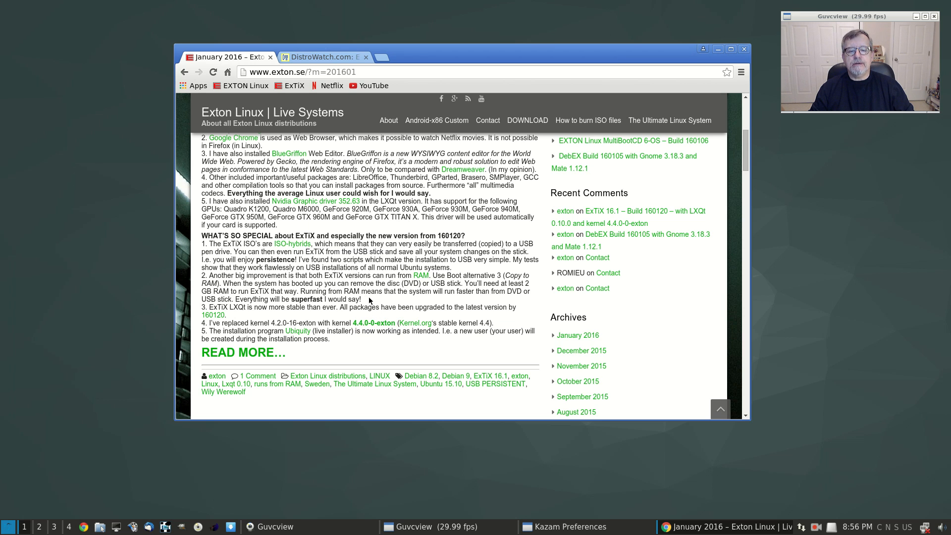
scroll(up, 3)
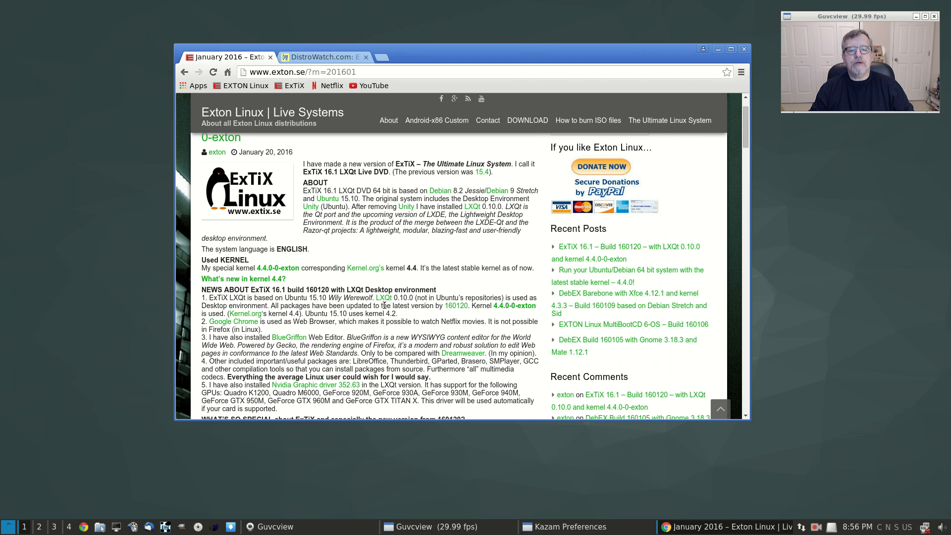
scroll(up, 3)
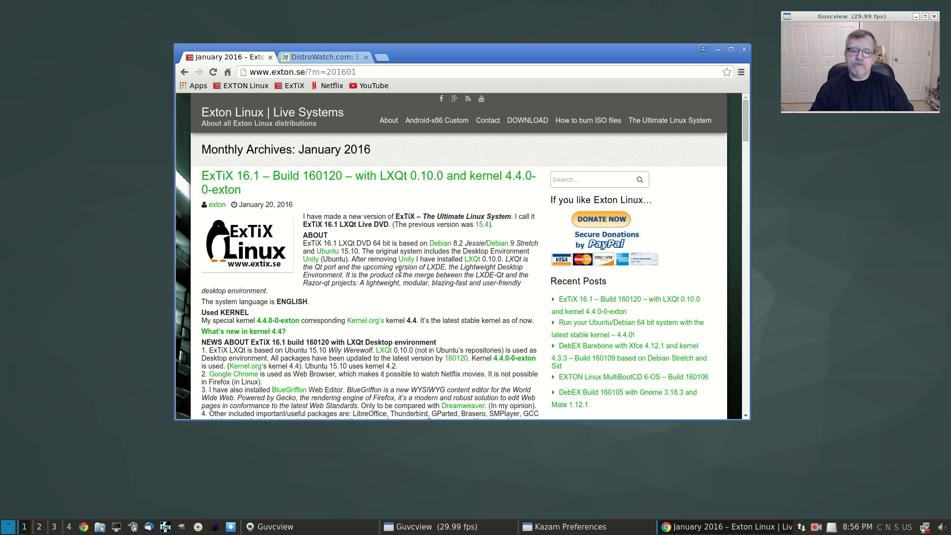
mouse_move(405, 258)
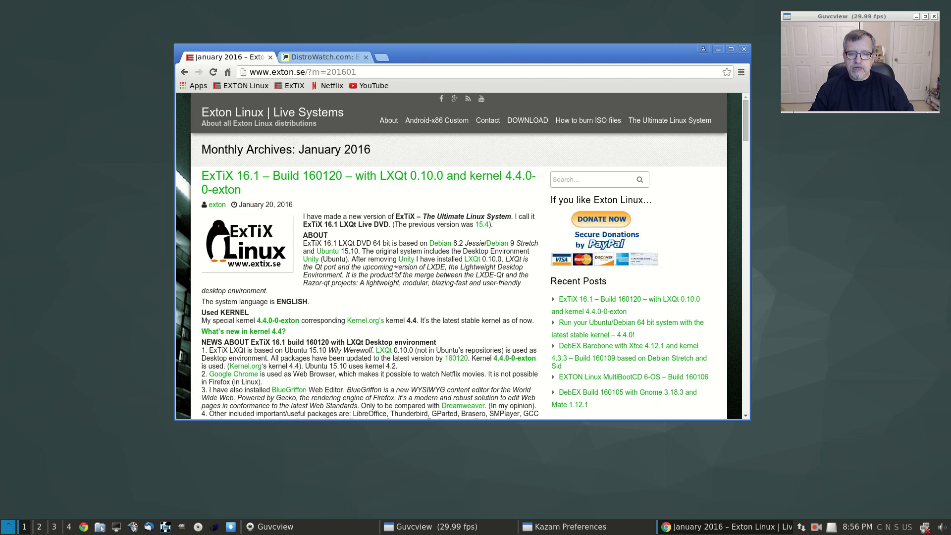
mouse_move(405, 195)
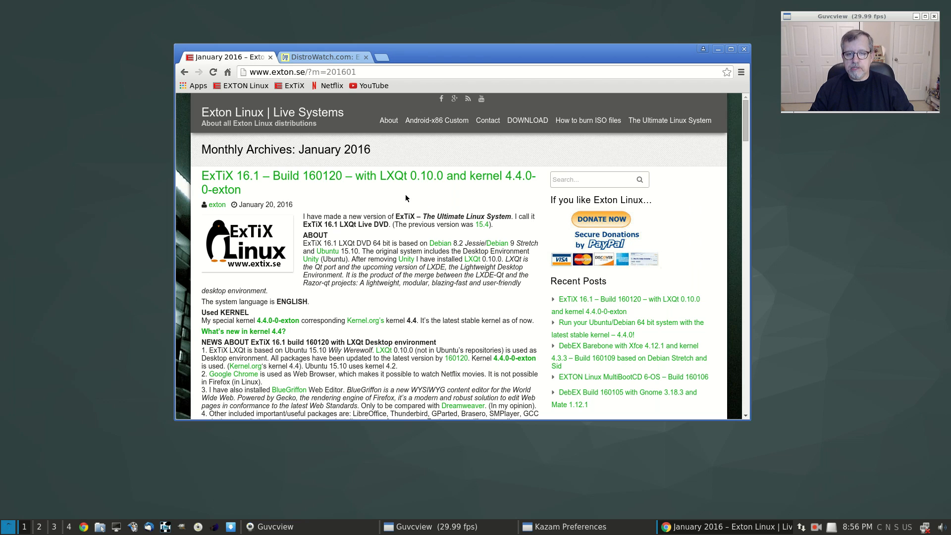
mouse_move(397, 169)
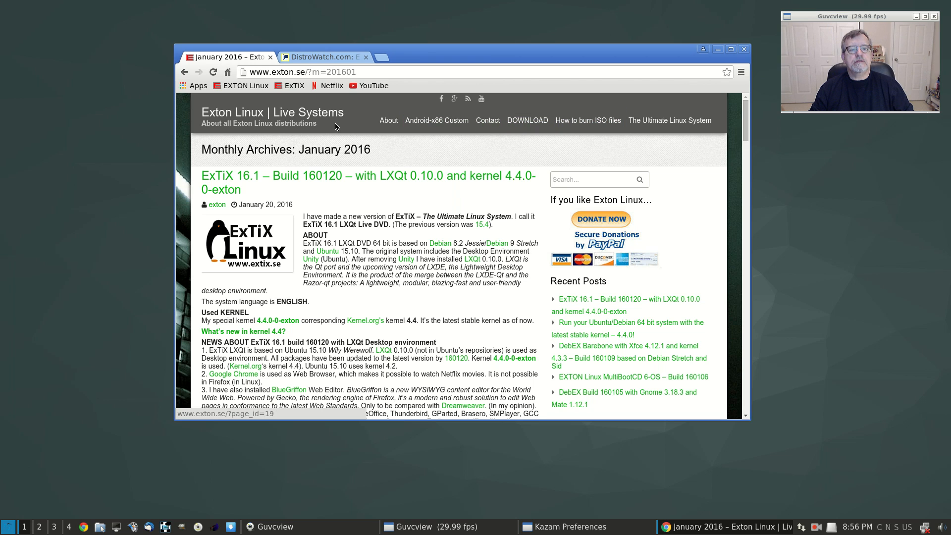
mouse_move(306, 186)
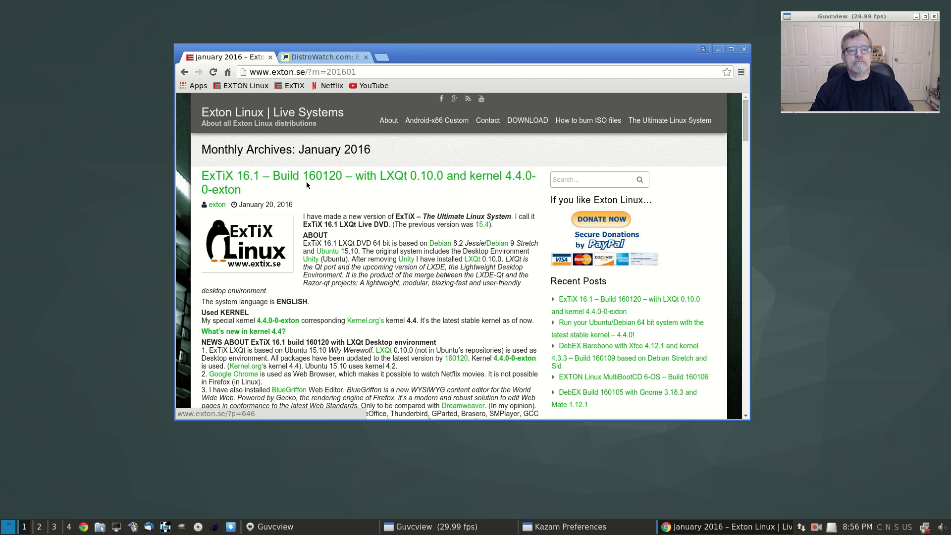
mouse_move(293, 99)
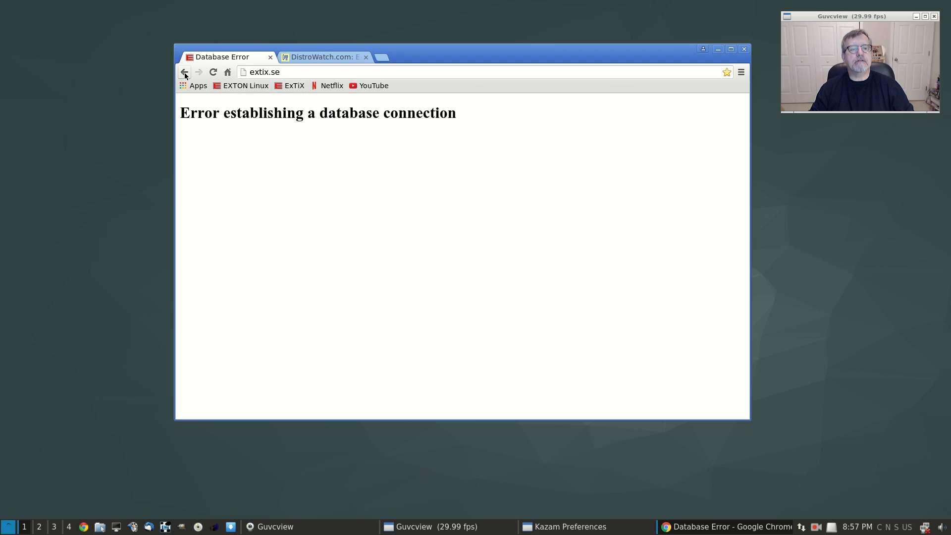
- Return to the DistroWatch ExTiX page and retry its home page link, then go back
click(184, 71)
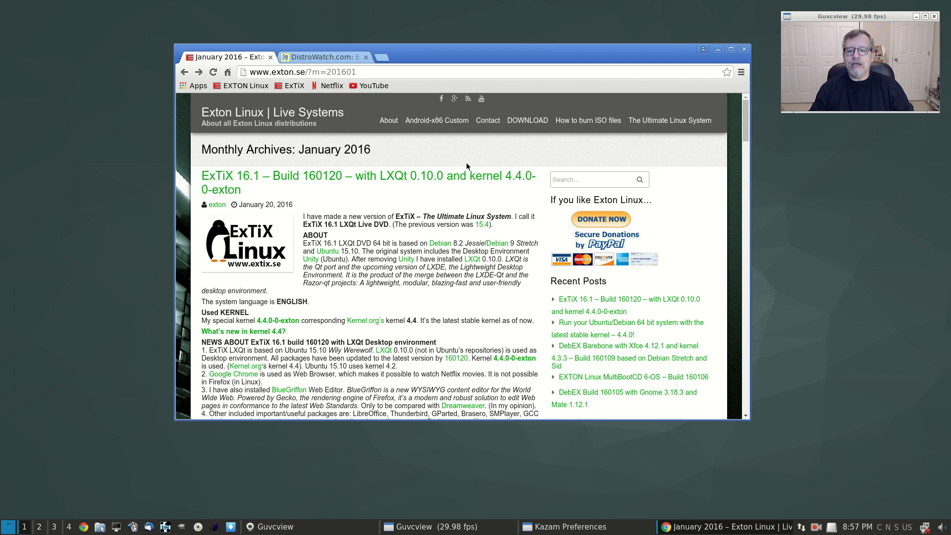
mouse_move(359, 82)
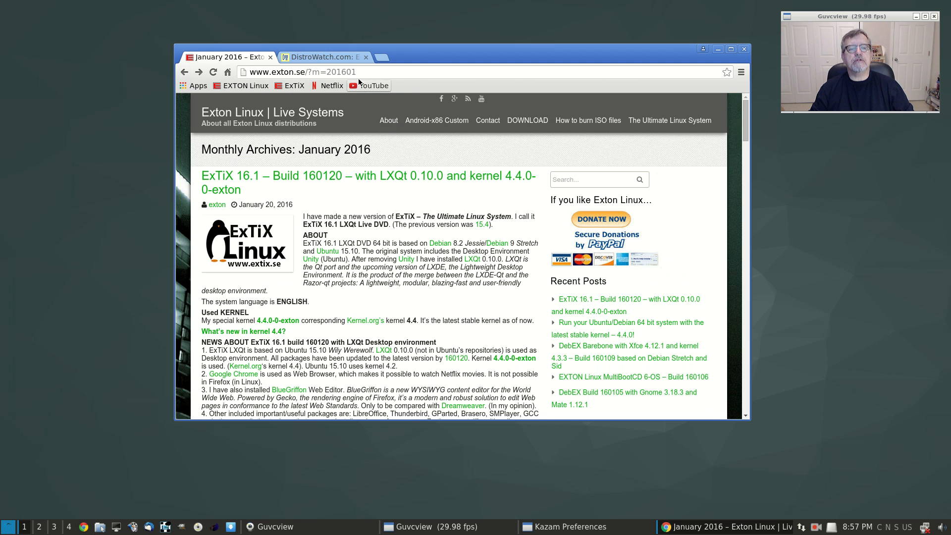
click(325, 57)
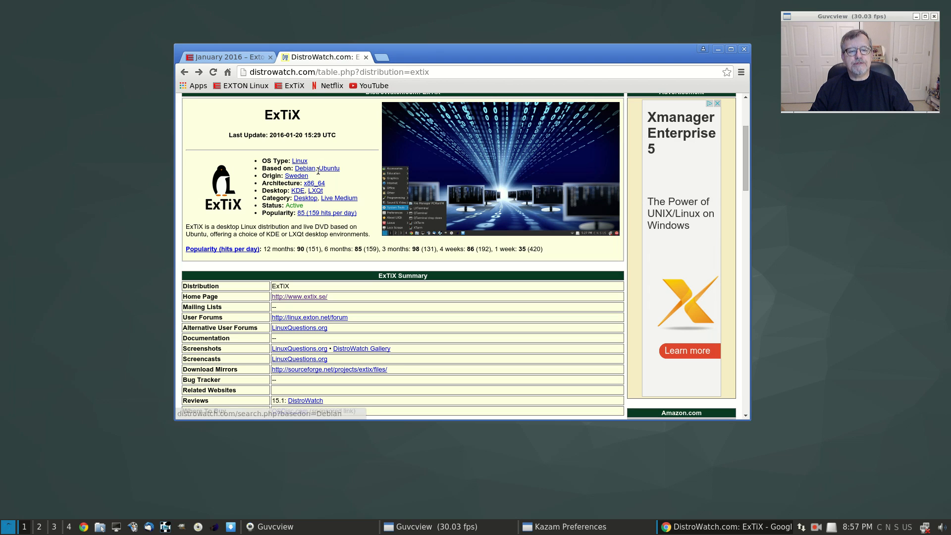
mouse_move(300, 297)
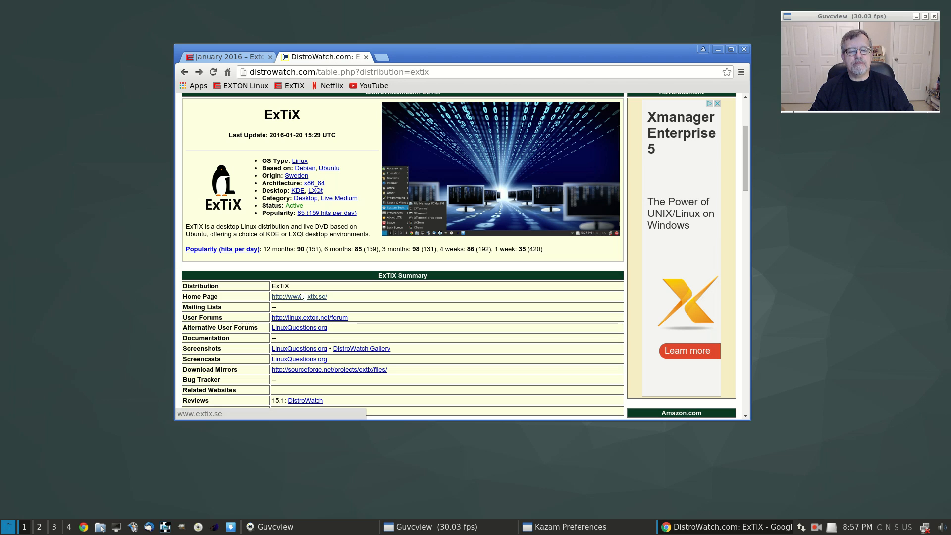
scroll(down, 3)
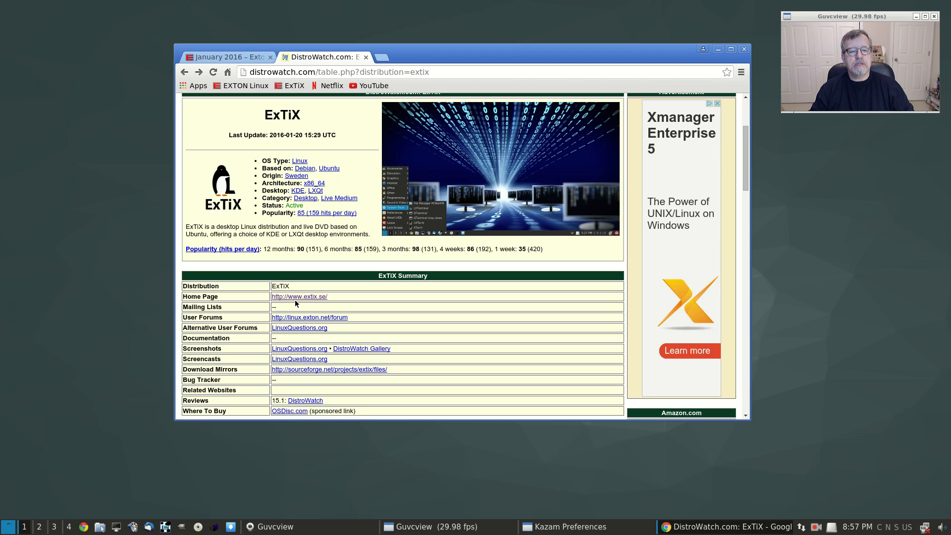
click(299, 296)
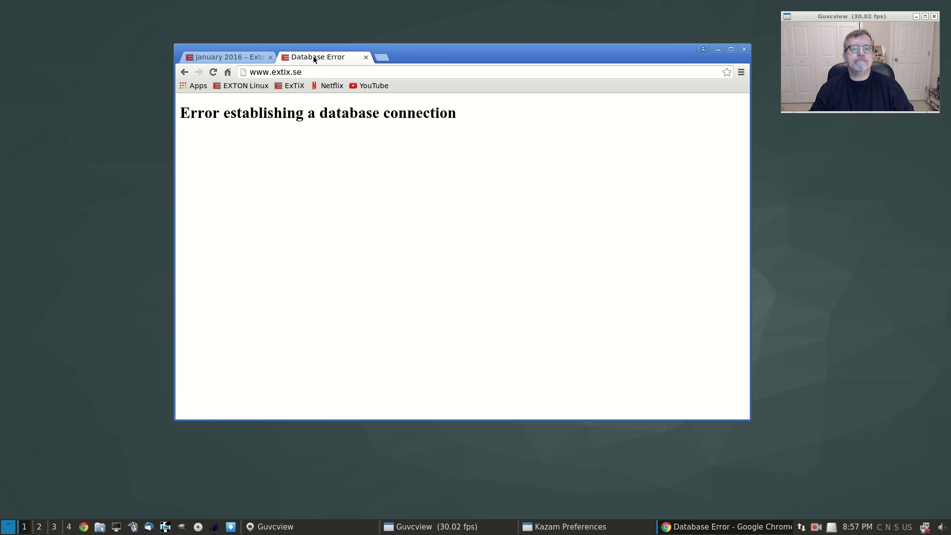
click(184, 71)
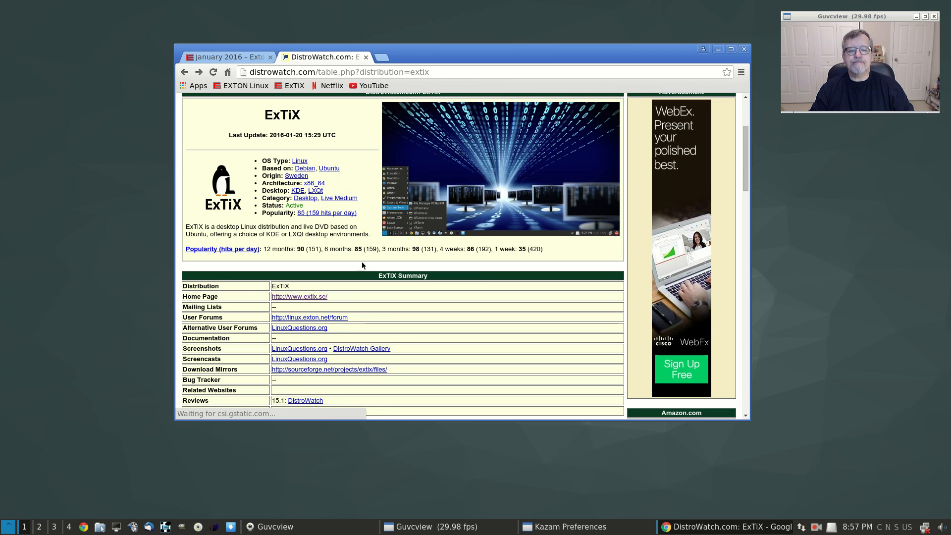
- Read DistroWatch's ExTiX 16.1 release news story and retry the ExTiX home page link
scroll(down, 3)
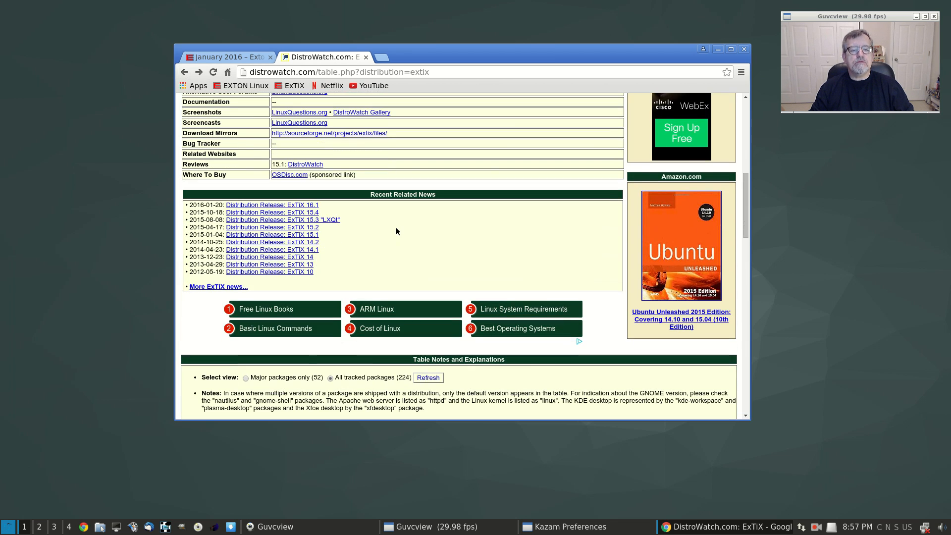
click(272, 204)
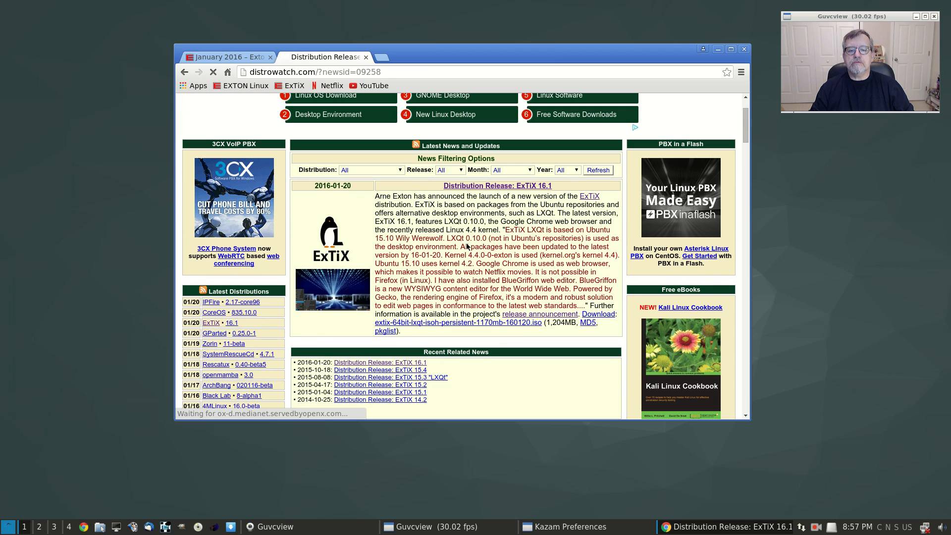
scroll(down, 3)
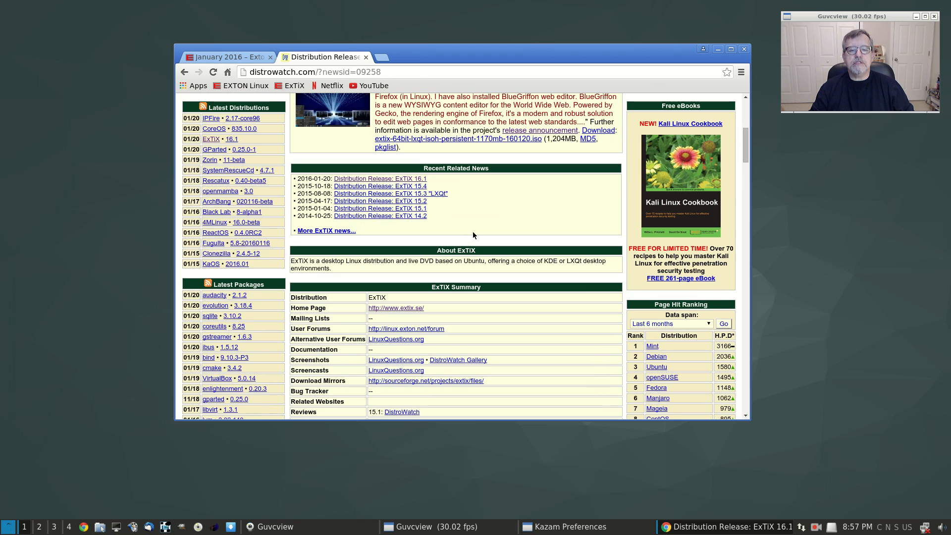
scroll(down, 3)
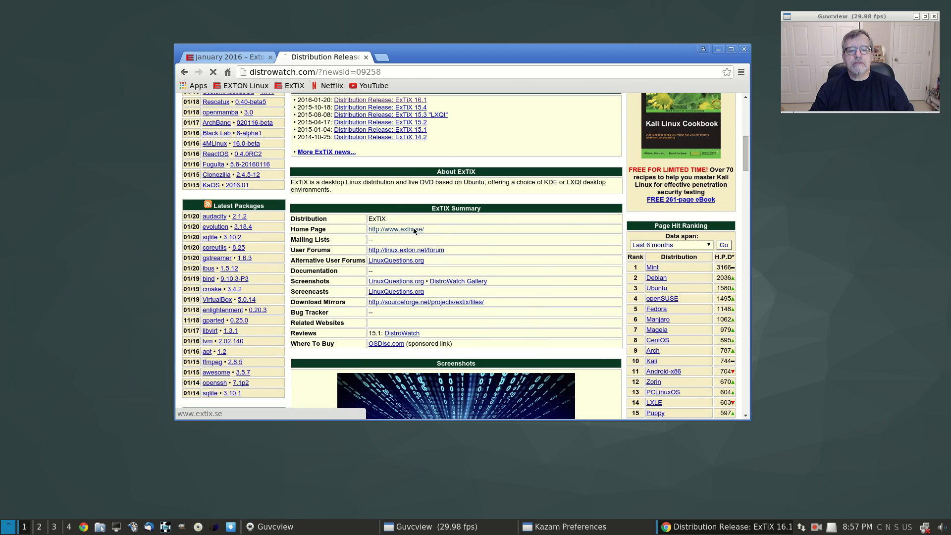
click(395, 229)
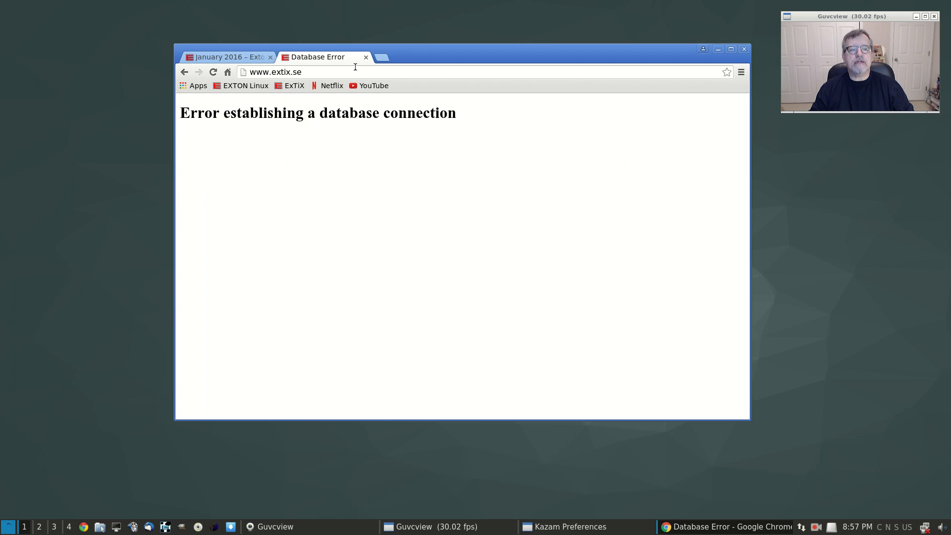
mouse_move(366, 58)
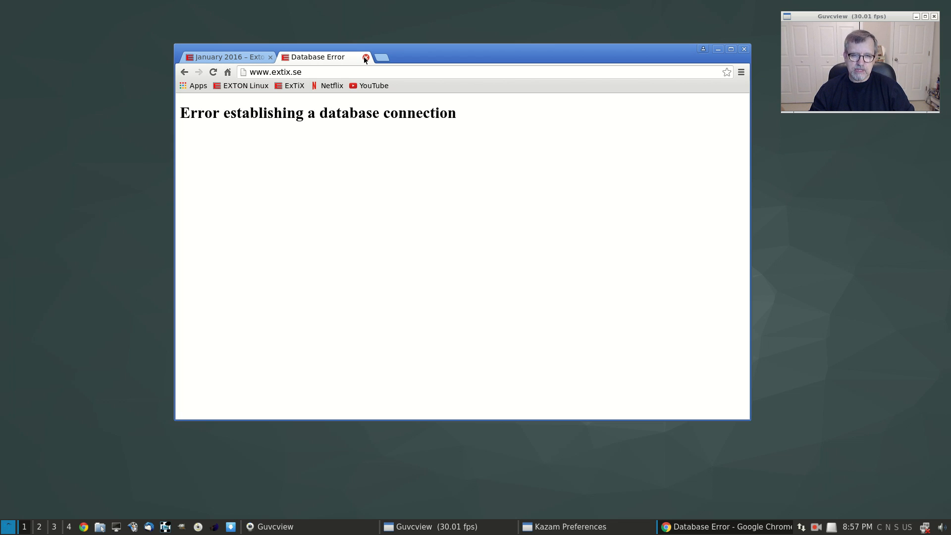
mouse_move(339, 60)
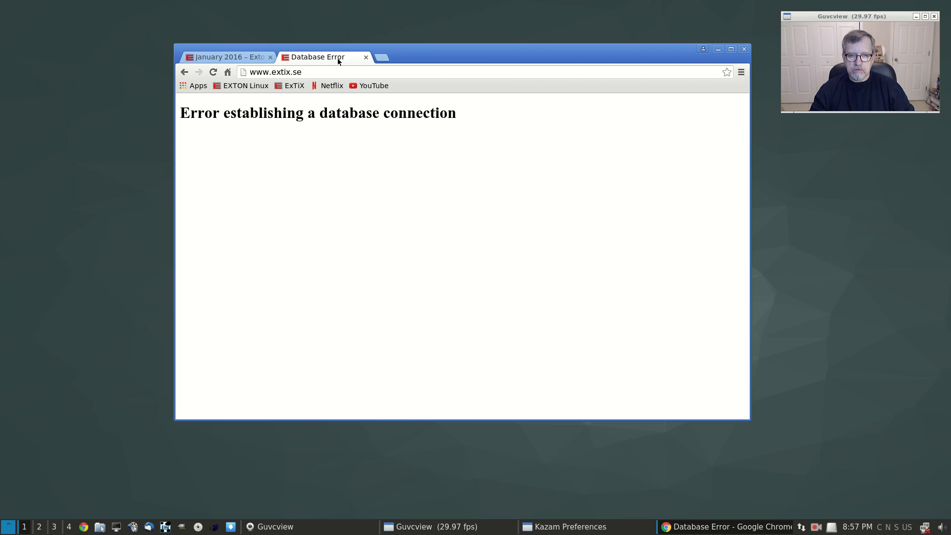
mouse_move(345, 142)
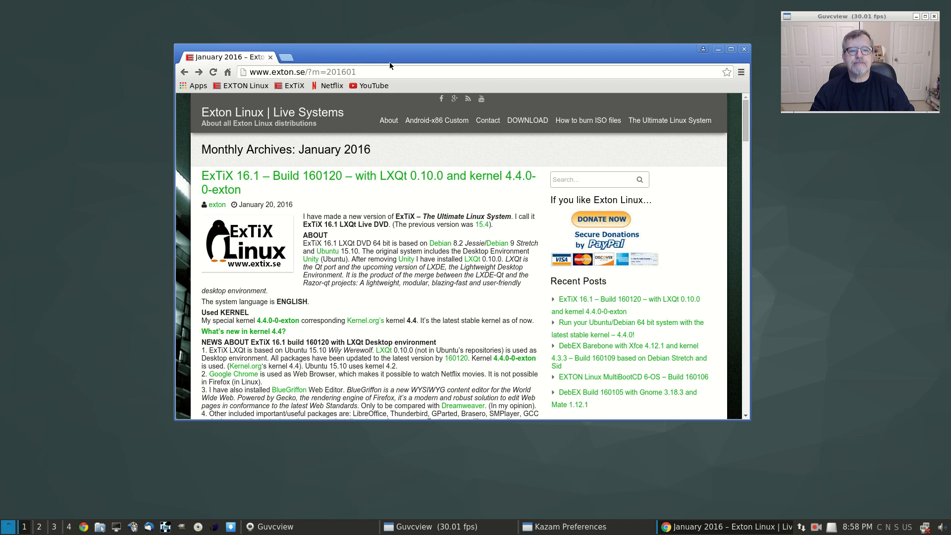
- Close Chrome and bring up the LXQt application menu again
click(717, 49)
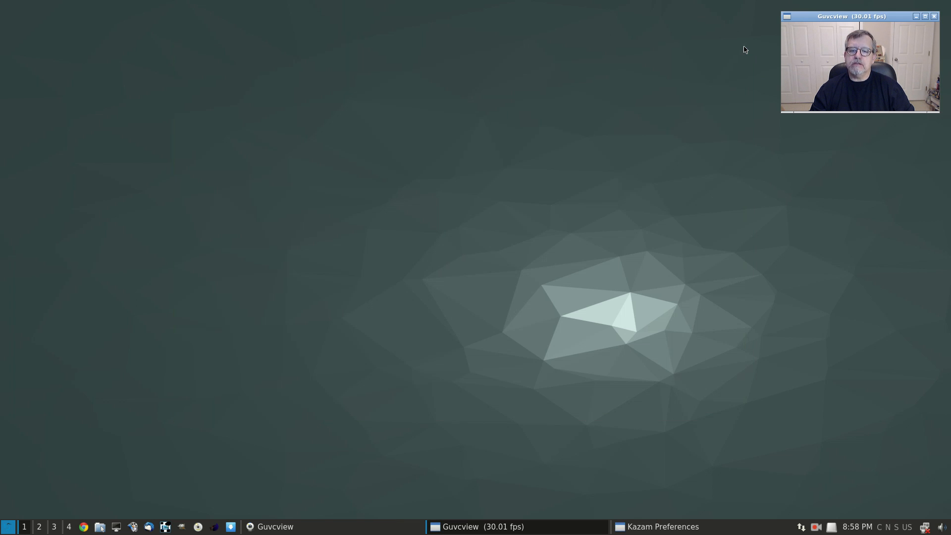
click(8, 526)
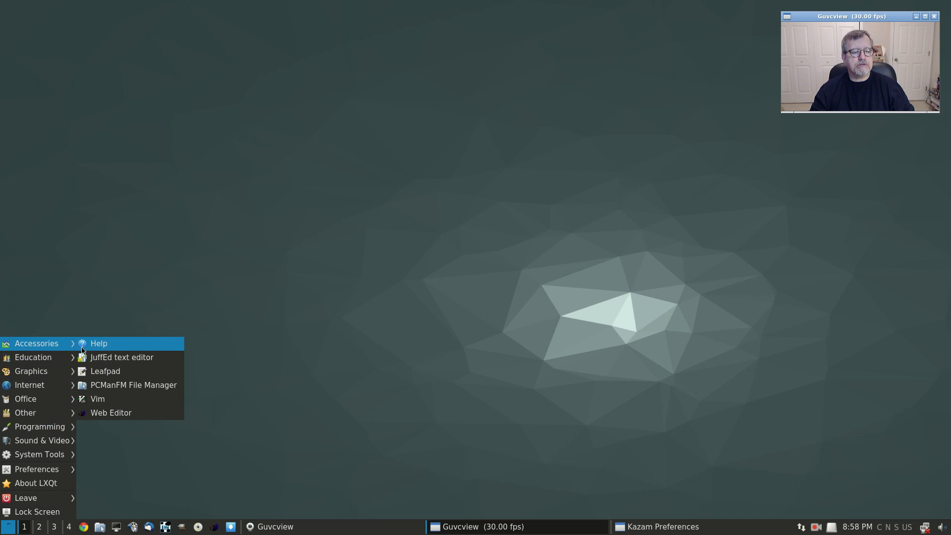
mouse_move(105, 371)
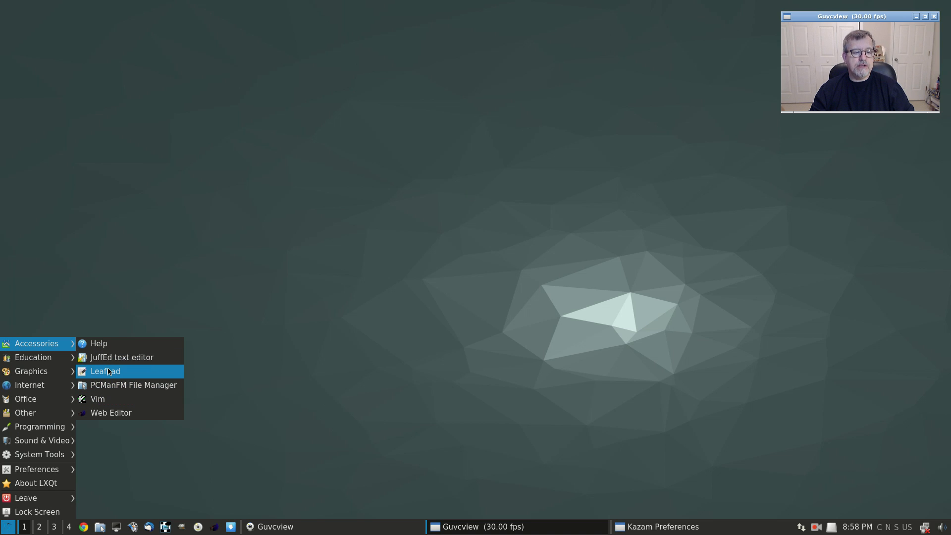
mouse_move(131, 385)
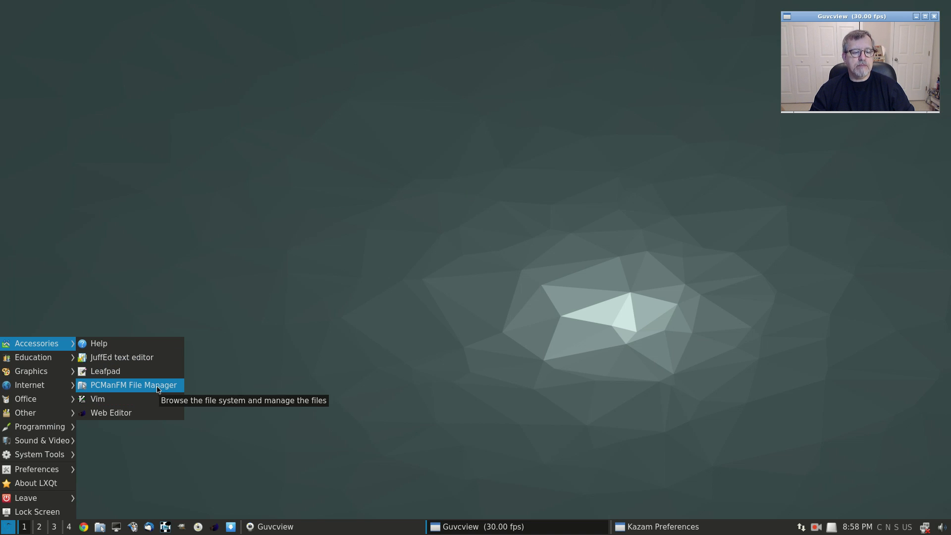
mouse_move(125, 412)
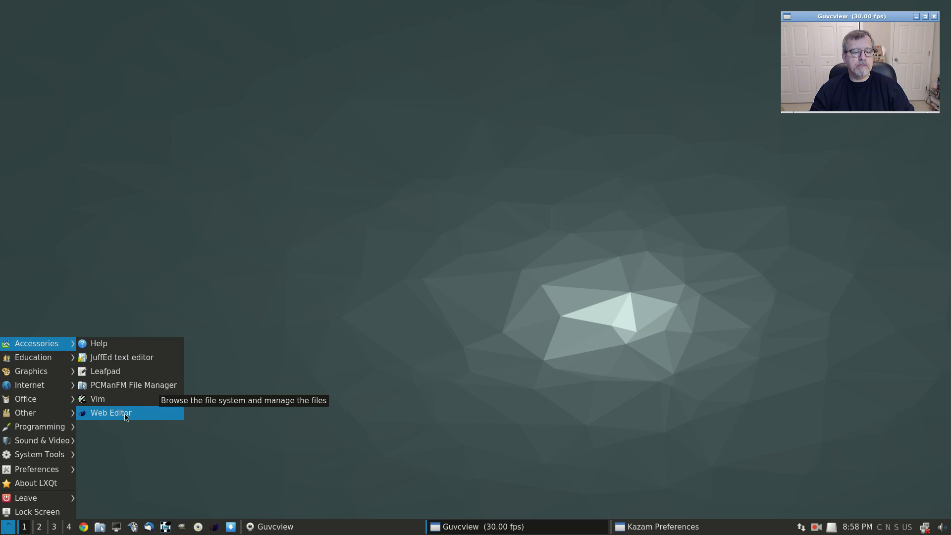
mouse_move(33, 357)
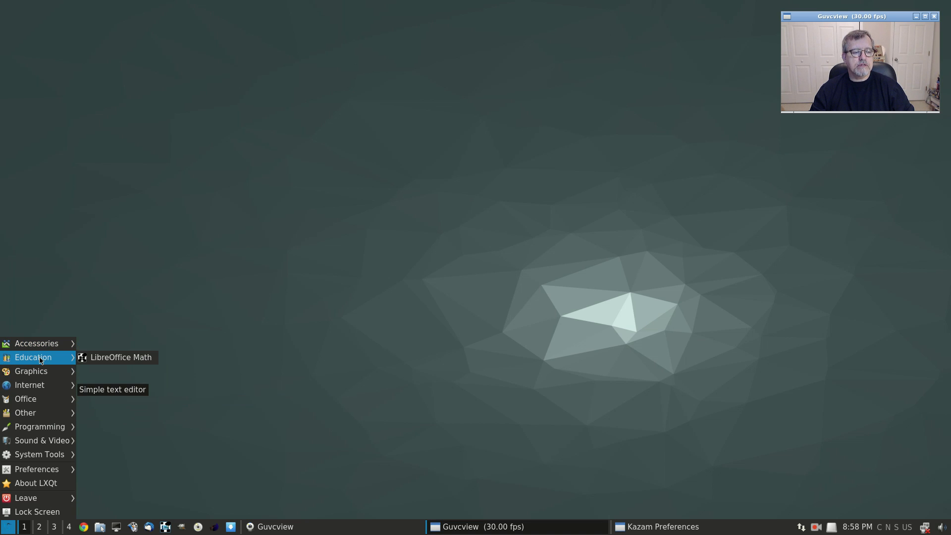
mouse_move(30, 371)
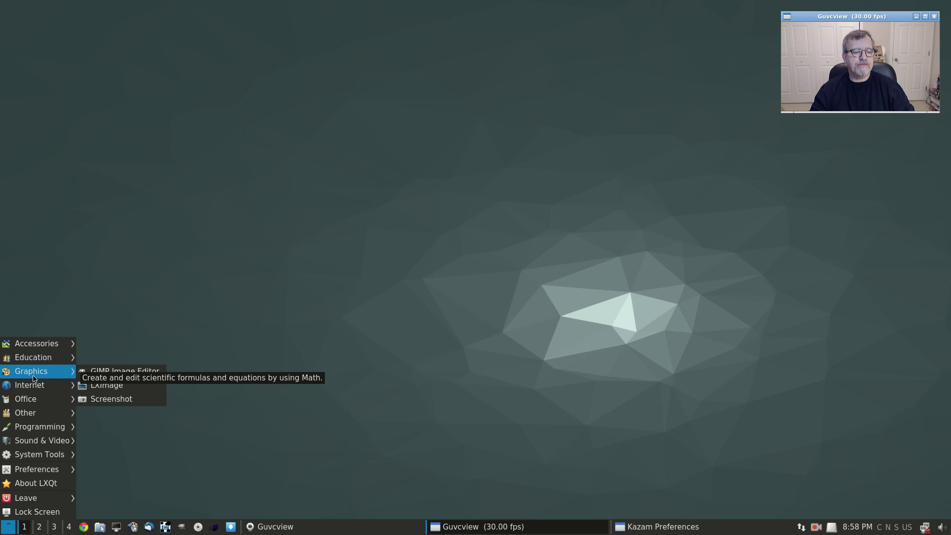
mouse_move(106, 385)
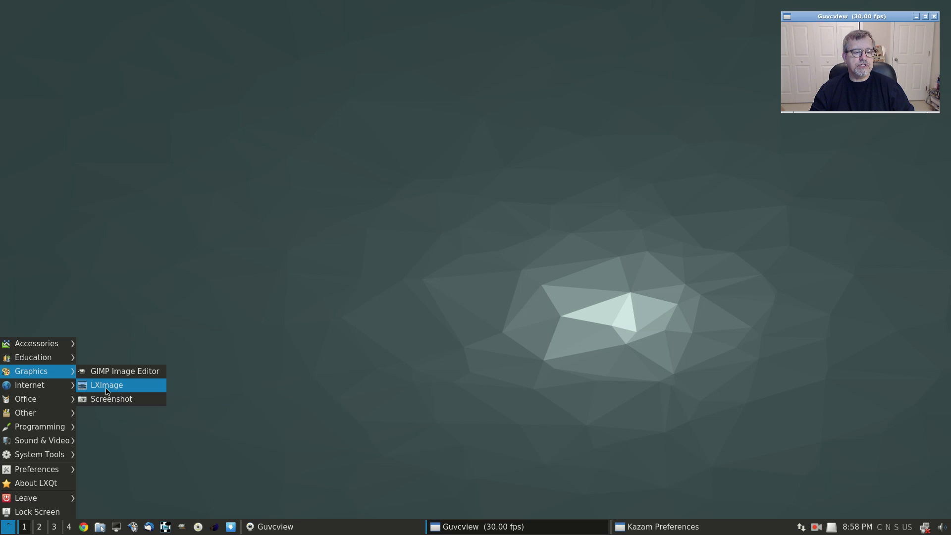
mouse_move(28, 384)
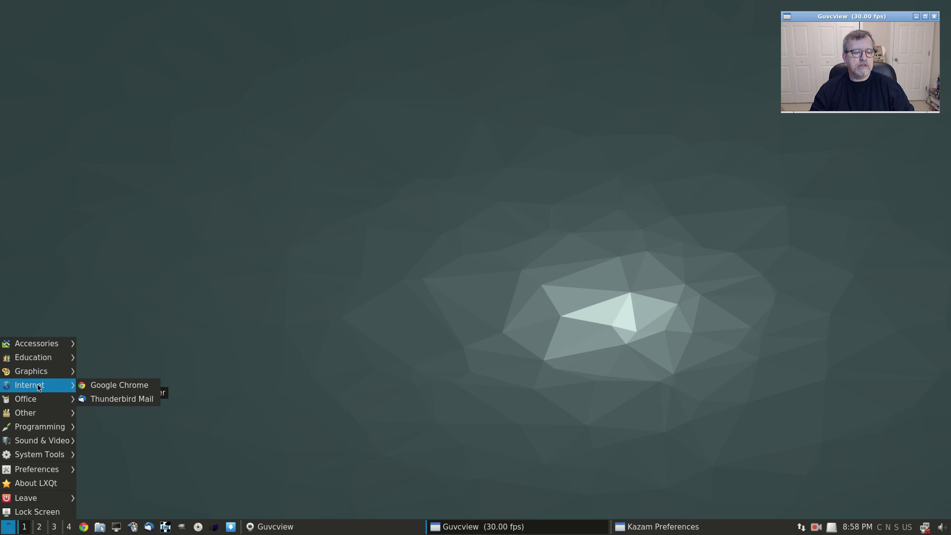
mouse_move(118, 385)
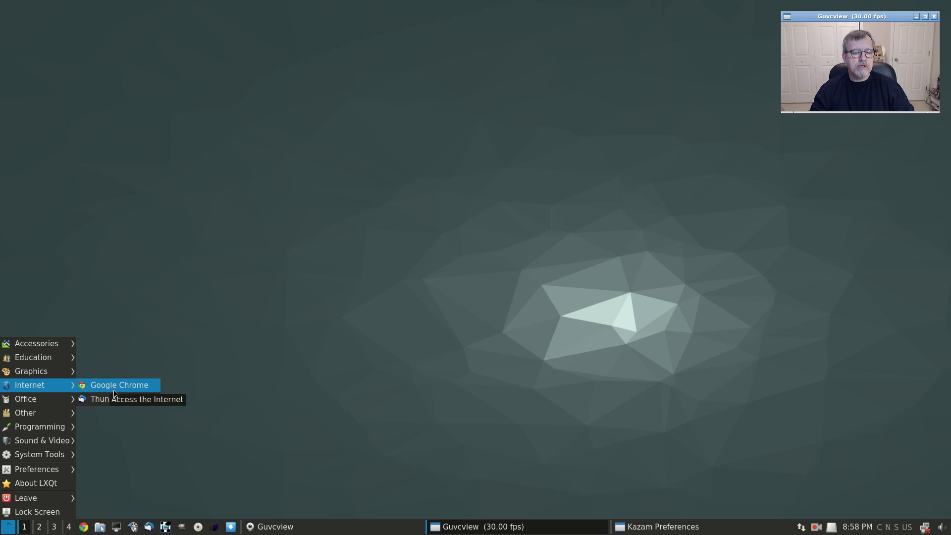
mouse_move(100, 399)
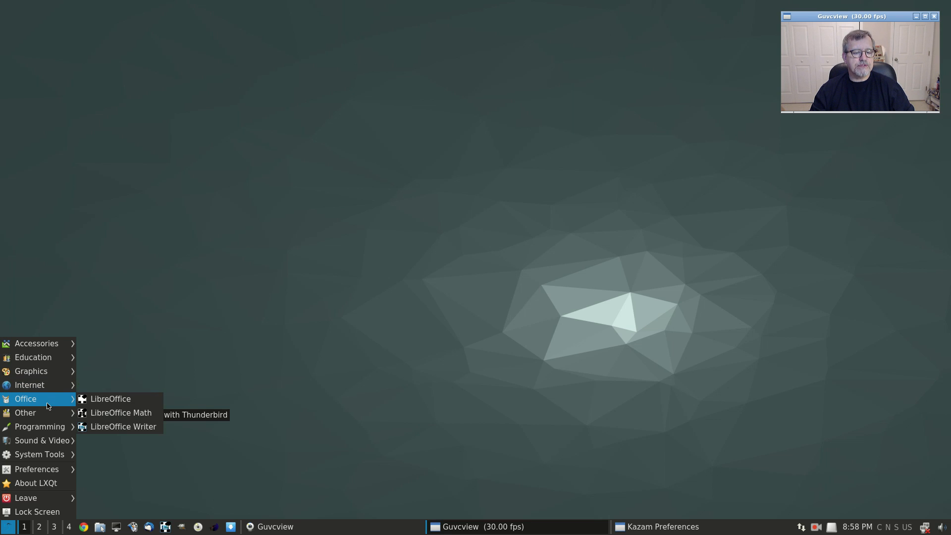
mouse_move(121, 412)
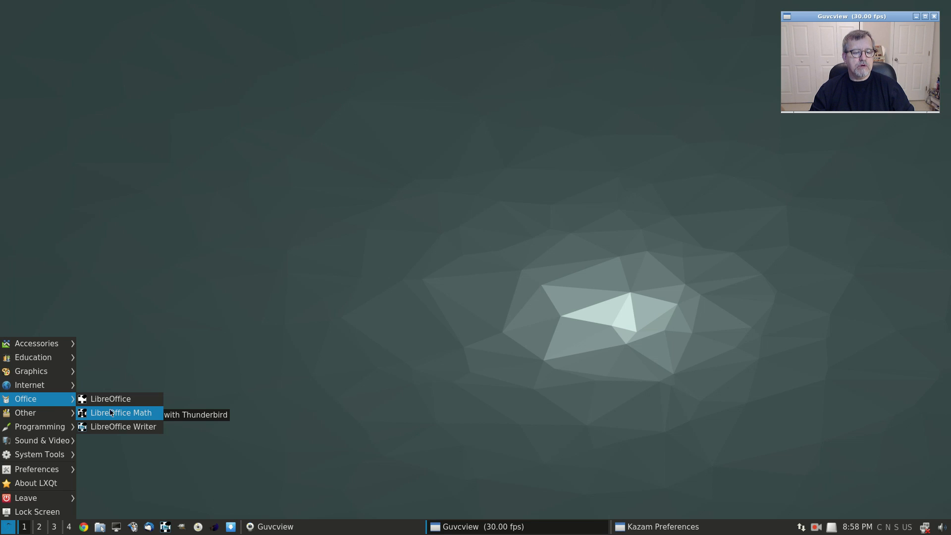
mouse_move(25, 412)
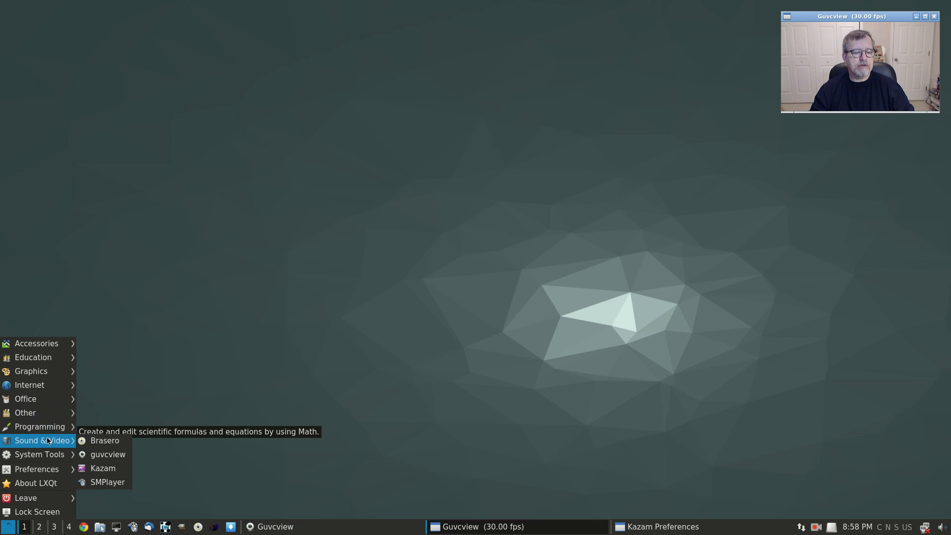
mouse_move(104, 440)
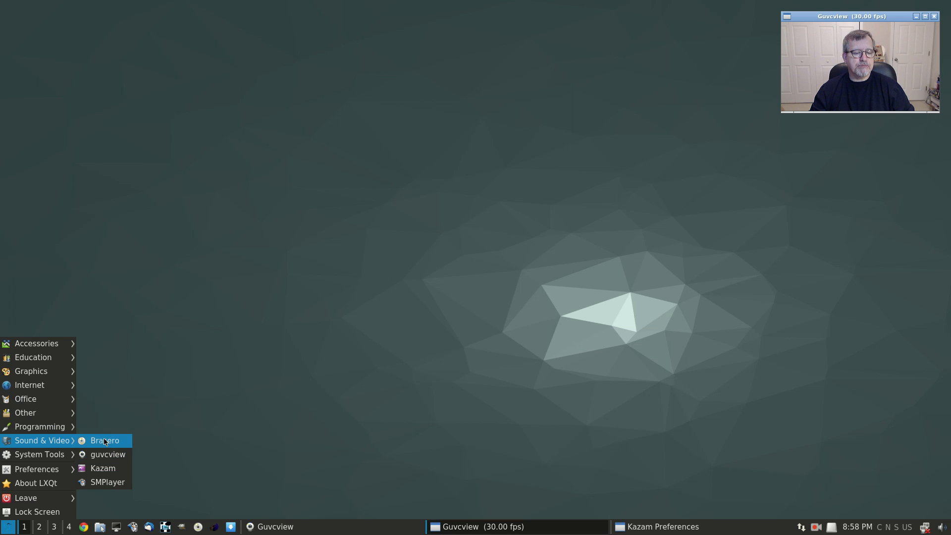
mouse_move(107, 481)
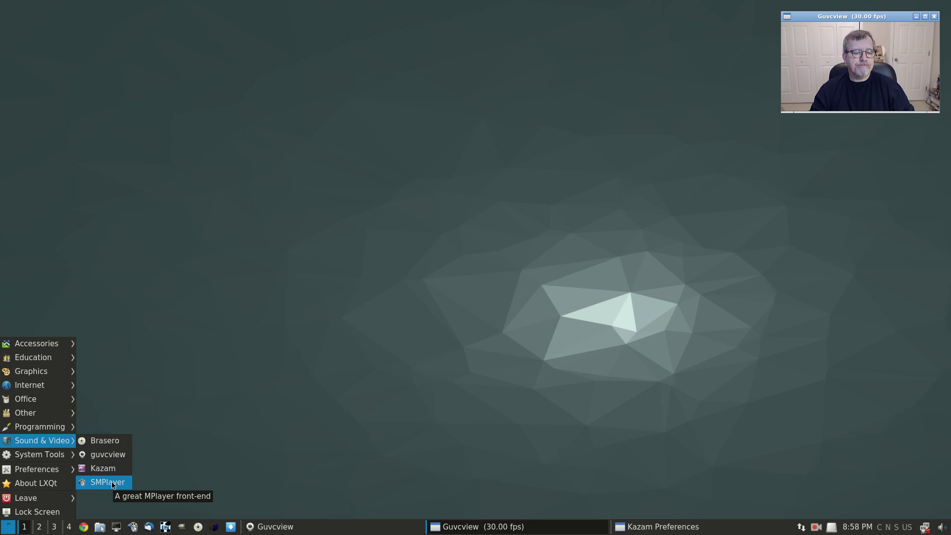
mouse_move(107, 455)
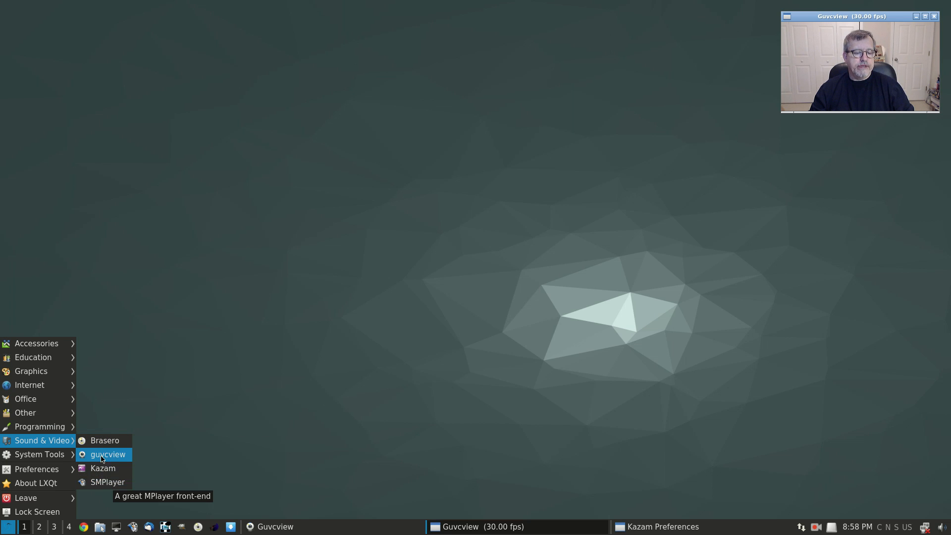
mouse_move(115, 454)
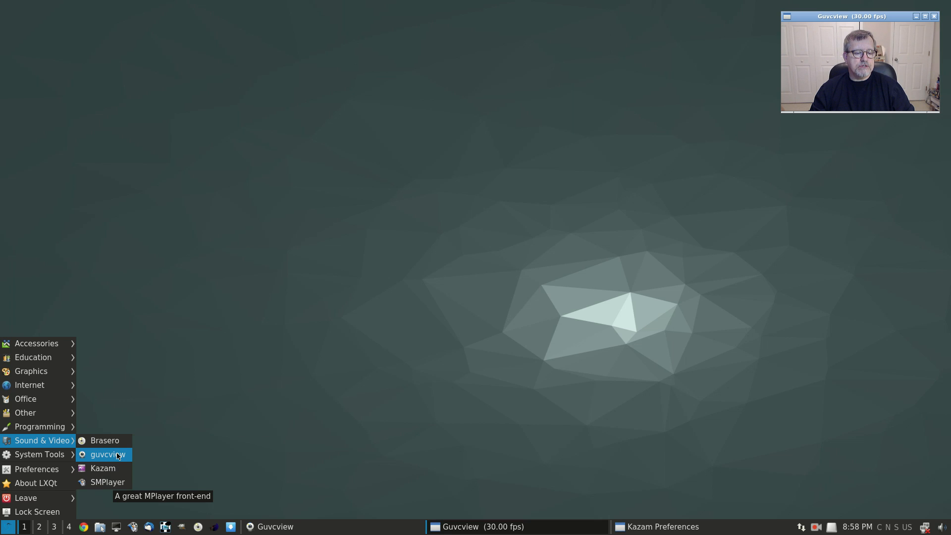
mouse_move(39, 453)
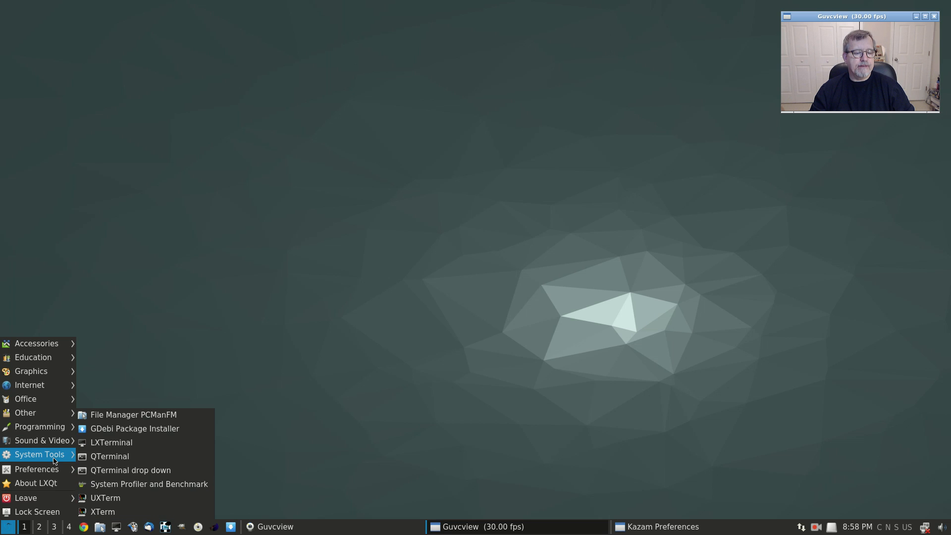
mouse_move(111, 442)
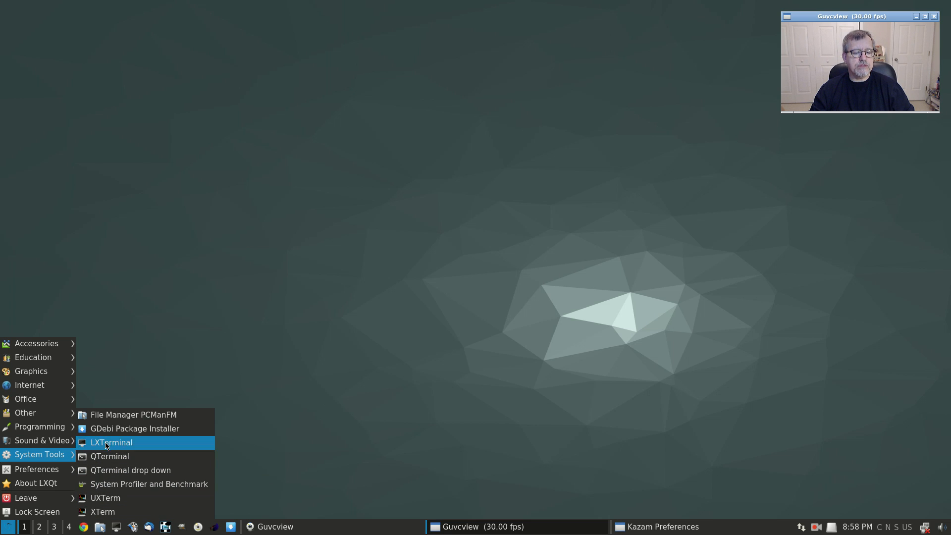
mouse_move(135, 428)
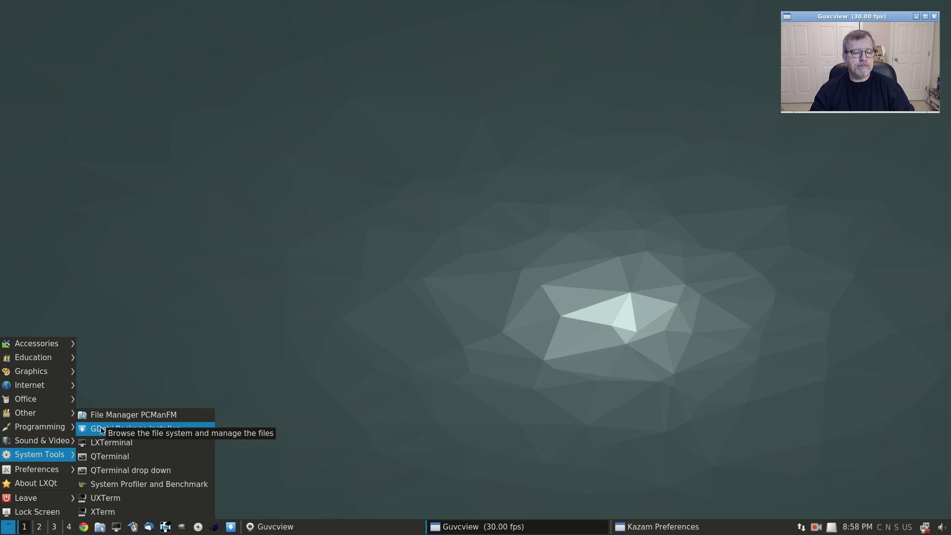
mouse_move(101, 433)
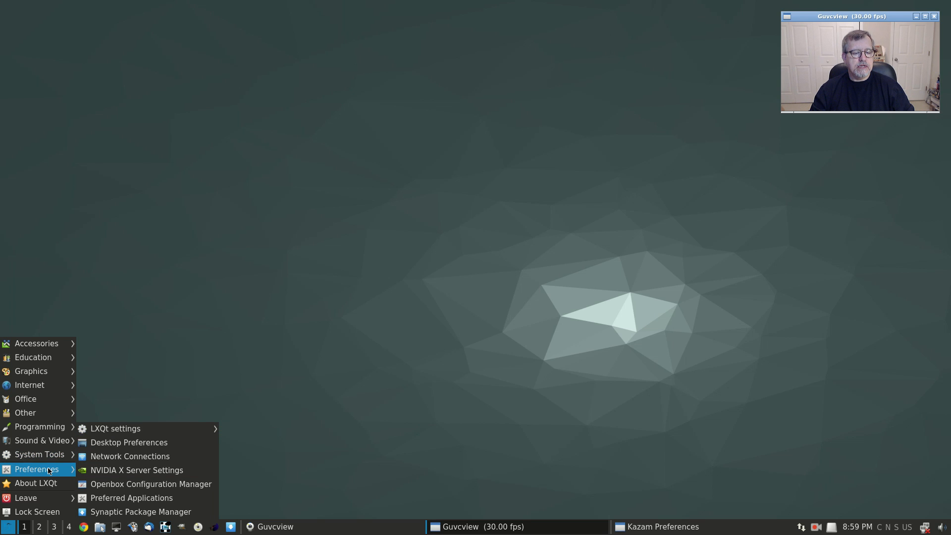
mouse_move(136, 469)
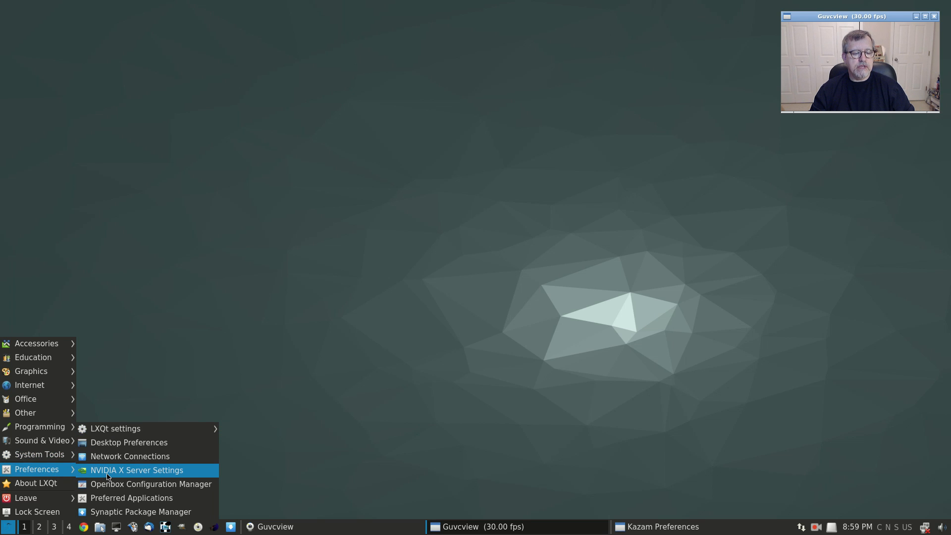
mouse_move(140, 511)
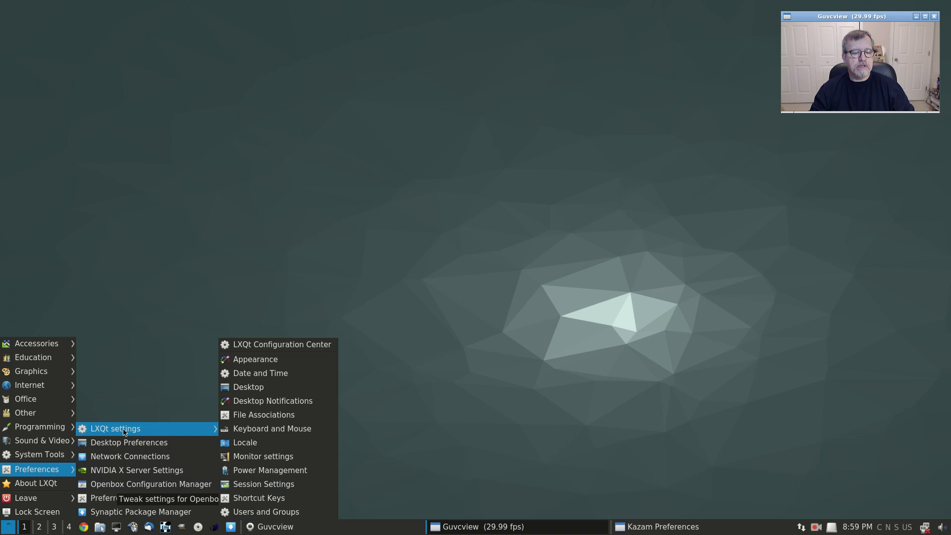
mouse_move(254, 358)
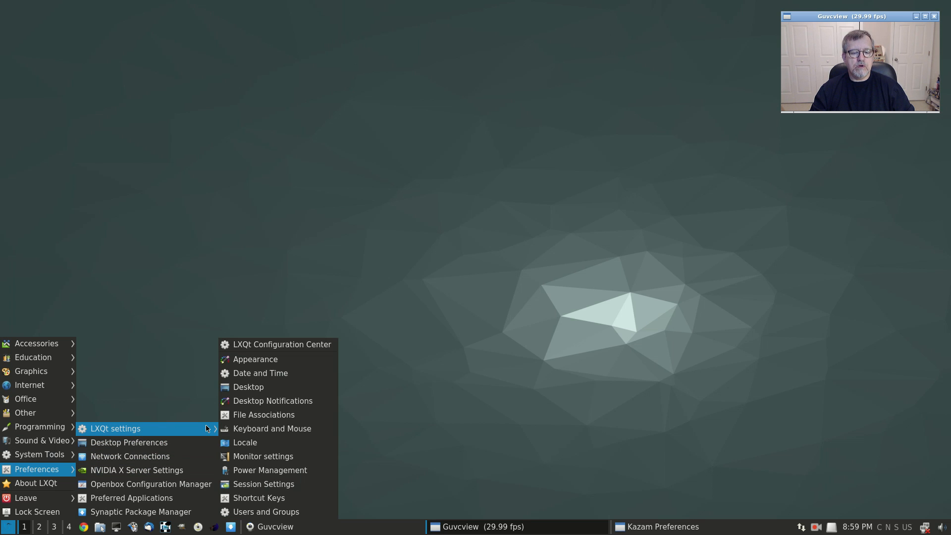
- Launch the LXQt Configuration Center from the submenu and bring the application menu back up
click(282, 343)
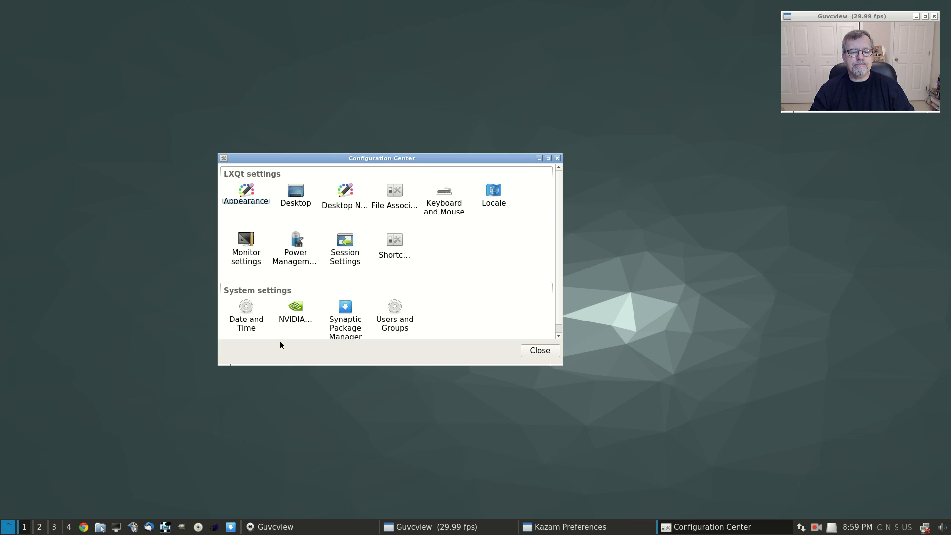
click(9, 526)
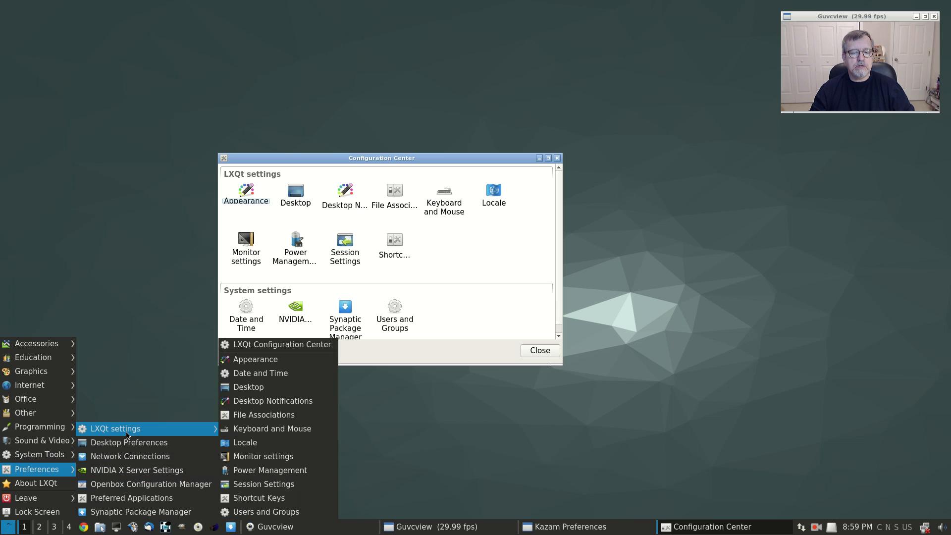
mouse_move(255, 359)
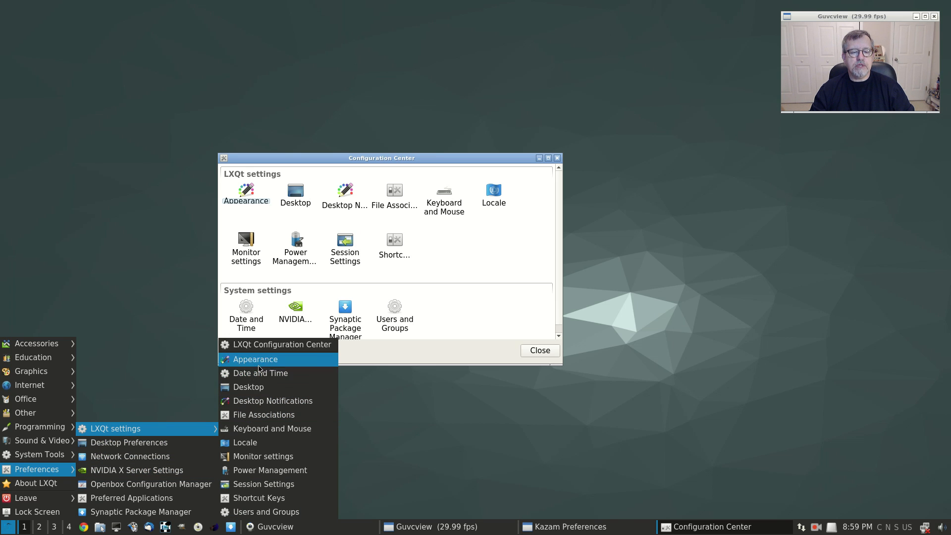
mouse_move(285, 391)
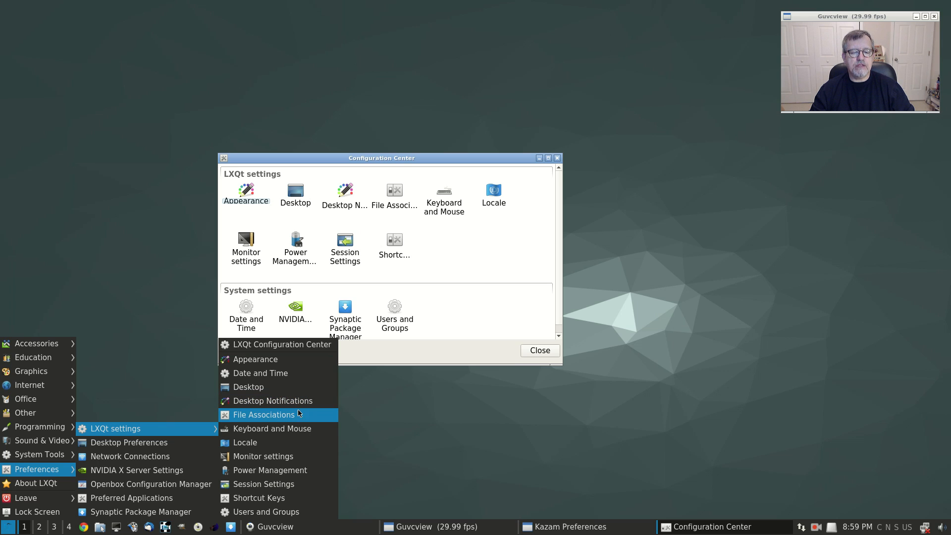
mouse_move(306, 442)
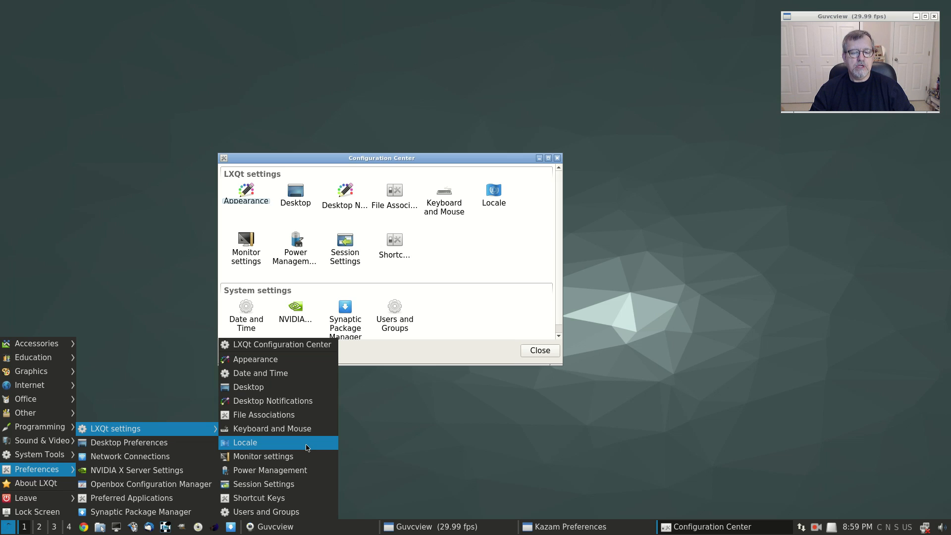
mouse_move(269, 469)
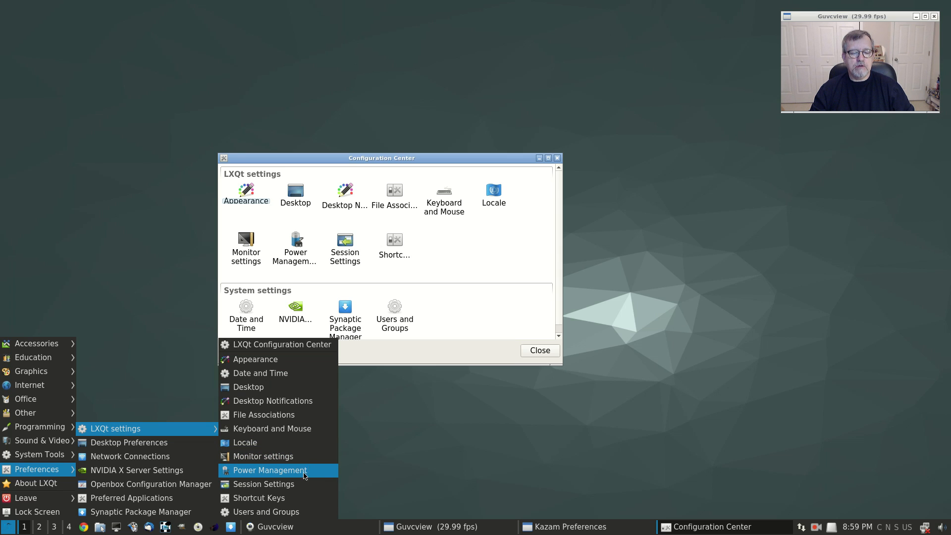
mouse_move(290, 511)
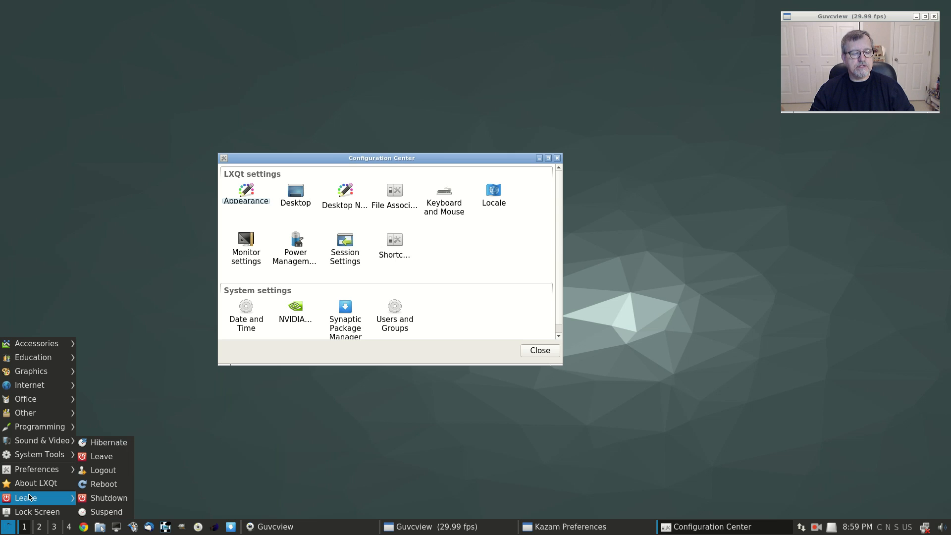
mouse_move(103, 469)
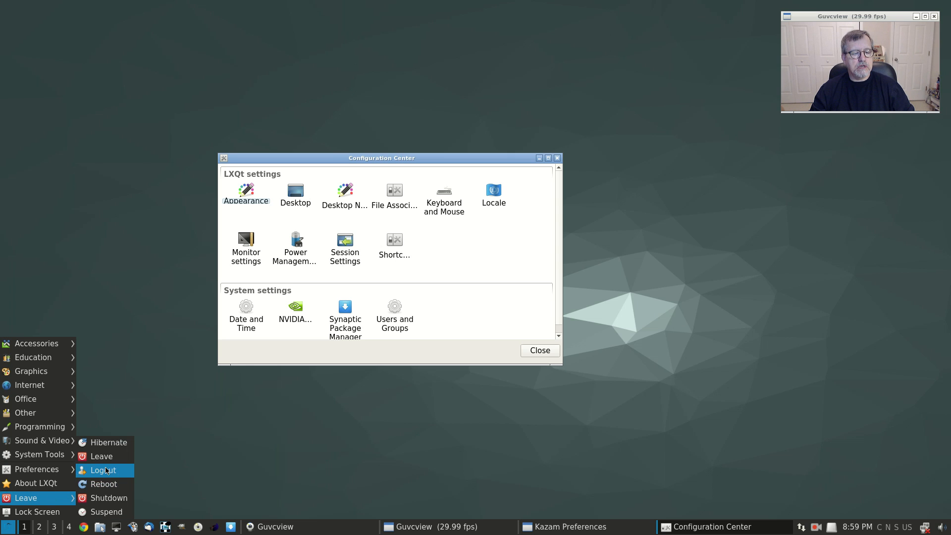
mouse_move(108, 442)
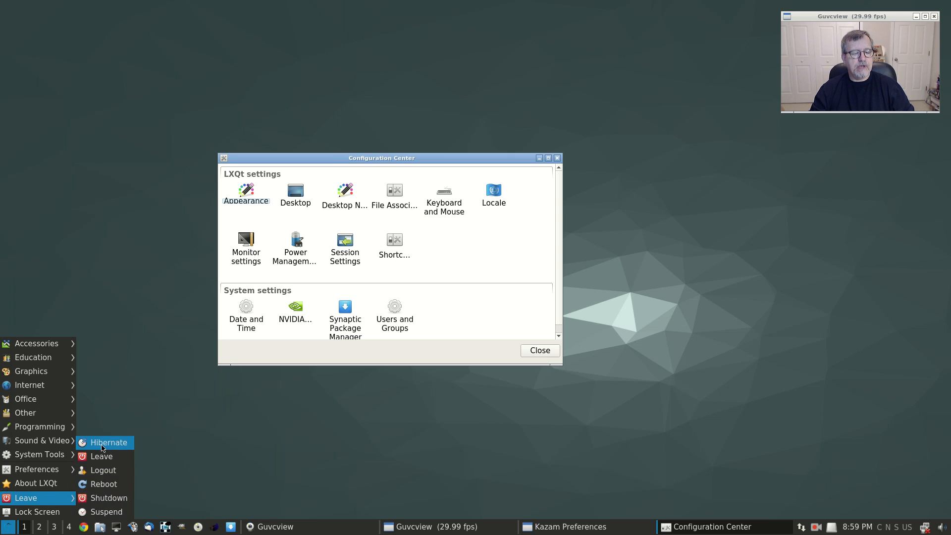
mouse_move(108, 512)
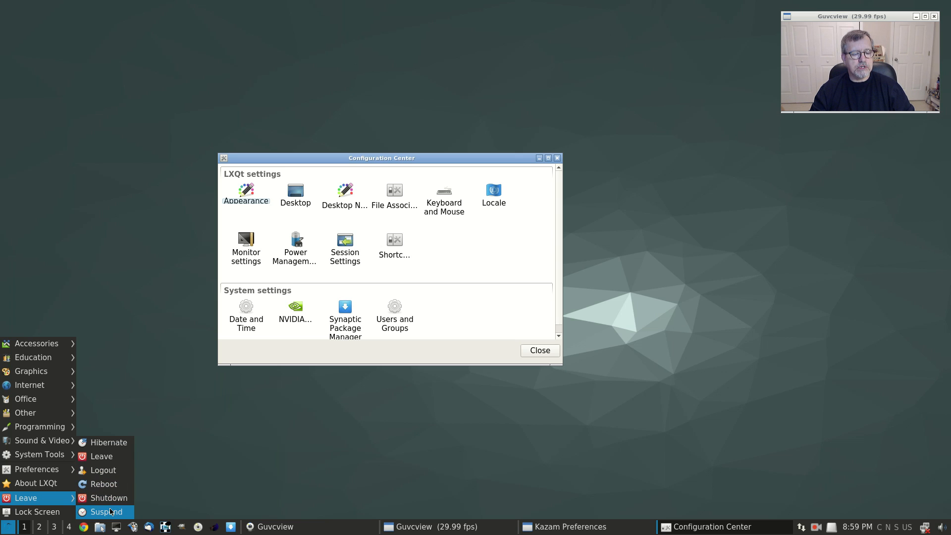
mouse_move(35, 513)
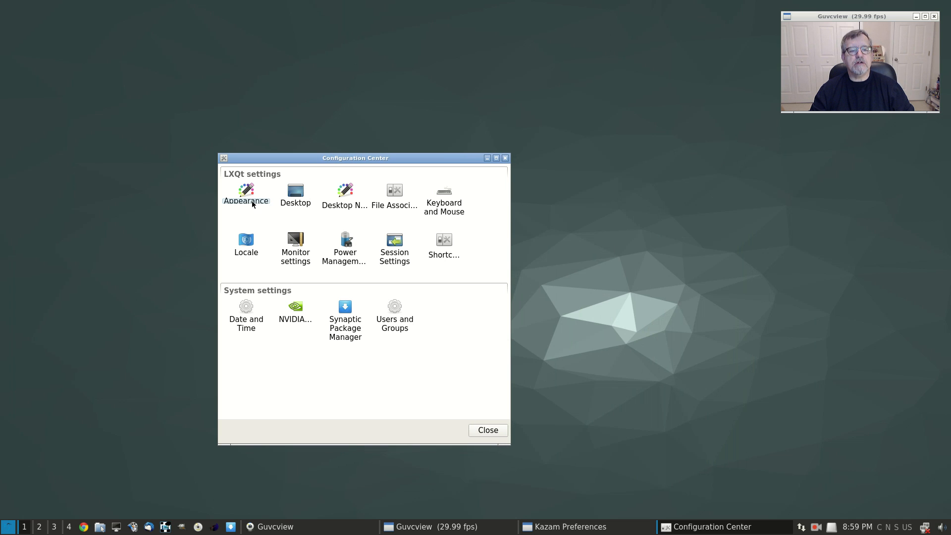
mouse_move(343, 200)
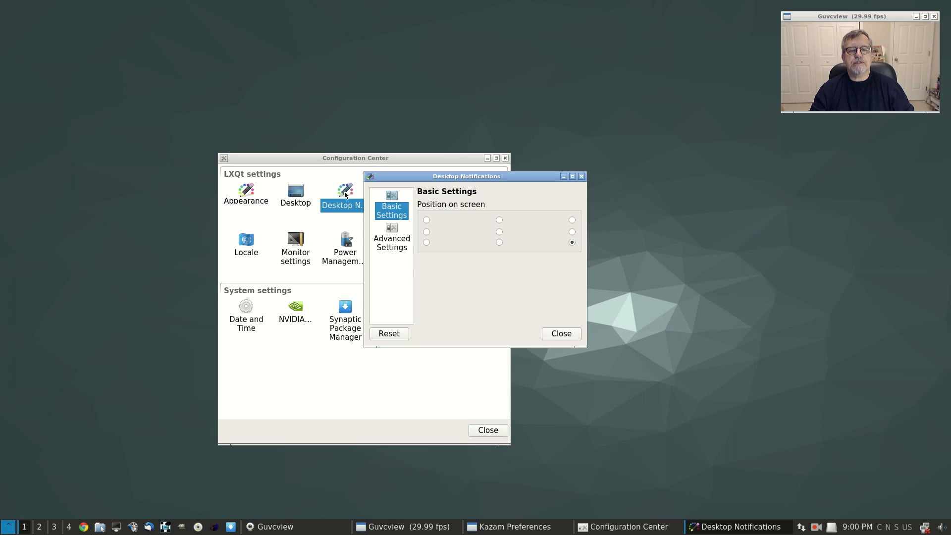
mouse_move(493, 182)
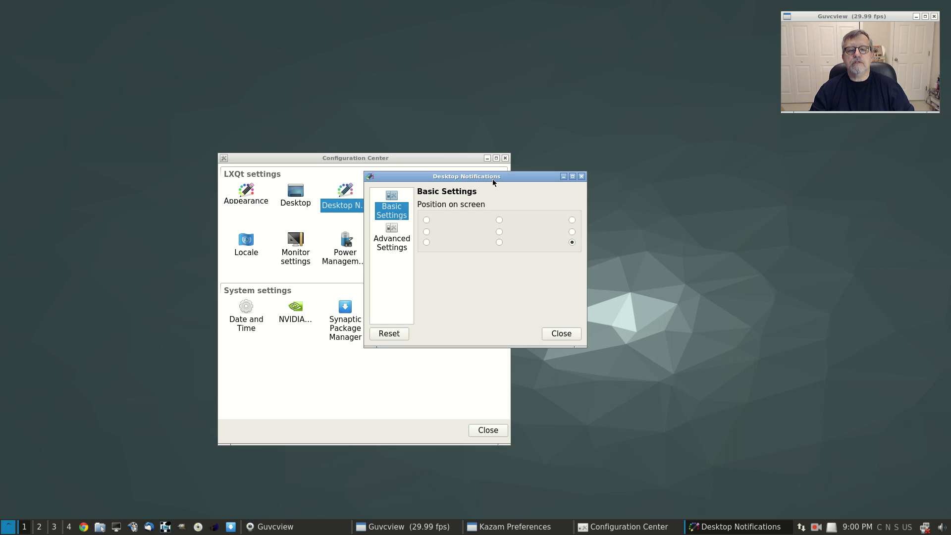
mouse_move(362, 251)
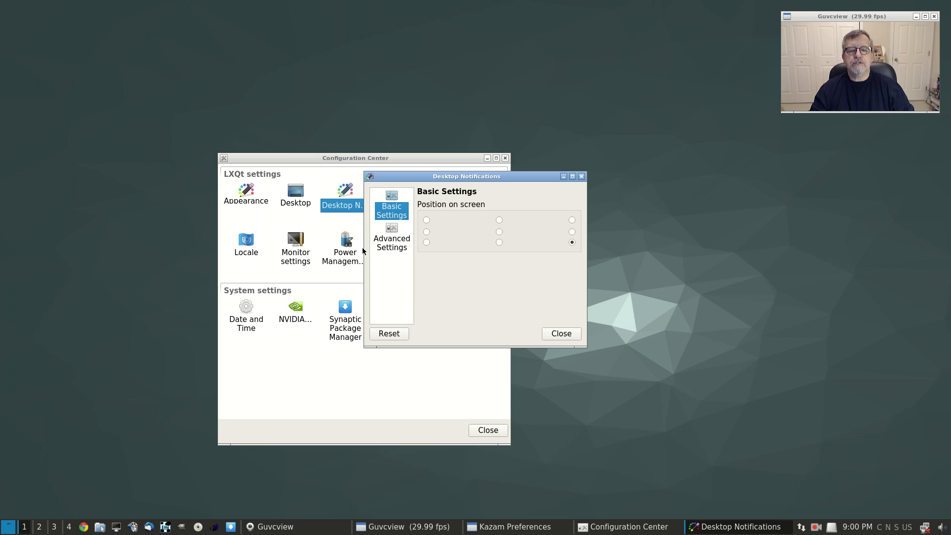
mouse_move(532, 170)
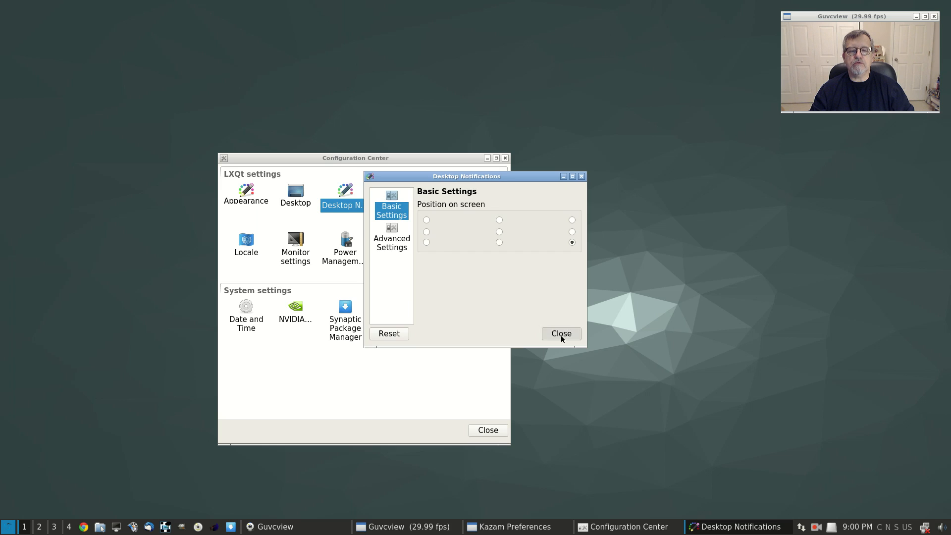
click(560, 333)
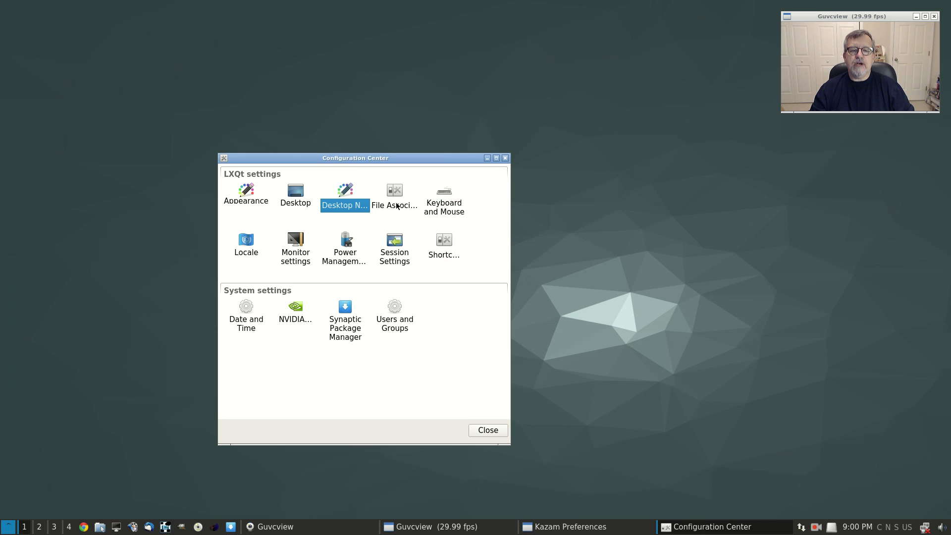
mouse_move(453, 236)
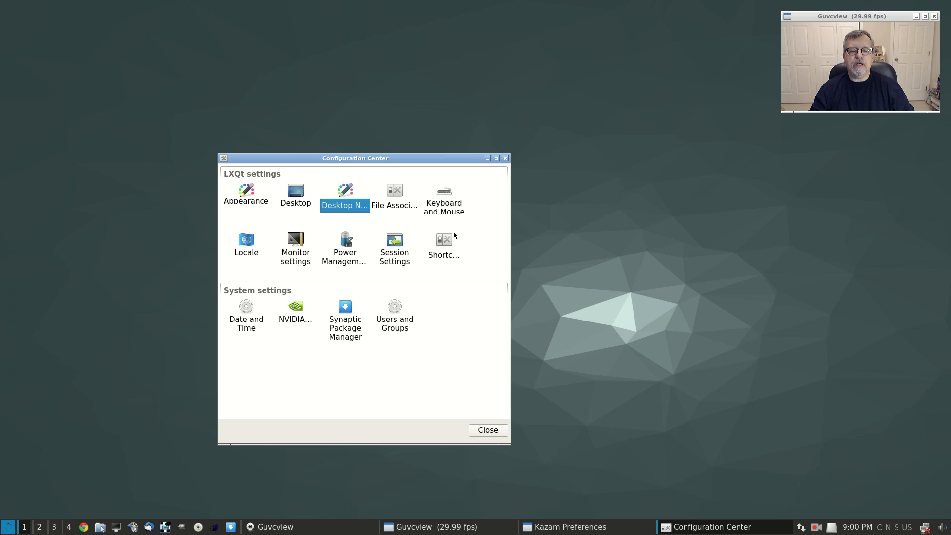
mouse_move(350, 260)
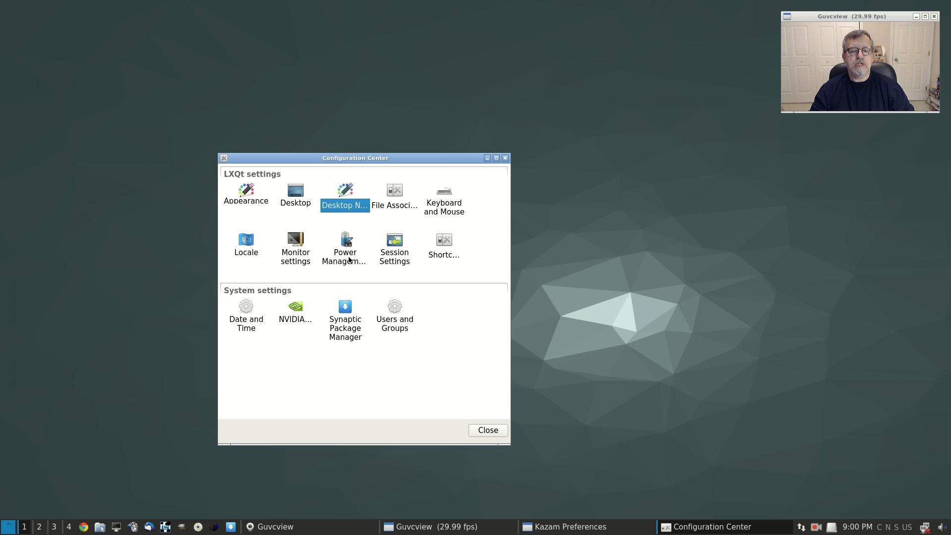
mouse_move(283, 250)
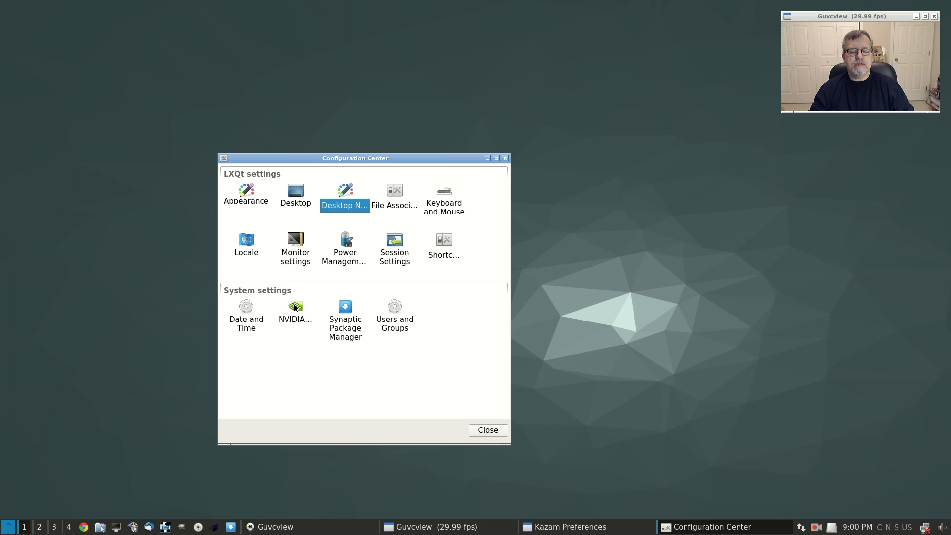
click(296, 309)
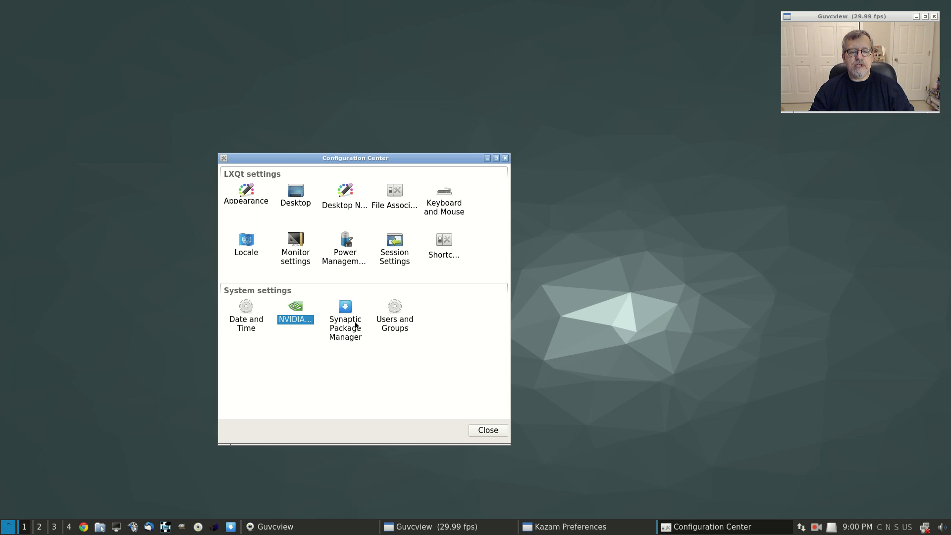
double_click(295, 309)
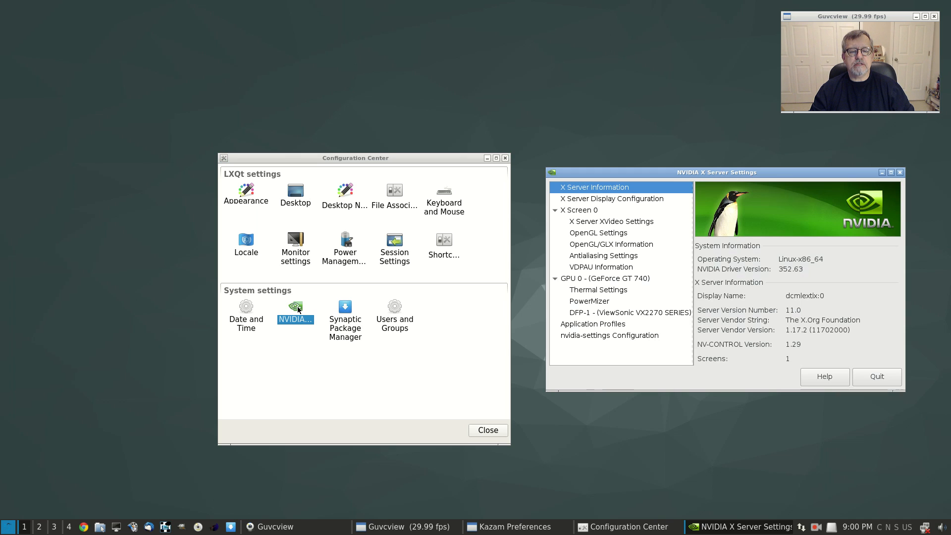
mouse_move(856, 297)
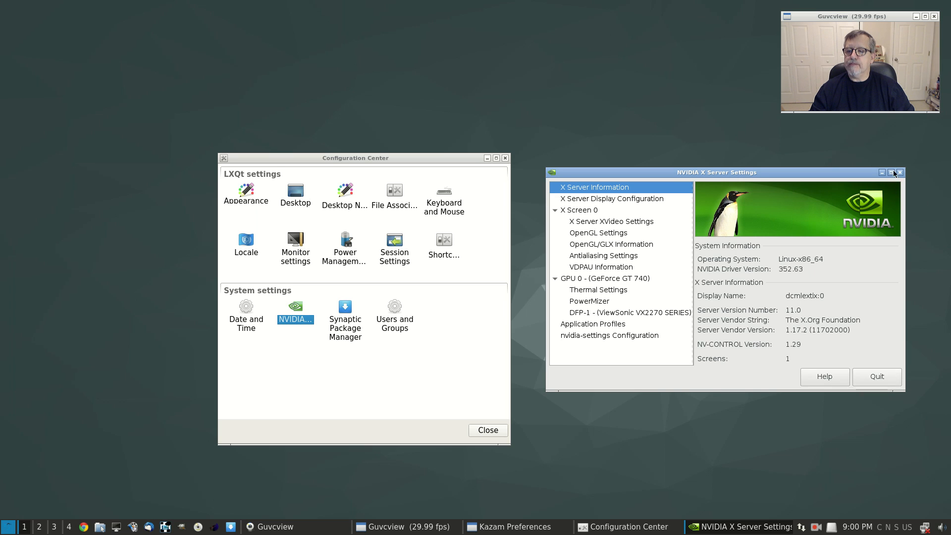
click(898, 172)
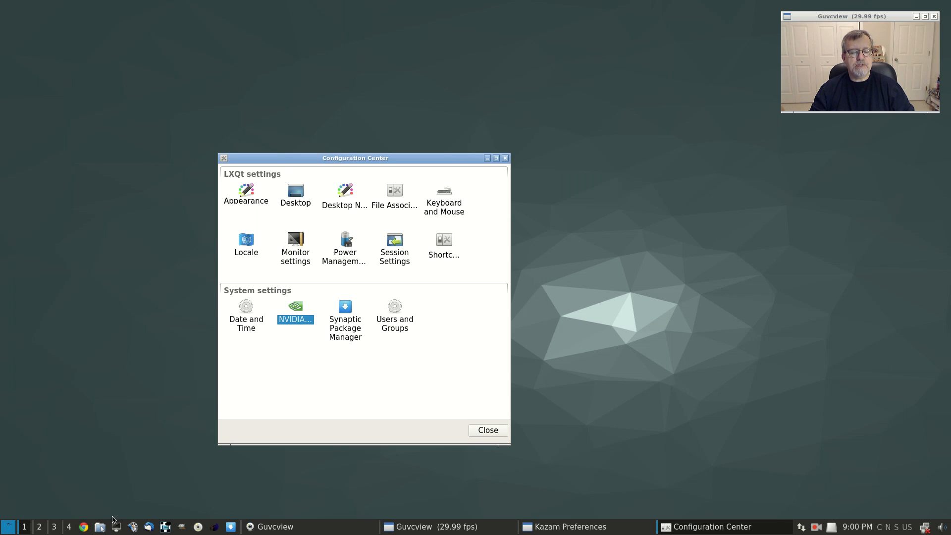
click(246, 193)
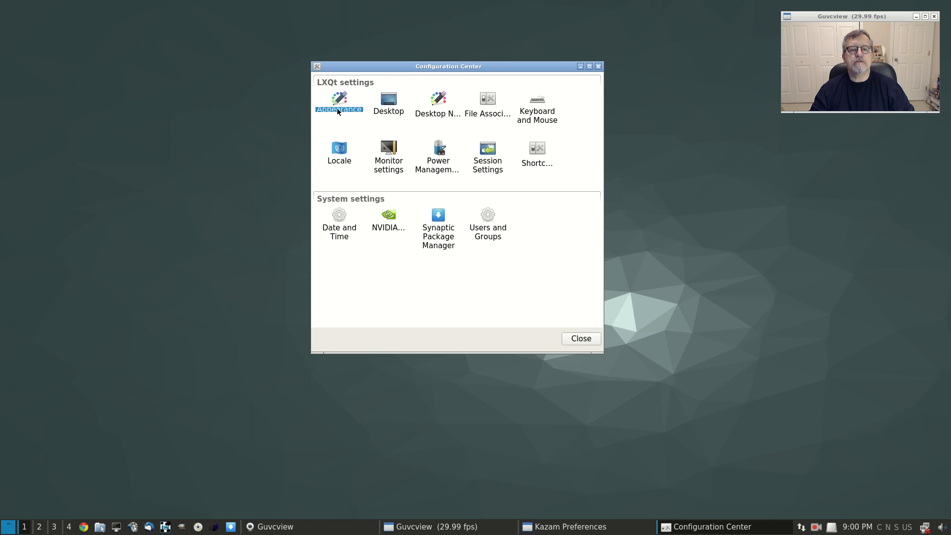
- In Appearance configuration, try the GTK+ widget style and return to Fusion
double_click(339, 103)
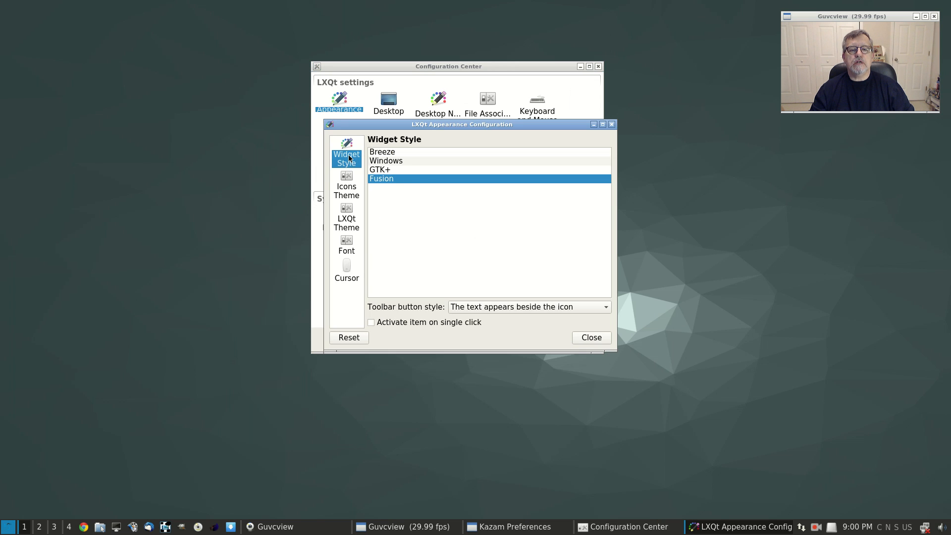
mouse_move(400, 167)
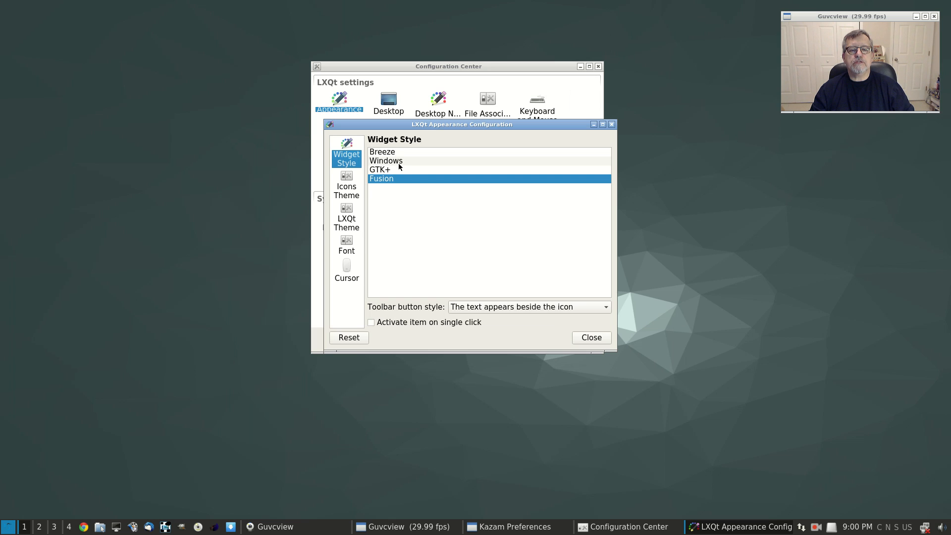
click(380, 170)
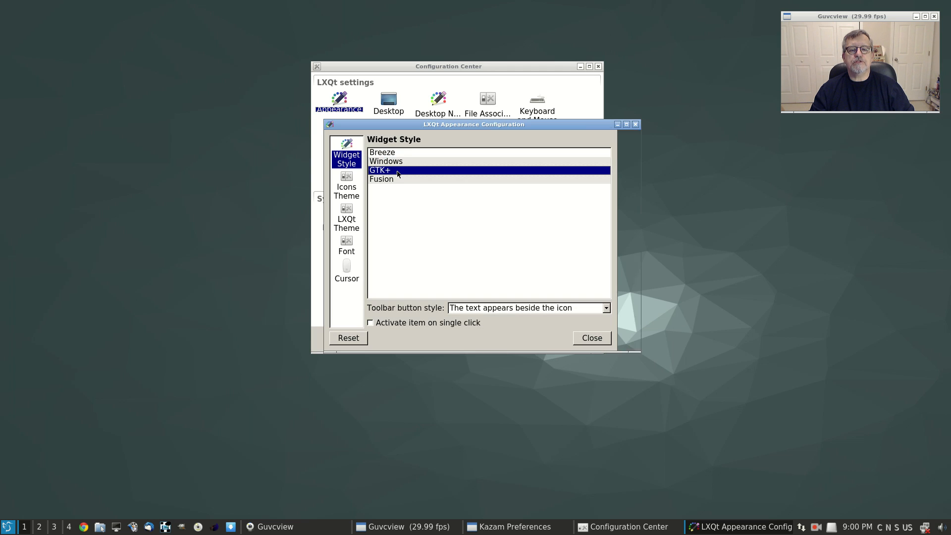
click(381, 179)
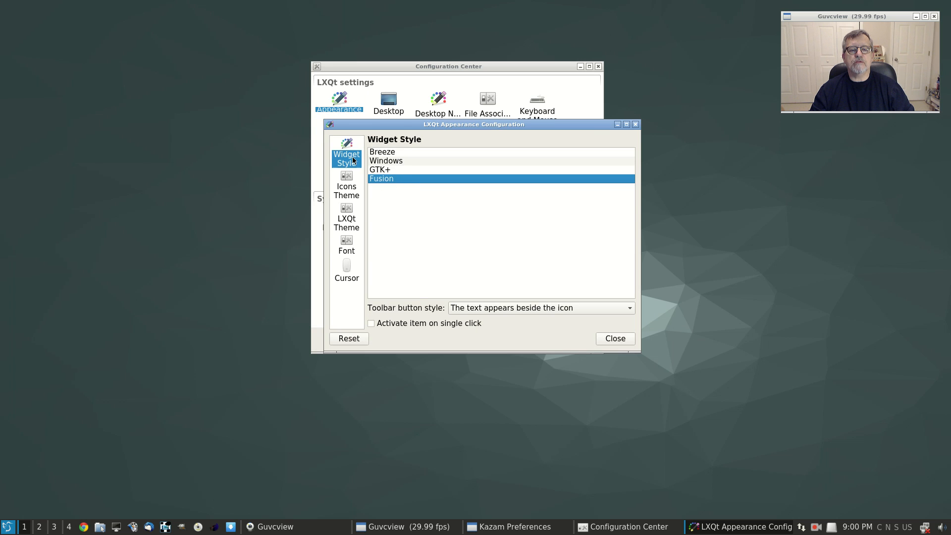
- Browse the Icons Theme list, with elementary remaining the theme in use
click(347, 186)
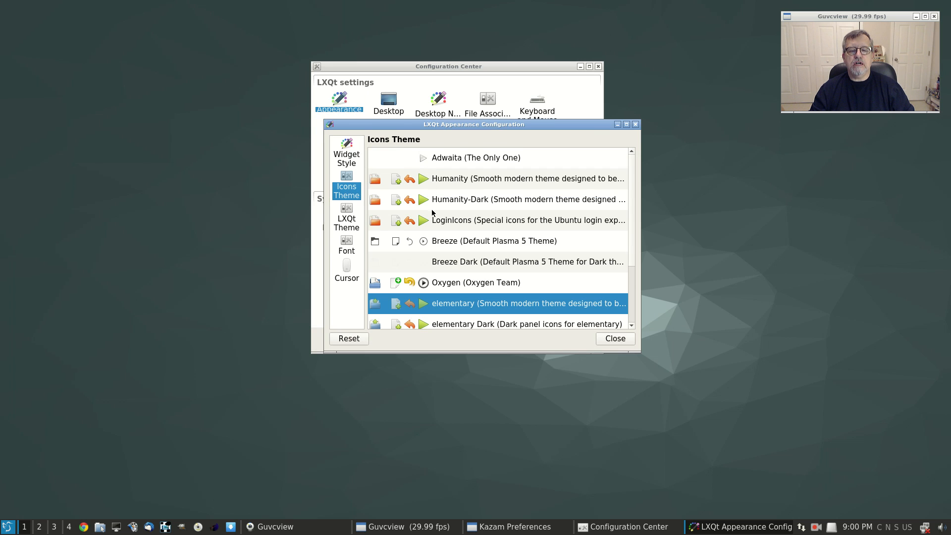
scroll(down, 3)
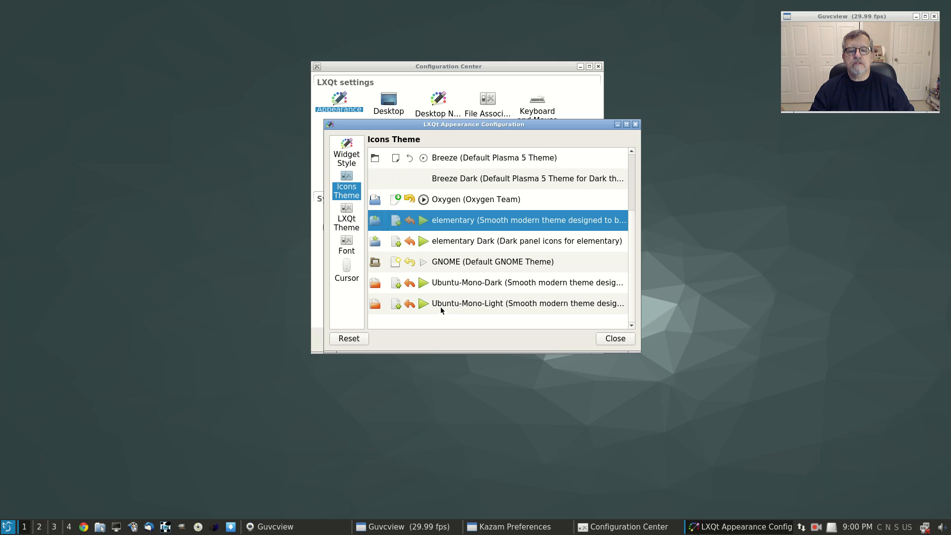
scroll(up, 3)
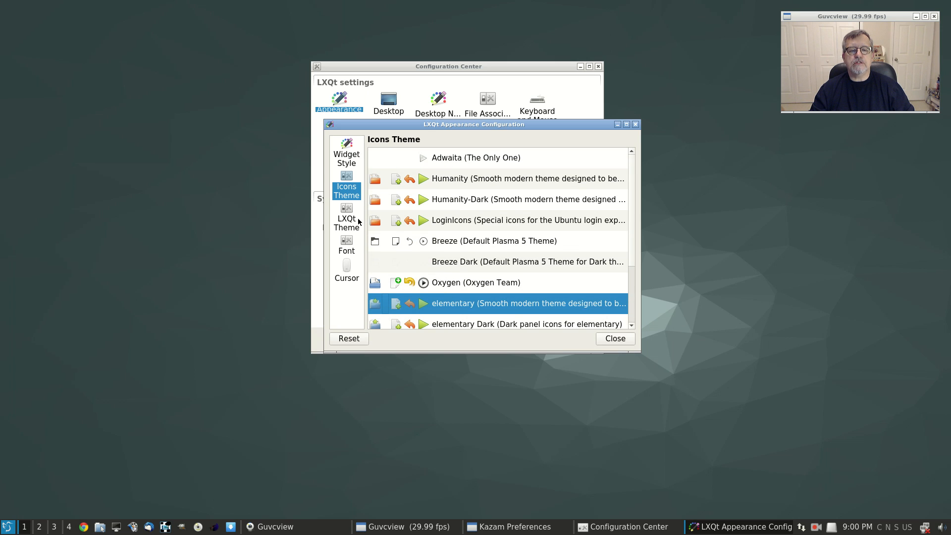
- Try the Dark, Kde-plasma and System LXQt themes, then keep the Light theme
click(347, 223)
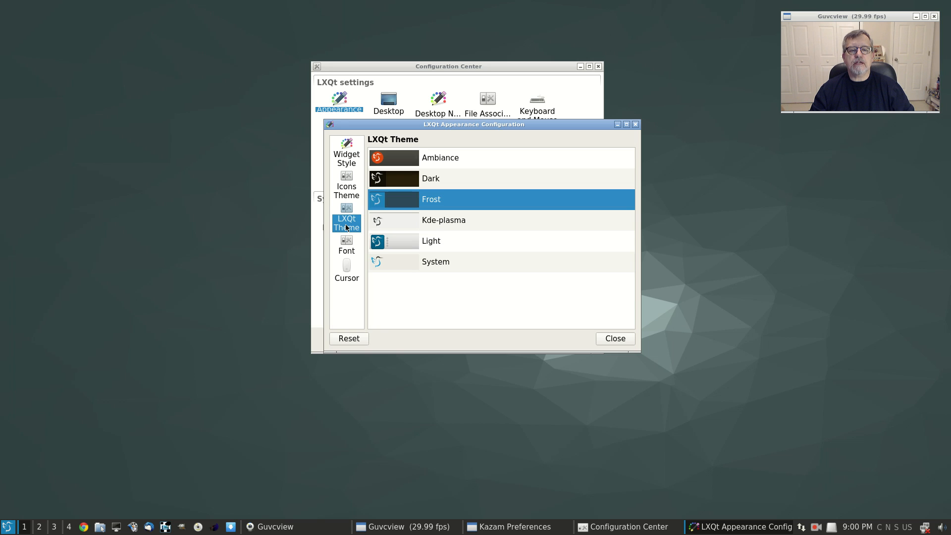
mouse_move(407, 165)
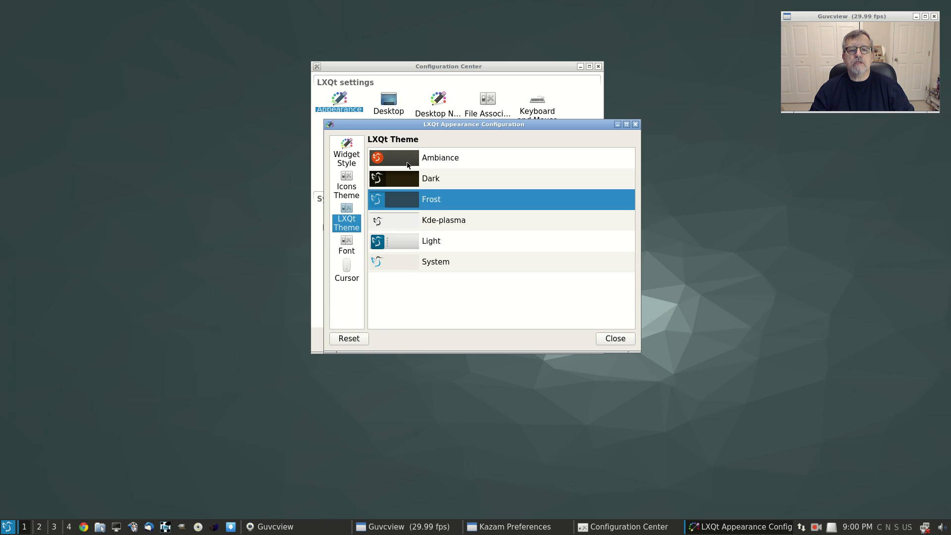
click(440, 158)
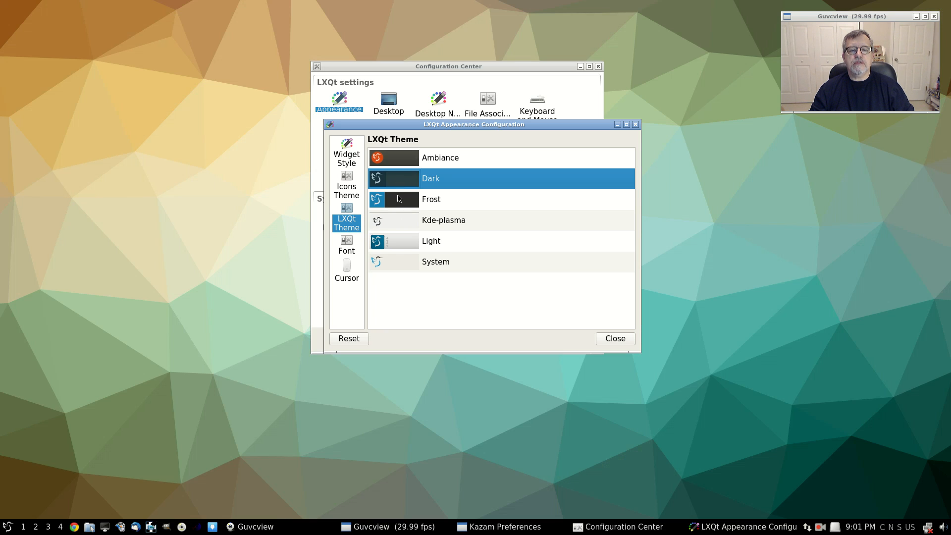
click(443, 220)
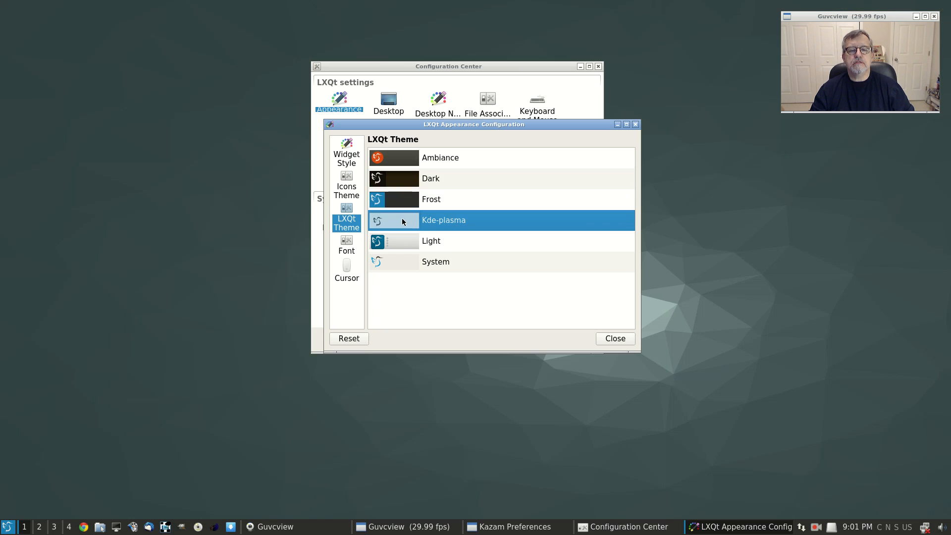
click(431, 241)
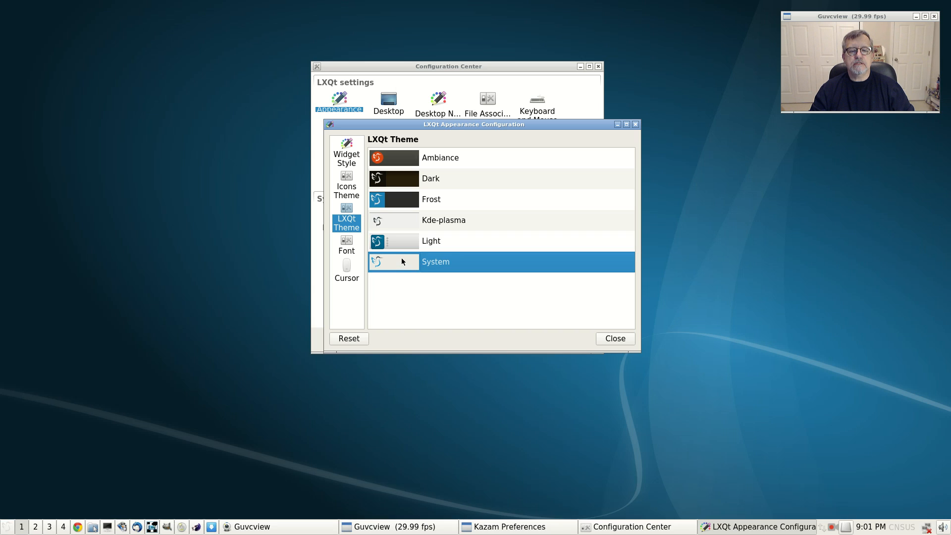
click(430, 241)
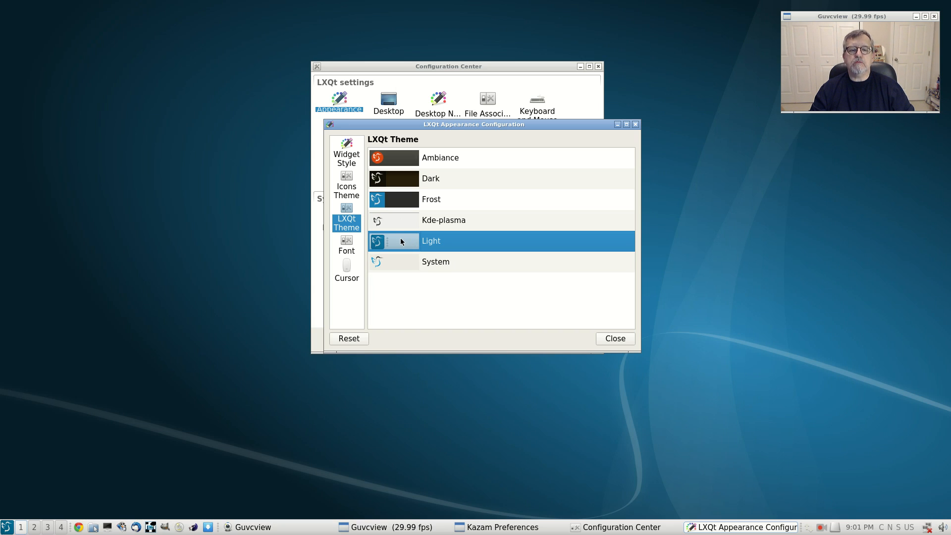
mouse_move(340, 251)
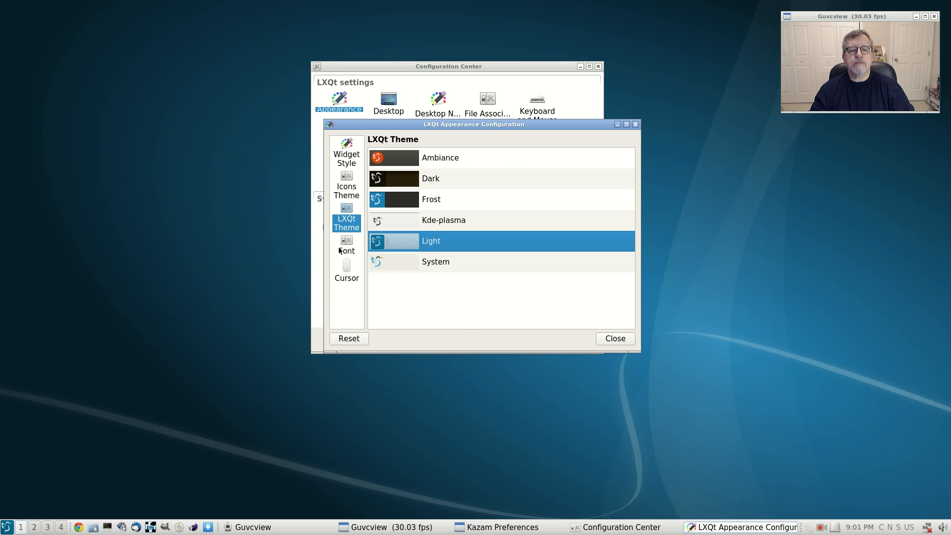
- Review the Font and Cursor pages, then return to the Icons Theme list
click(347, 245)
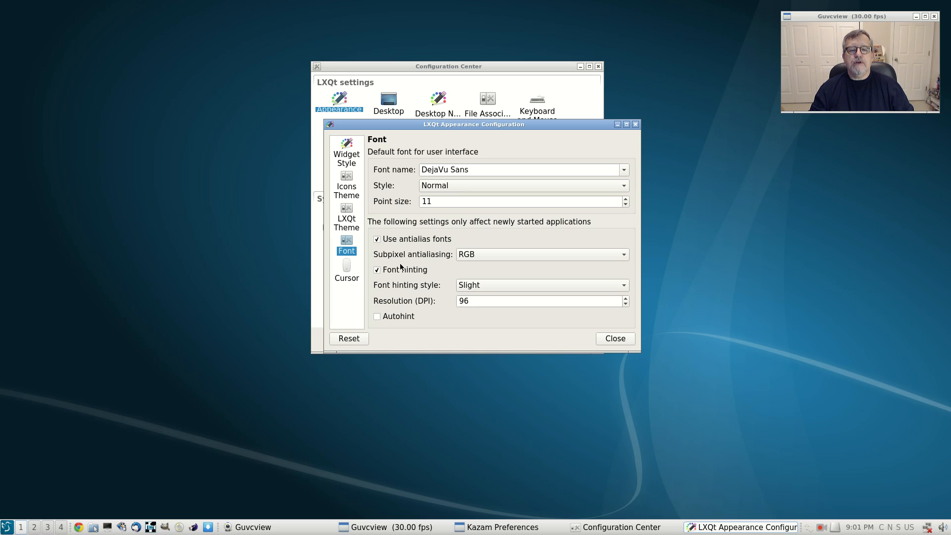
click(347, 266)
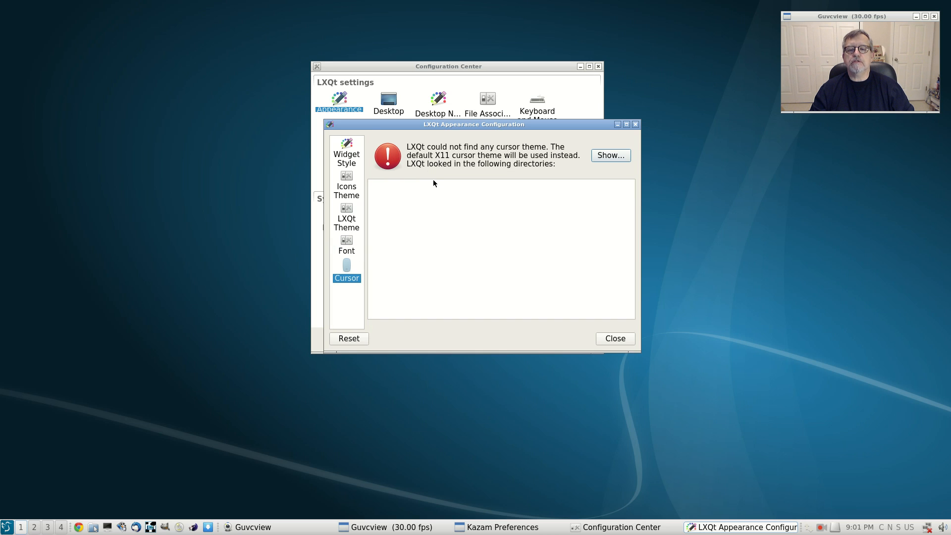
mouse_move(574, 154)
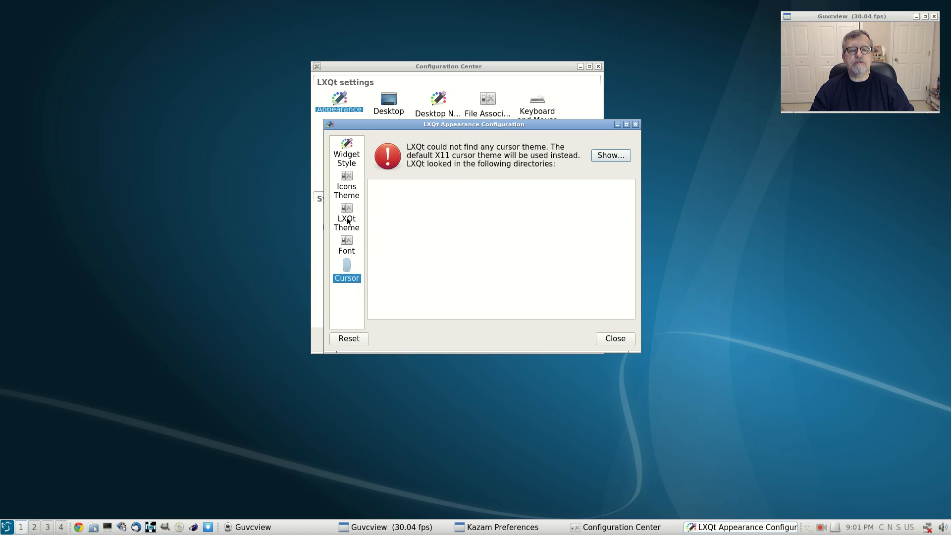
click(347, 186)
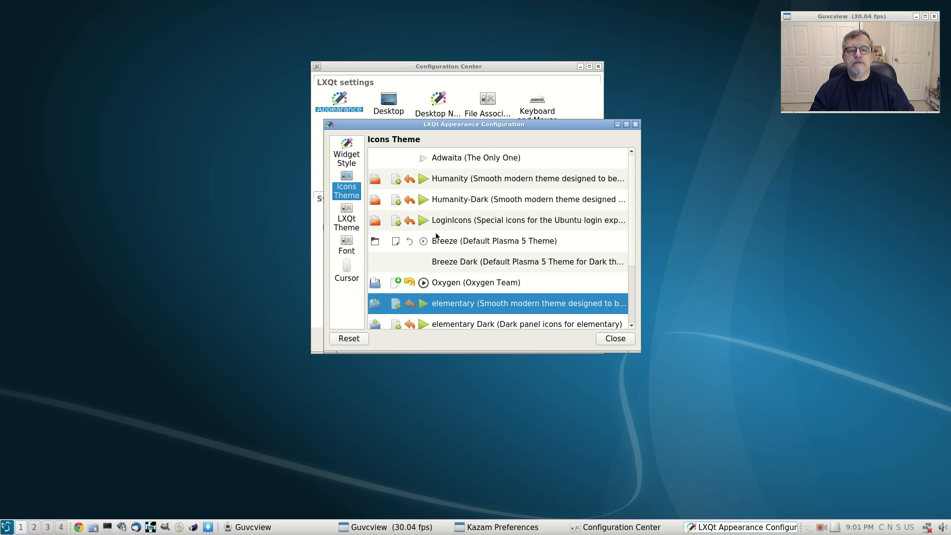
mouse_move(460, 269)
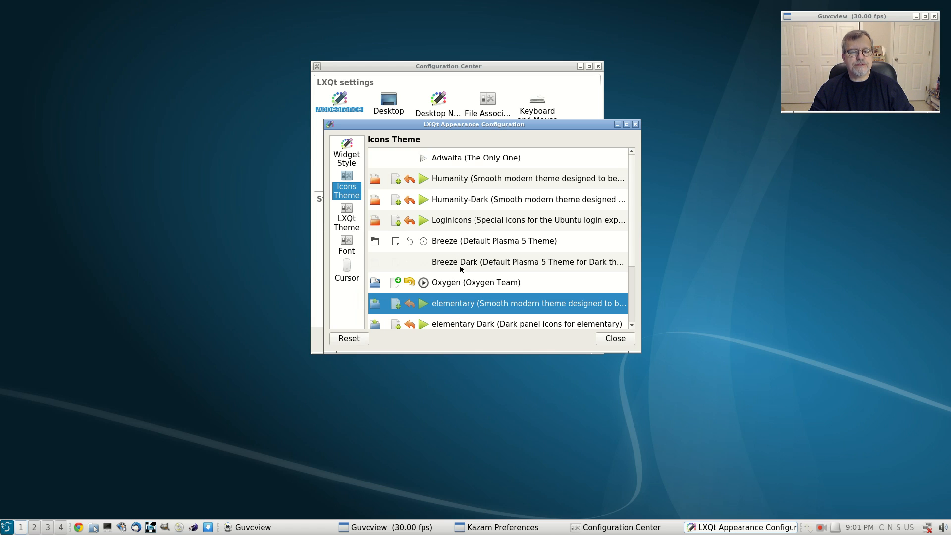
mouse_move(455, 305)
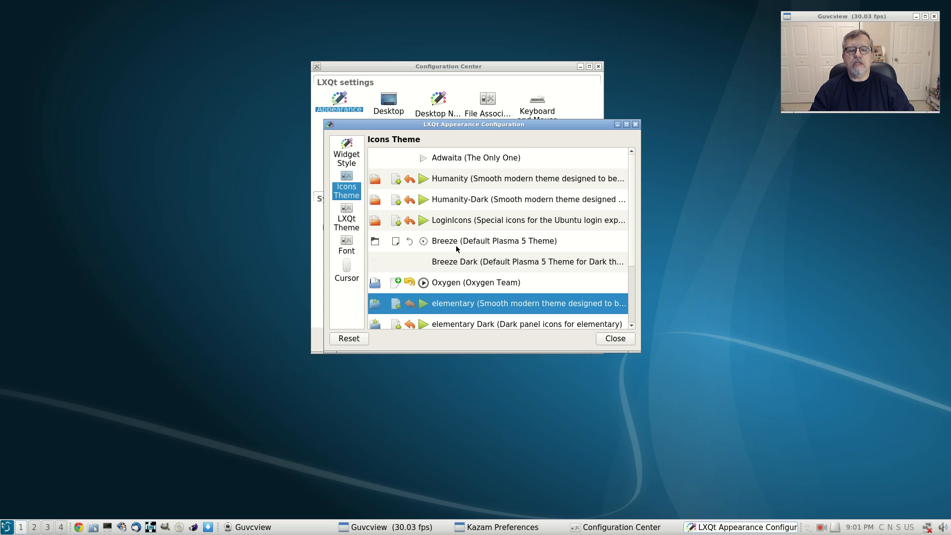
- Scroll through the icon themes and go back to the Widget Style page with Fusion selected
scroll(down, 3)
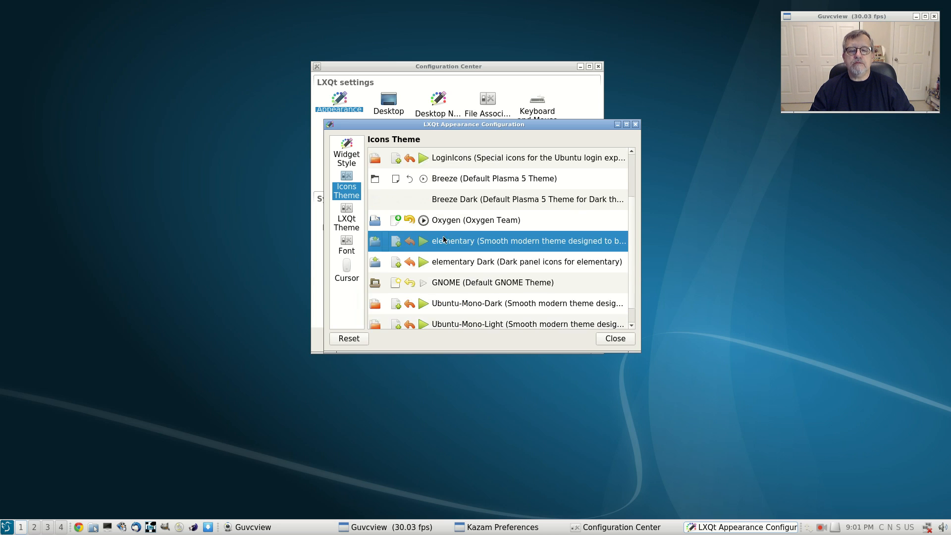
scroll(down, 3)
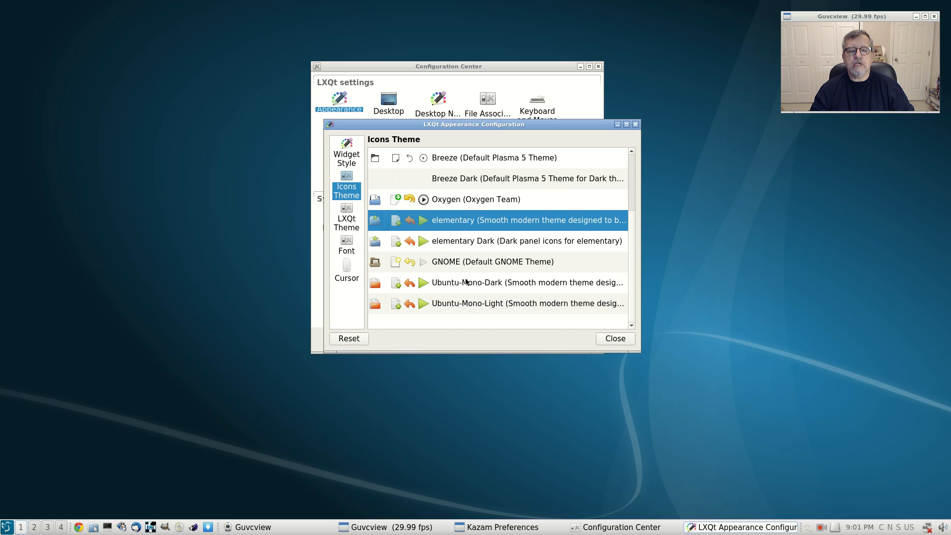
click(345, 154)
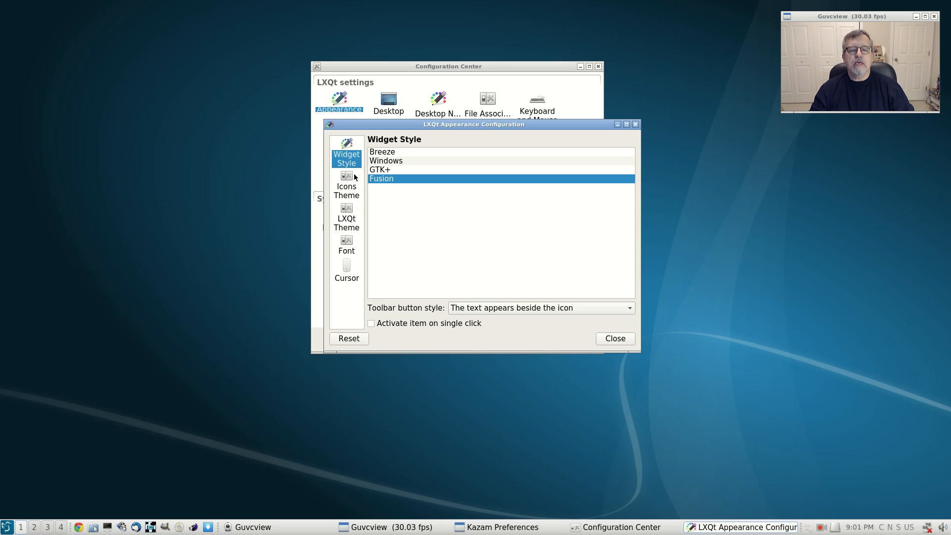
- Try the Windows and GTK+ widget styles, then restore Fusion
click(382, 153)
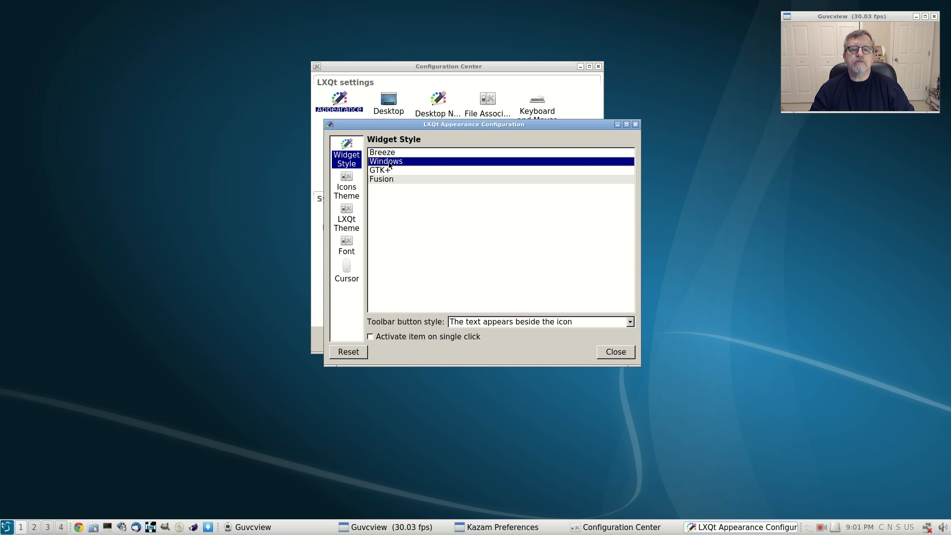
click(389, 172)
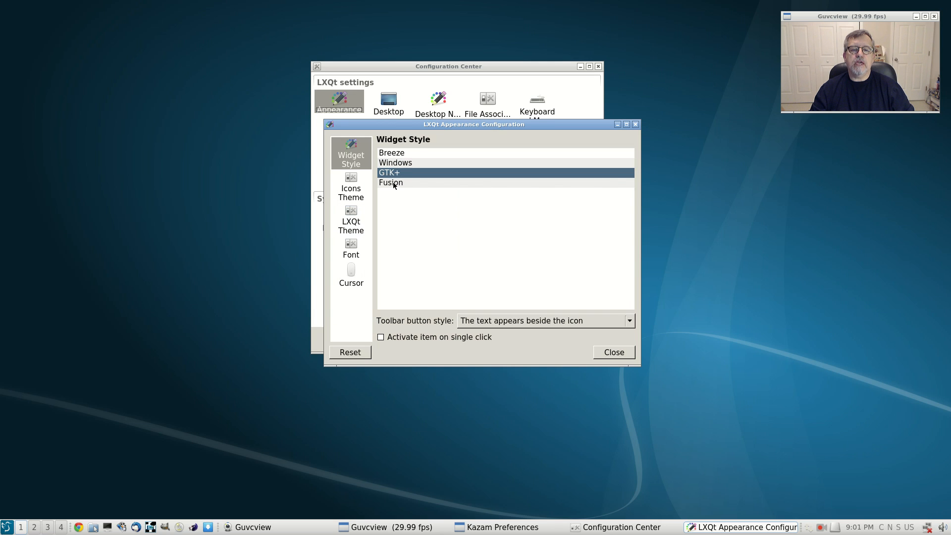
click(390, 182)
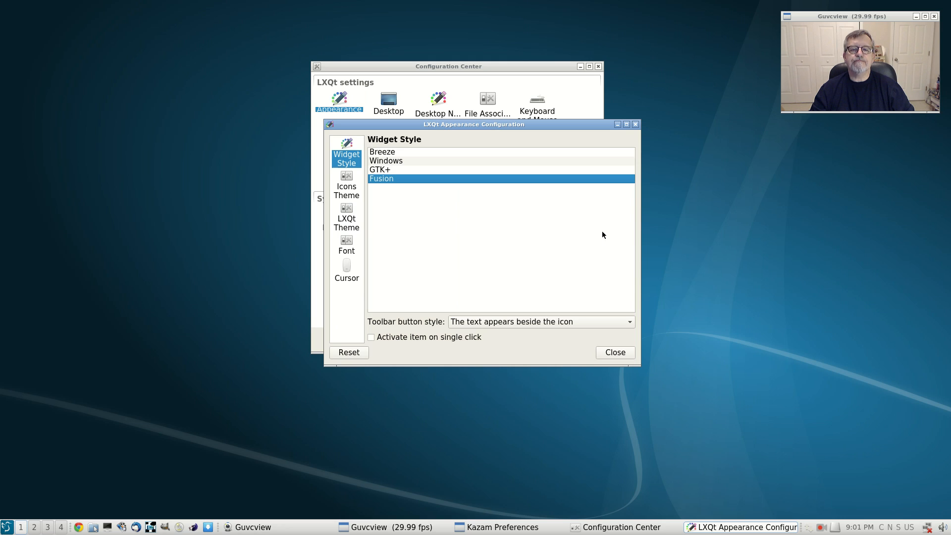
mouse_move(571, 149)
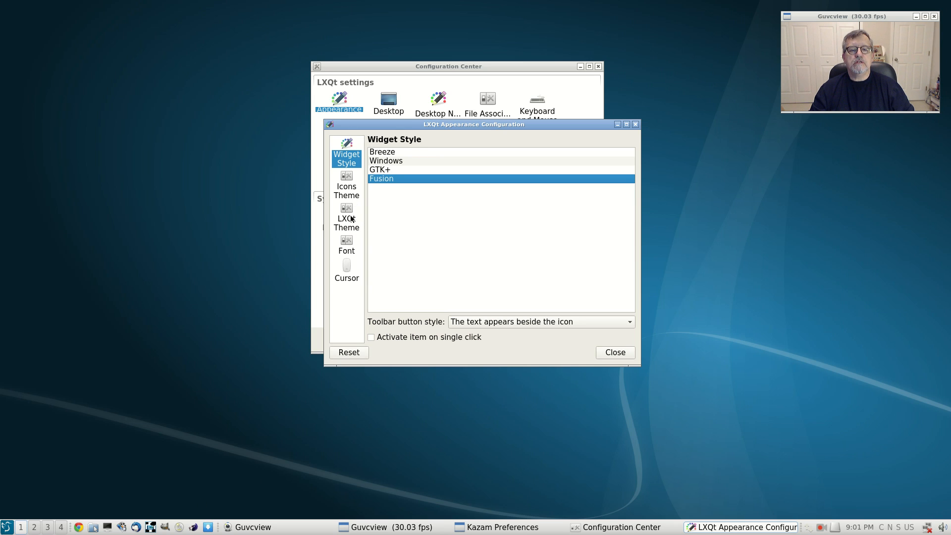
- Glance at the LXQt themes, then close Appearance settings and the Configuration Center
click(346, 218)
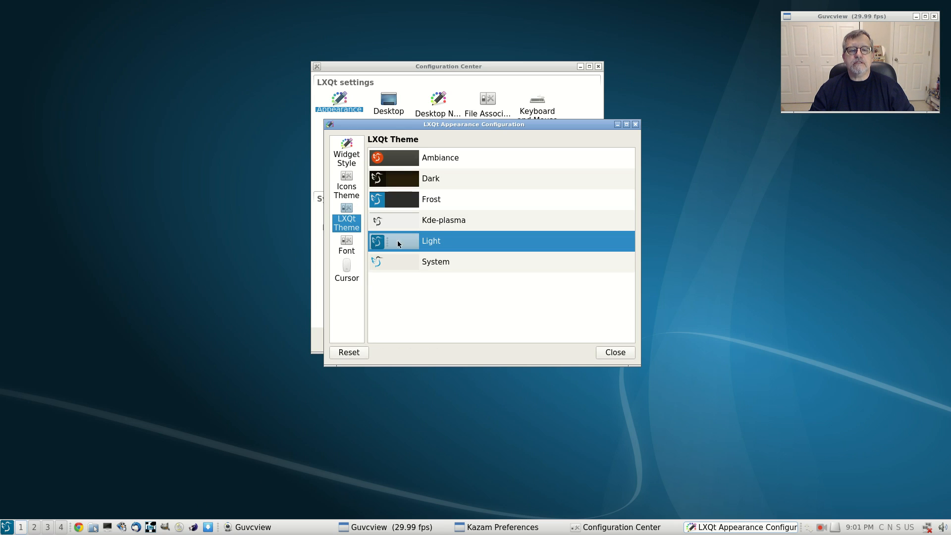
click(614, 352)
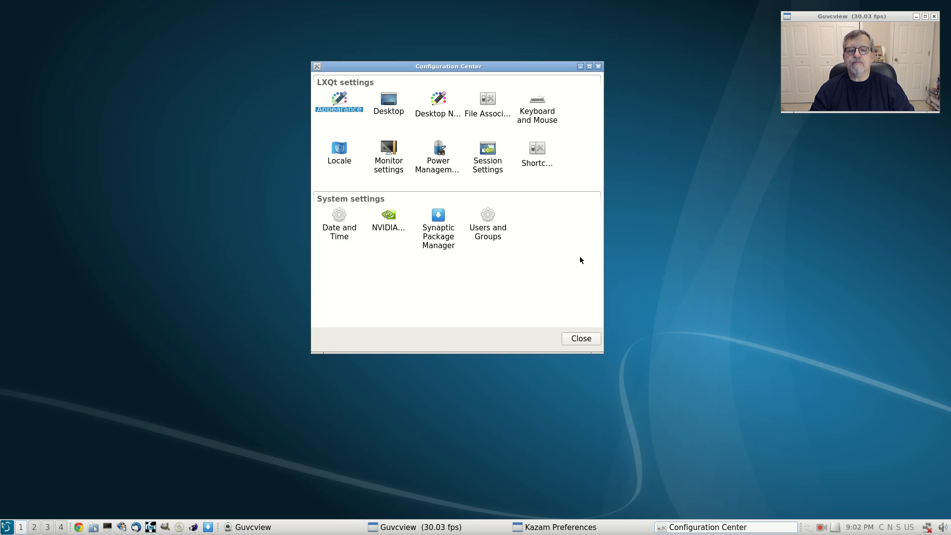
click(579, 337)
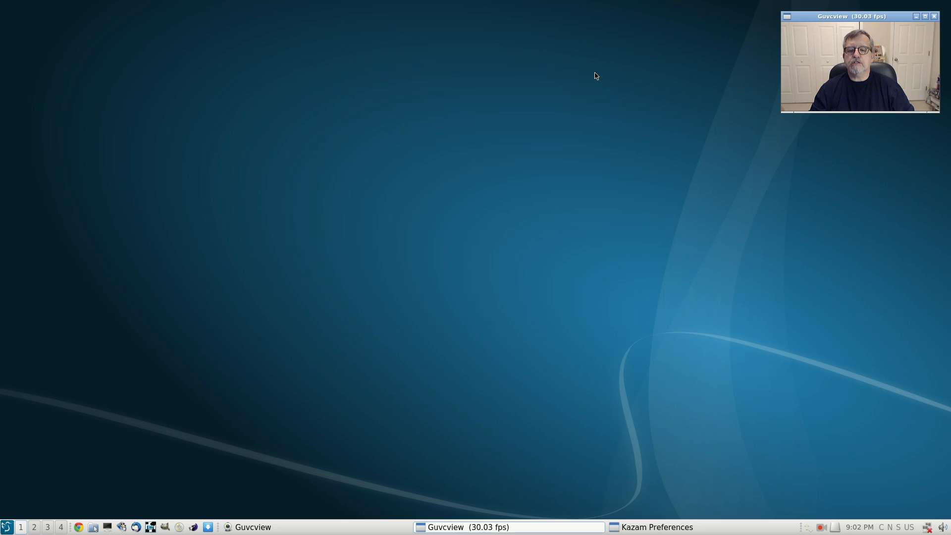
mouse_move(419, 412)
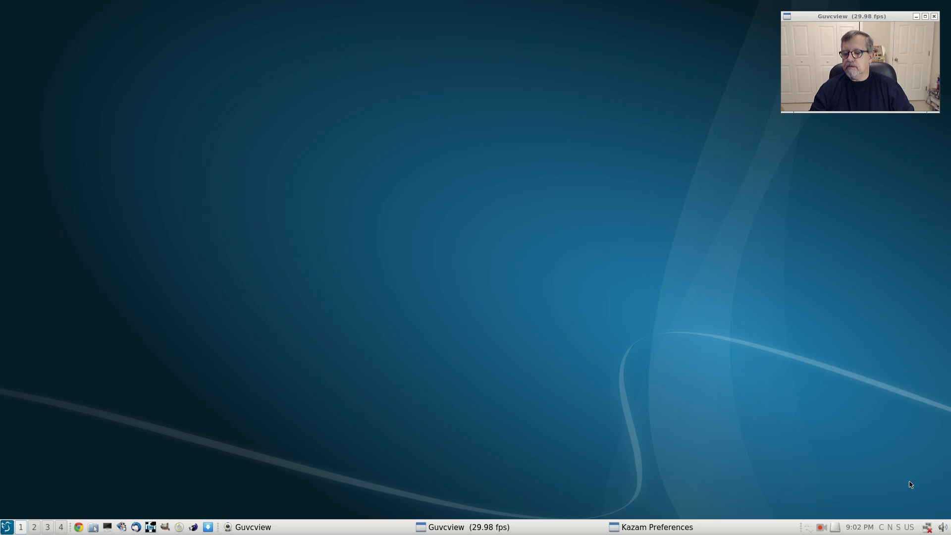
right_click(928, 527)
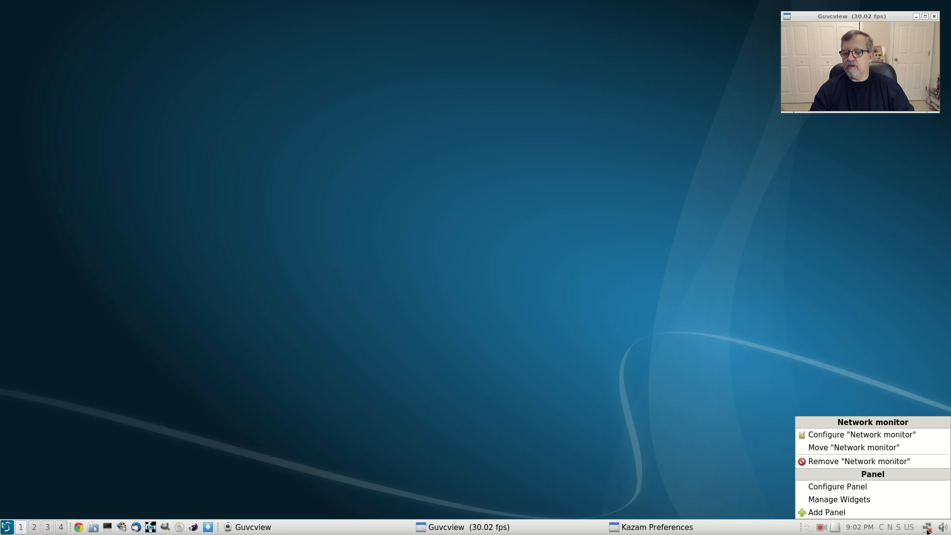
mouse_move(837, 486)
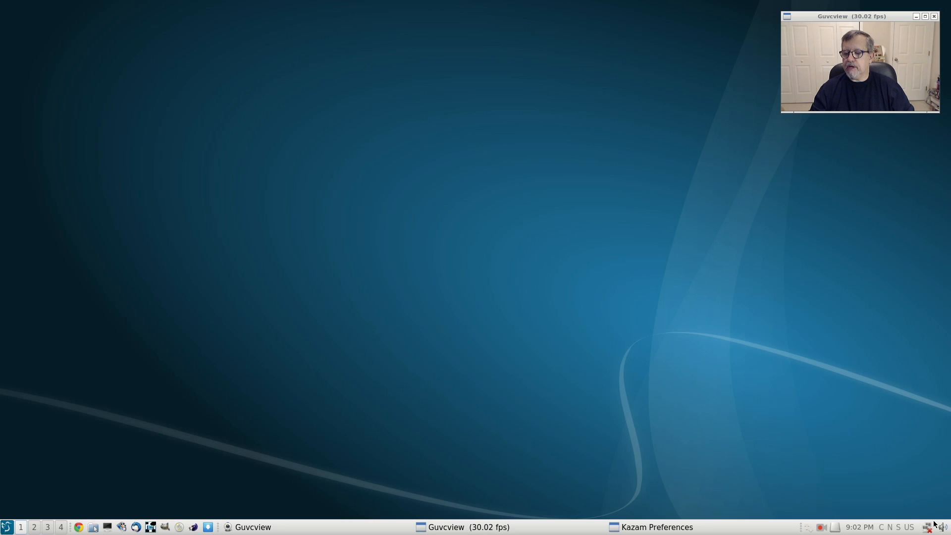
mouse_move(890, 471)
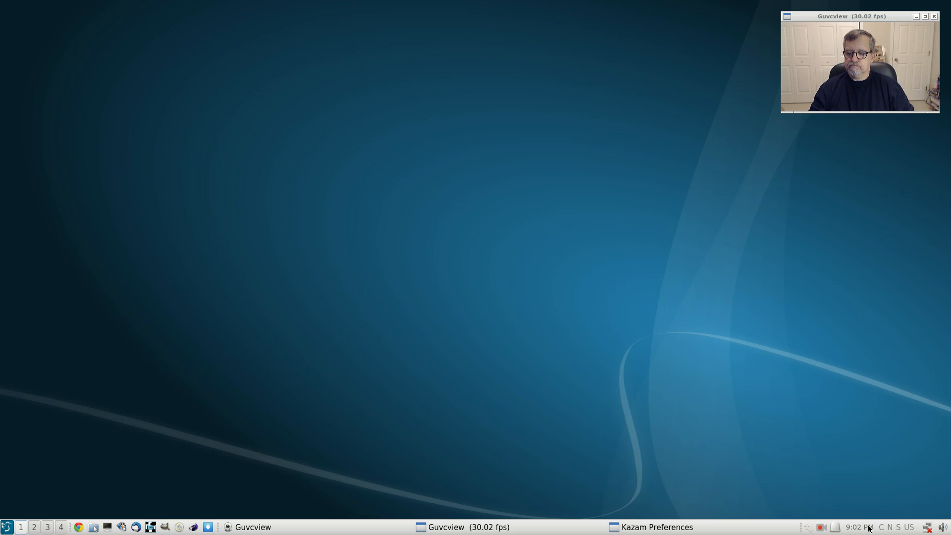
click(858, 525)
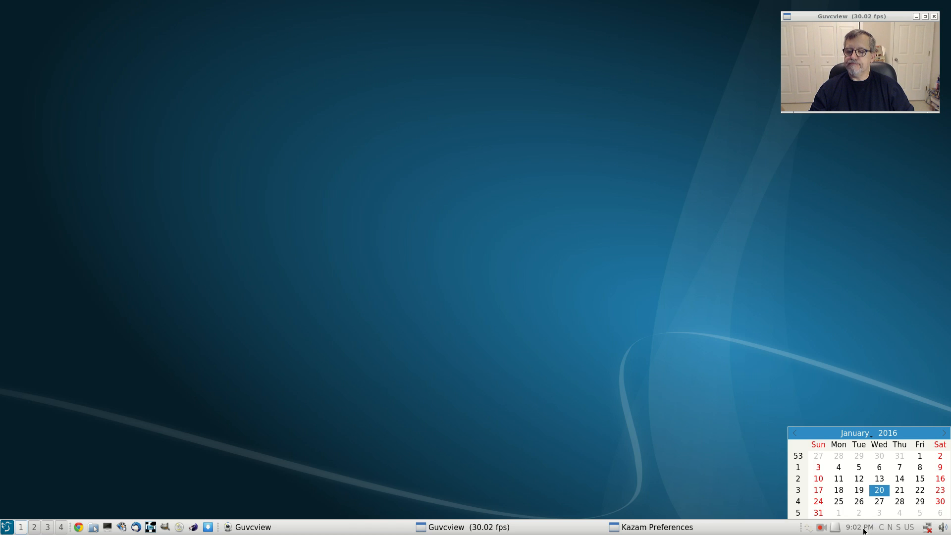
click(857, 526)
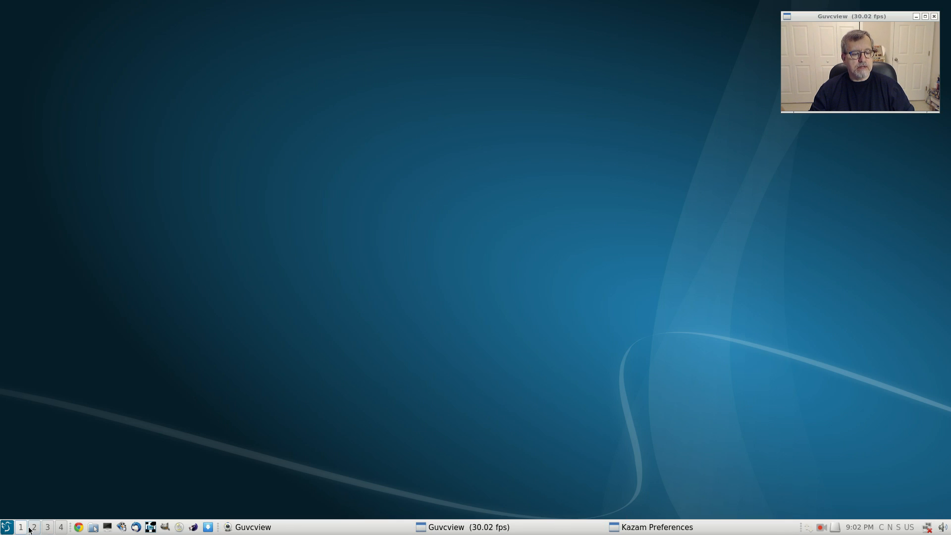
mouse_move(621, 276)
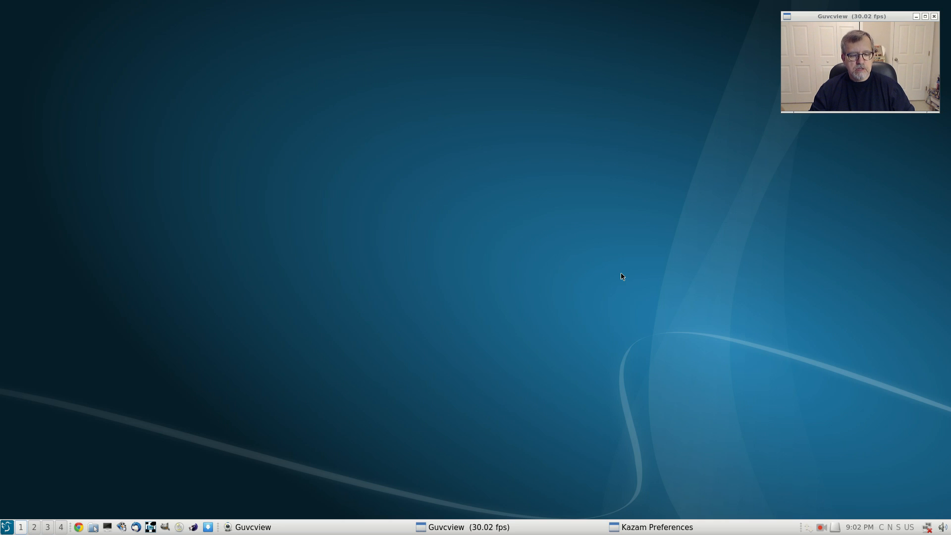
mouse_move(494, 317)
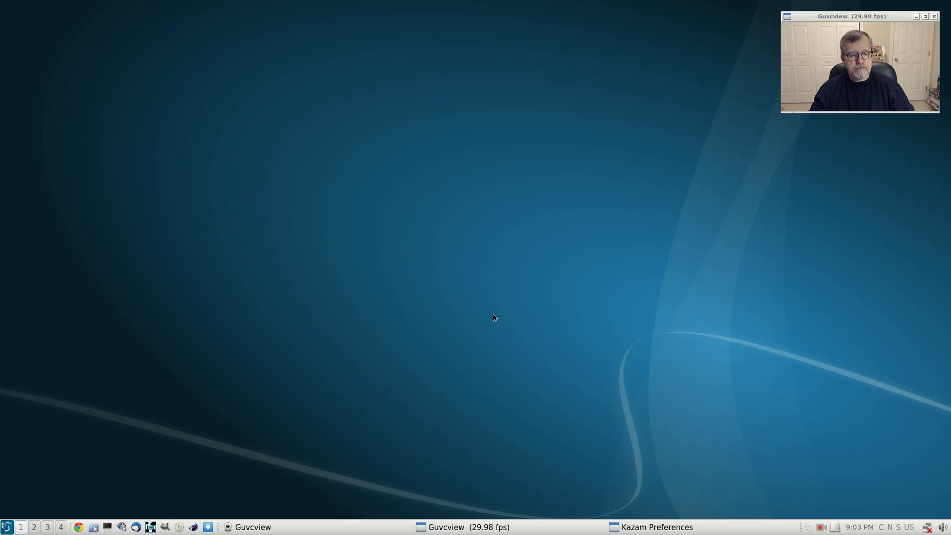
mouse_move(163, 528)
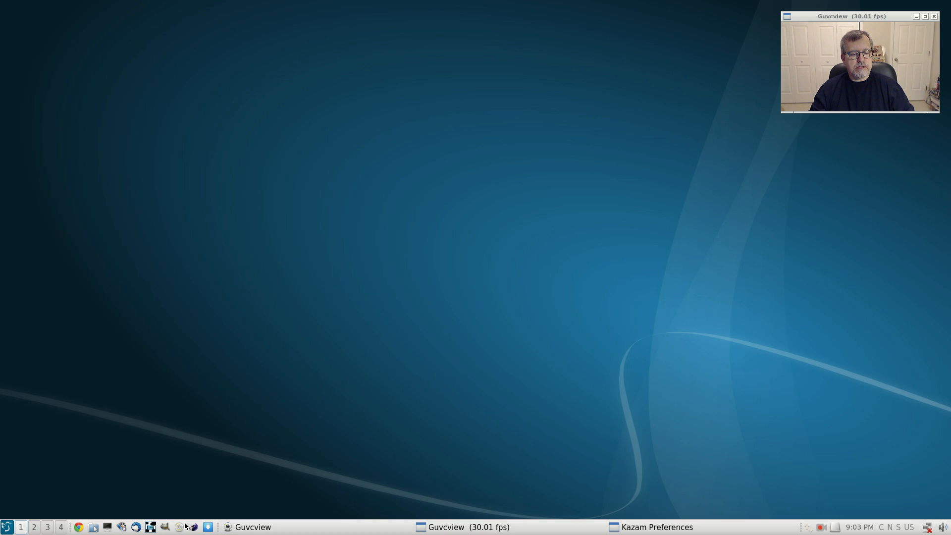
mouse_move(72, 518)
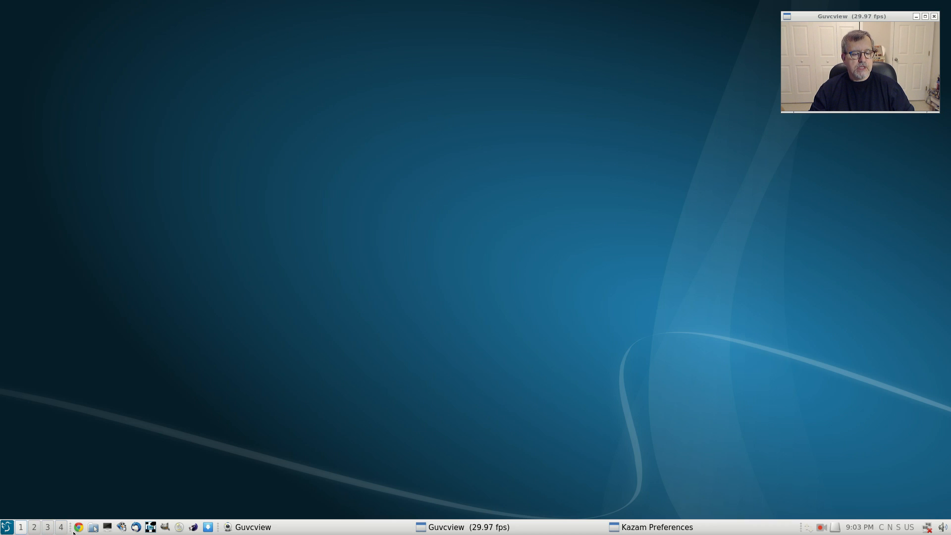
click(107, 525)
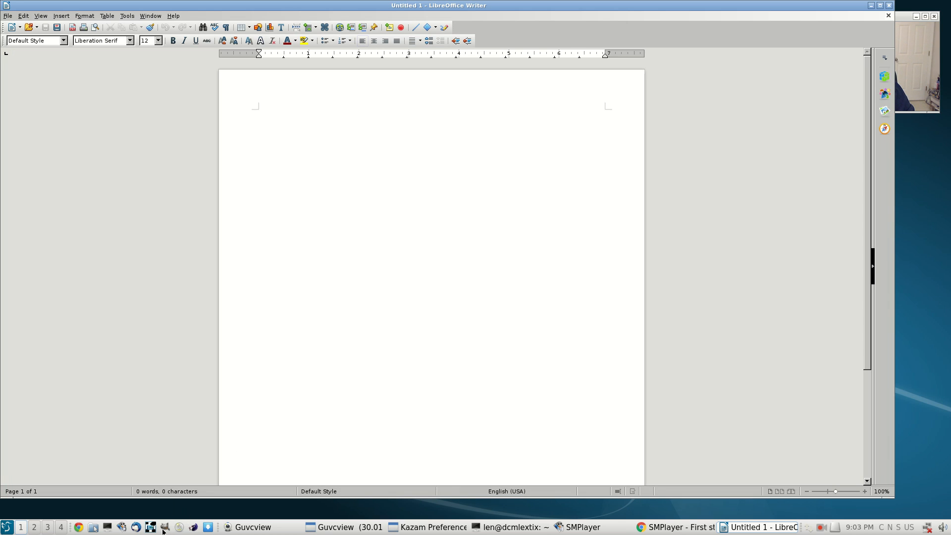
click(179, 526)
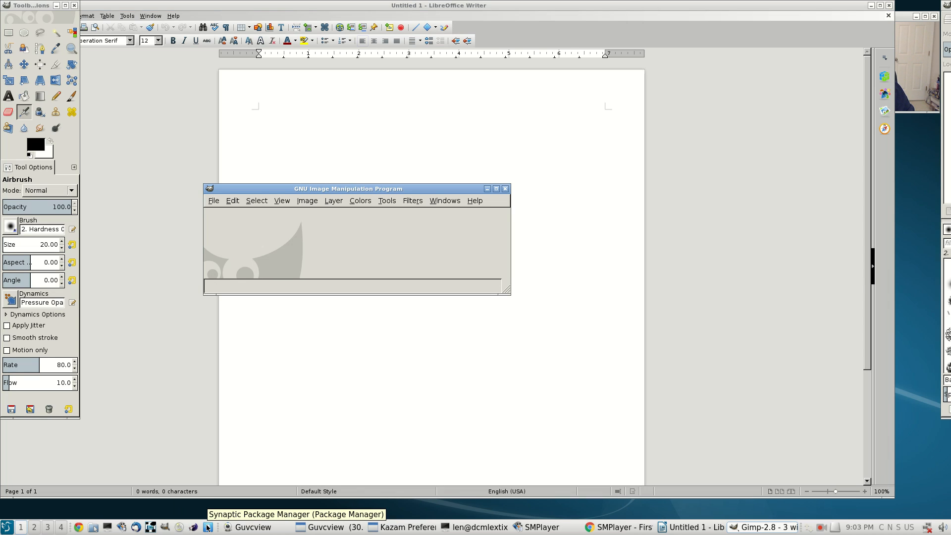
mouse_move(353, 298)
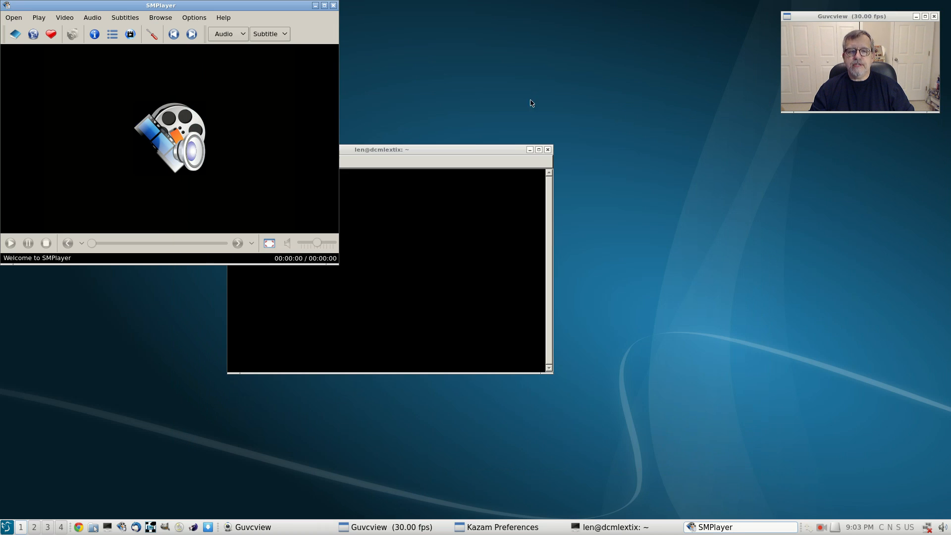
click(546, 150)
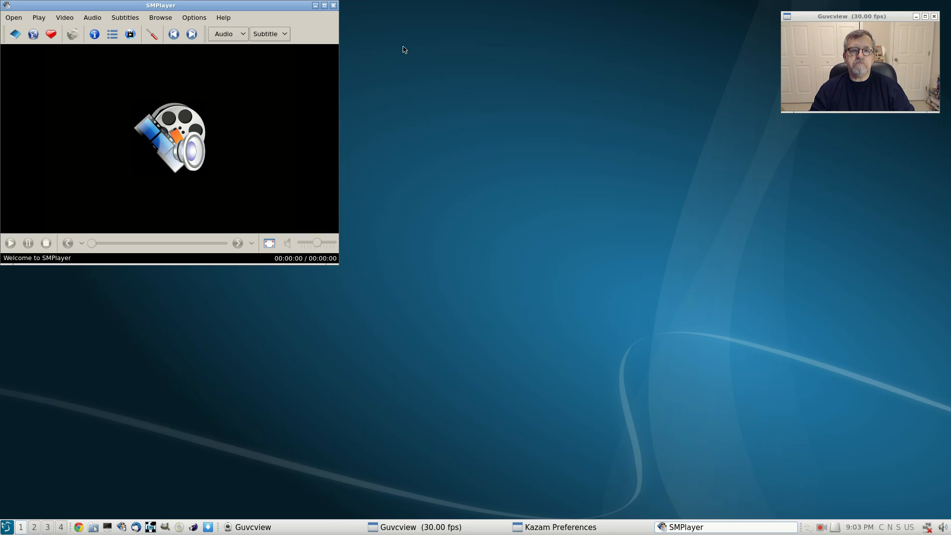
click(333, 5)
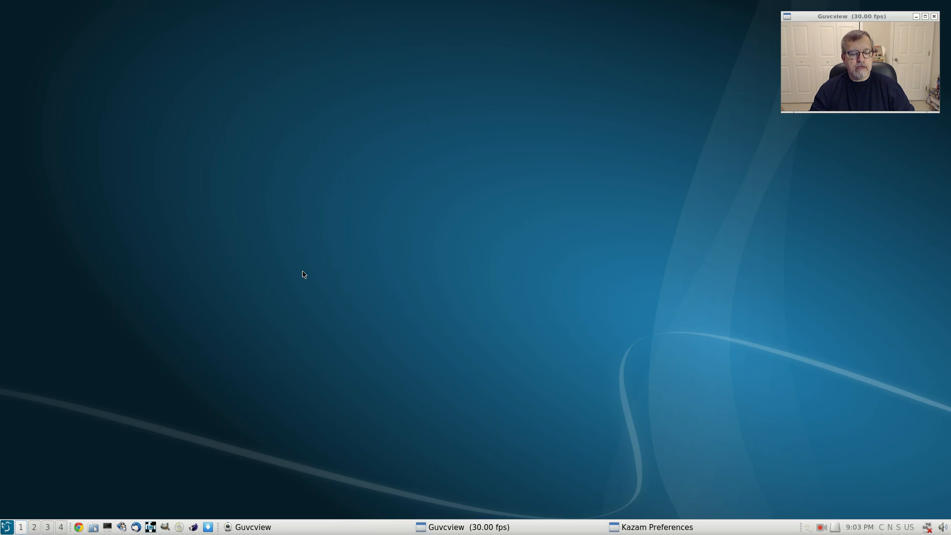
click(7, 526)
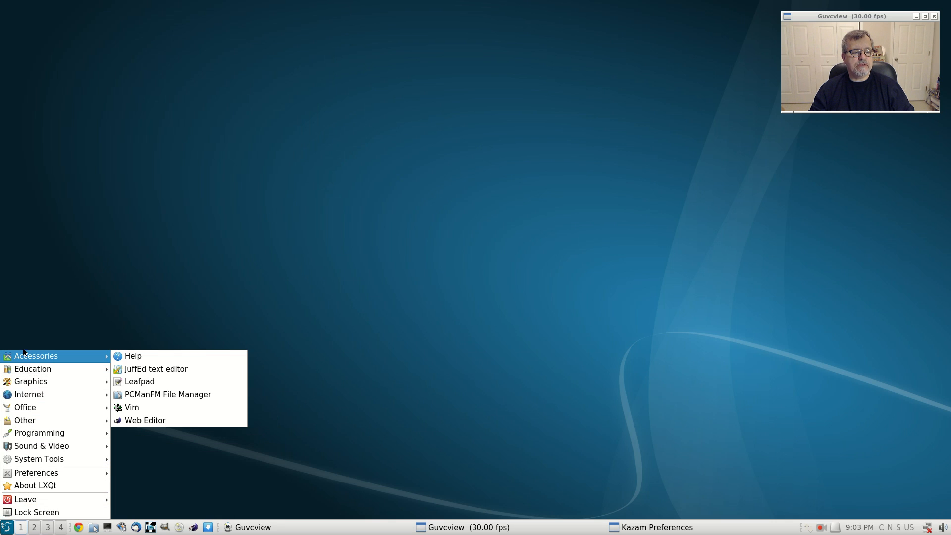
mouse_move(28, 362)
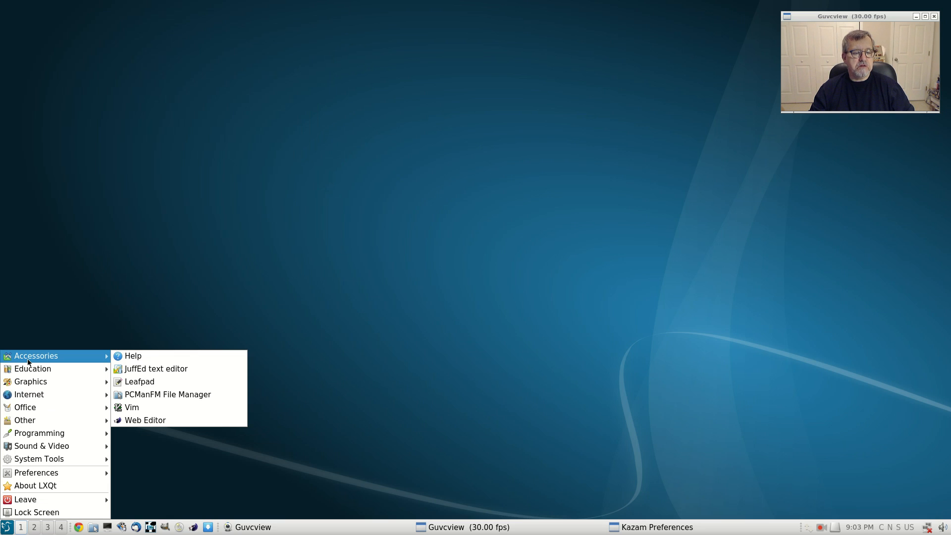
mouse_move(32, 369)
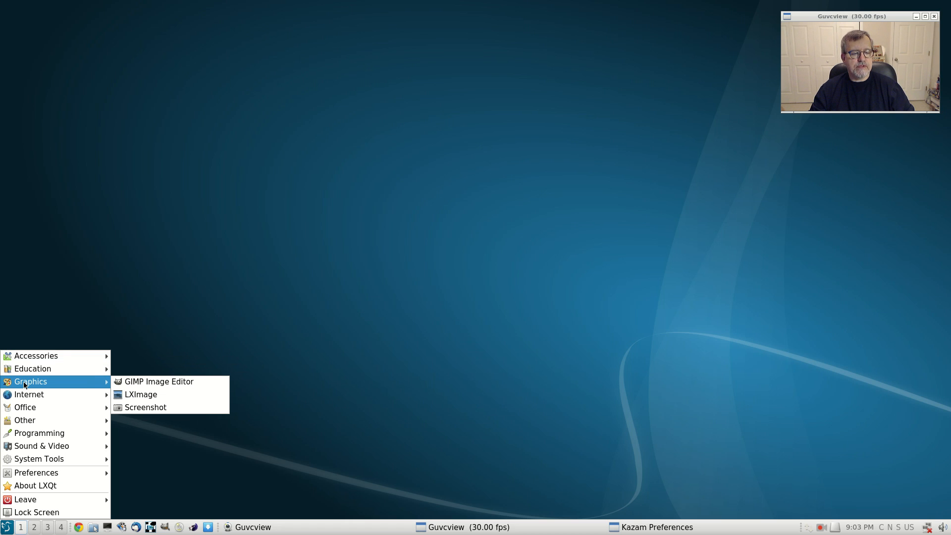
mouse_move(29, 394)
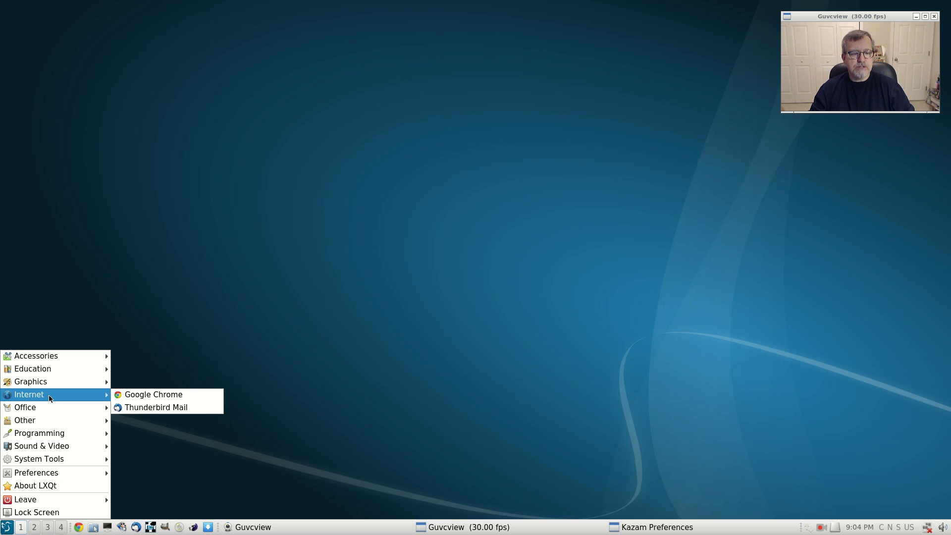
mouse_move(26, 408)
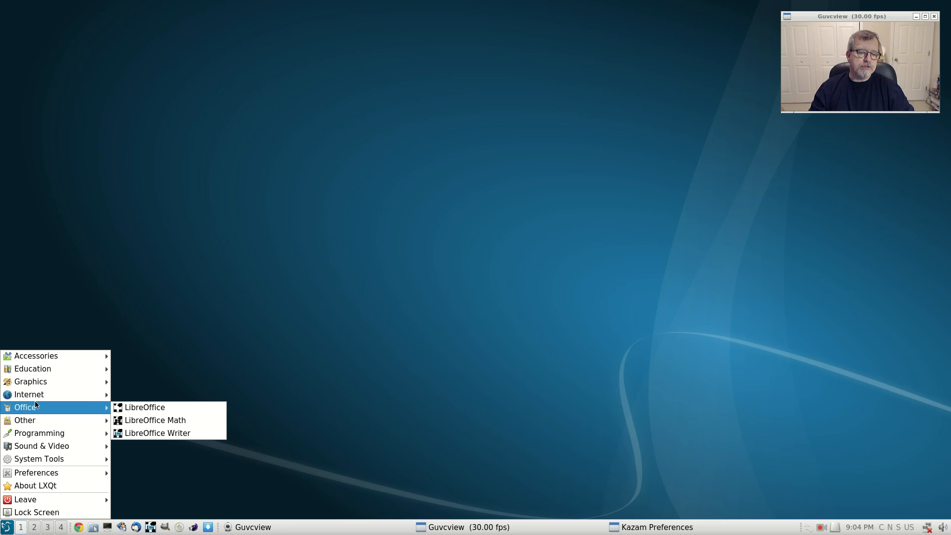
mouse_move(44, 410)
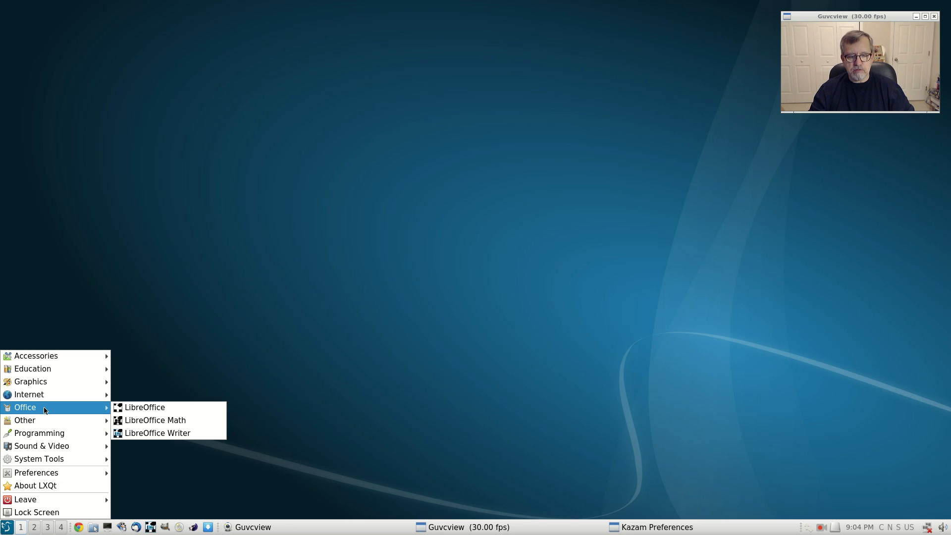
mouse_move(43, 412)
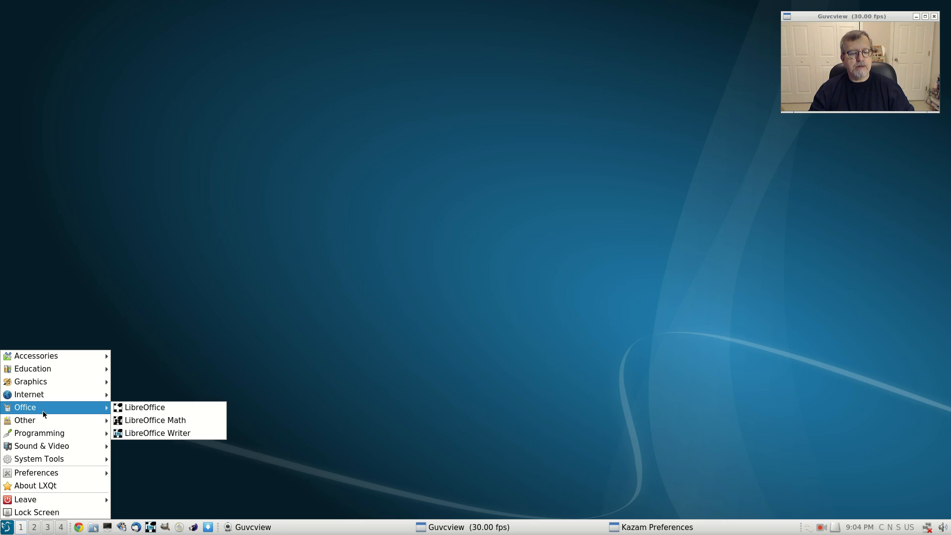
click(534, 334)
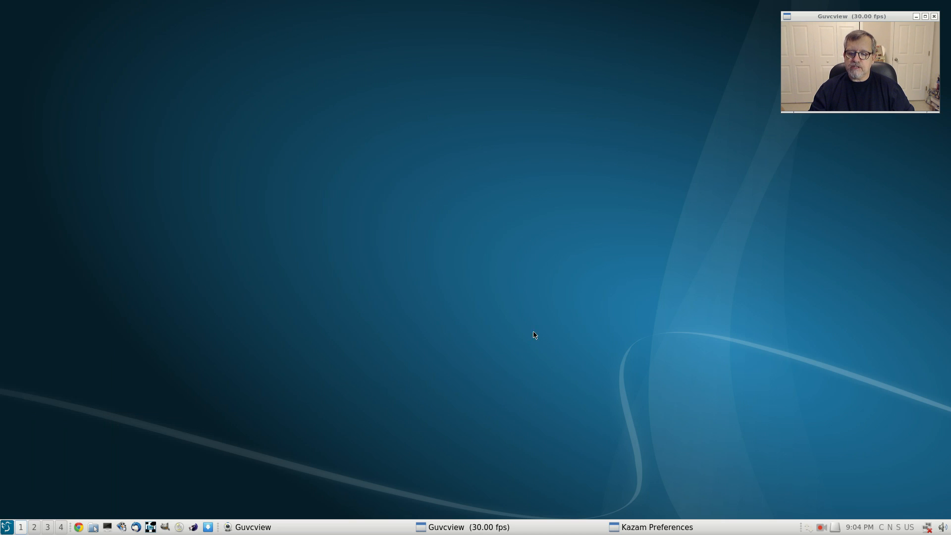
mouse_move(494, 225)
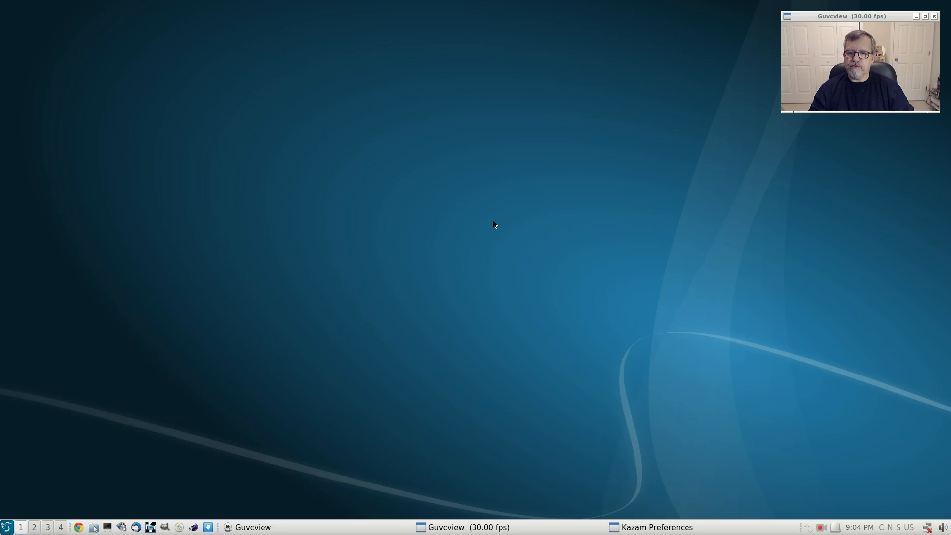
mouse_move(516, 253)
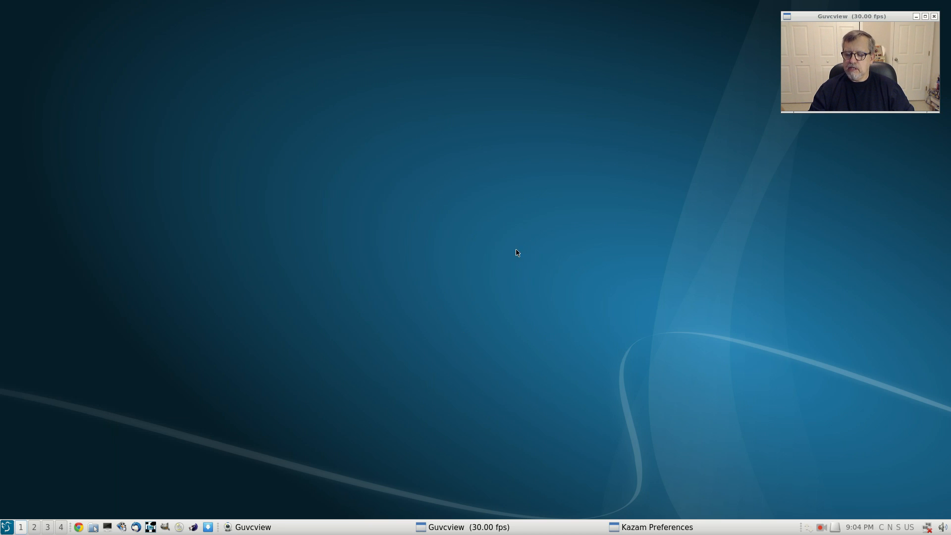
mouse_move(537, 293)
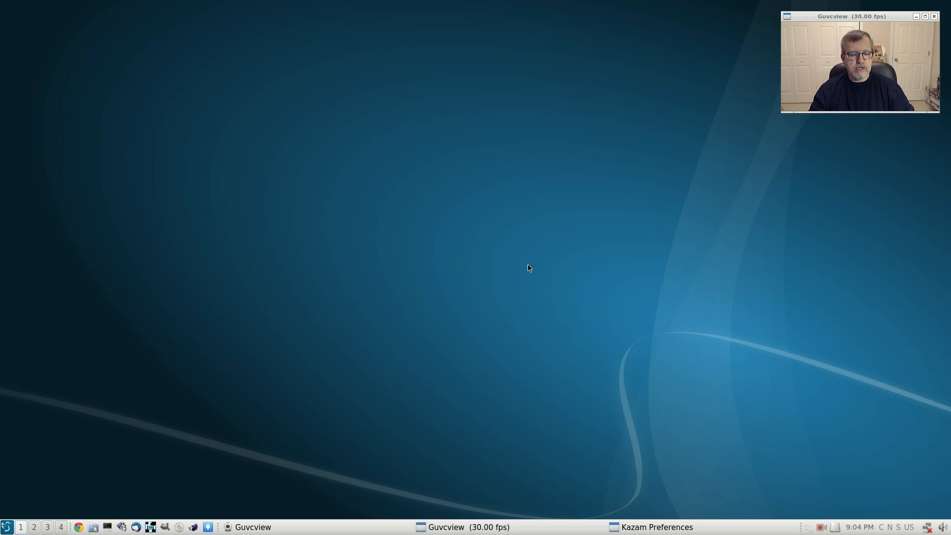
mouse_move(518, 257)
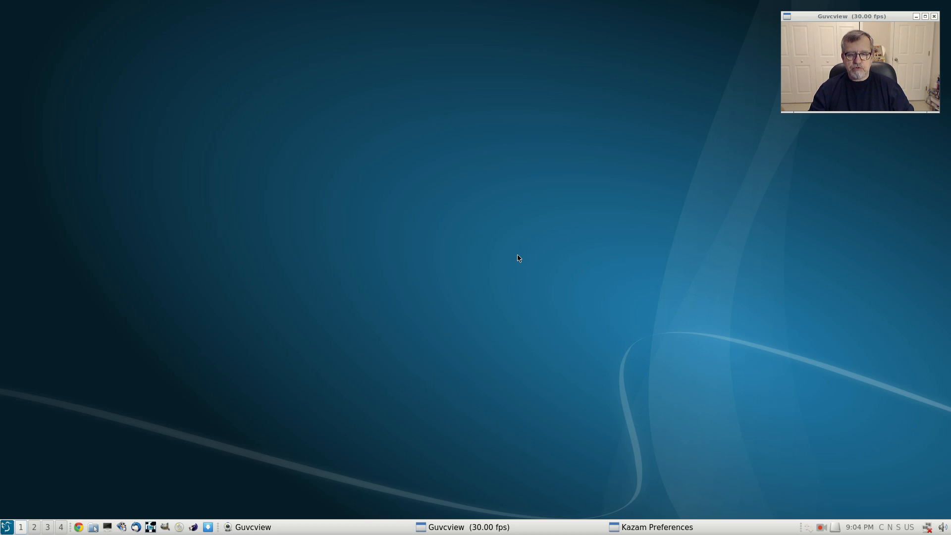
mouse_move(496, 266)
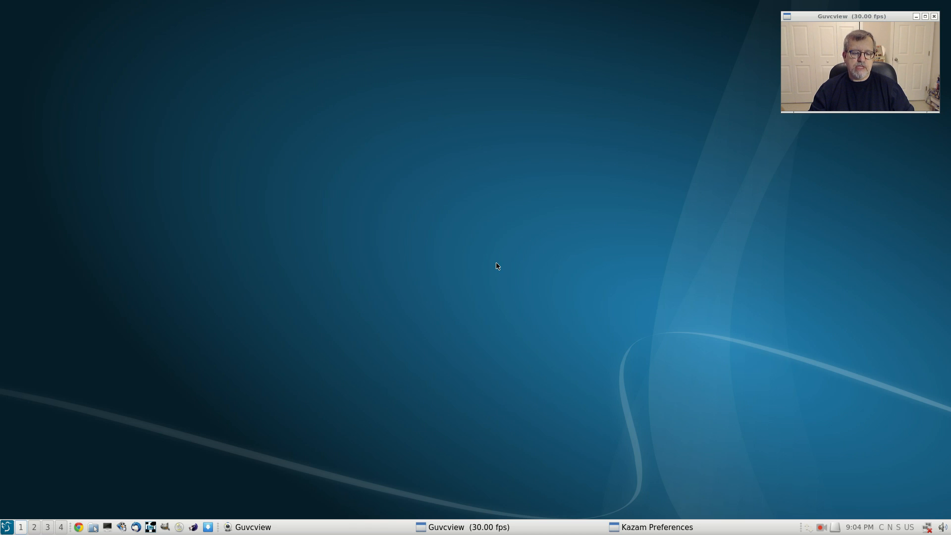
mouse_move(489, 299)
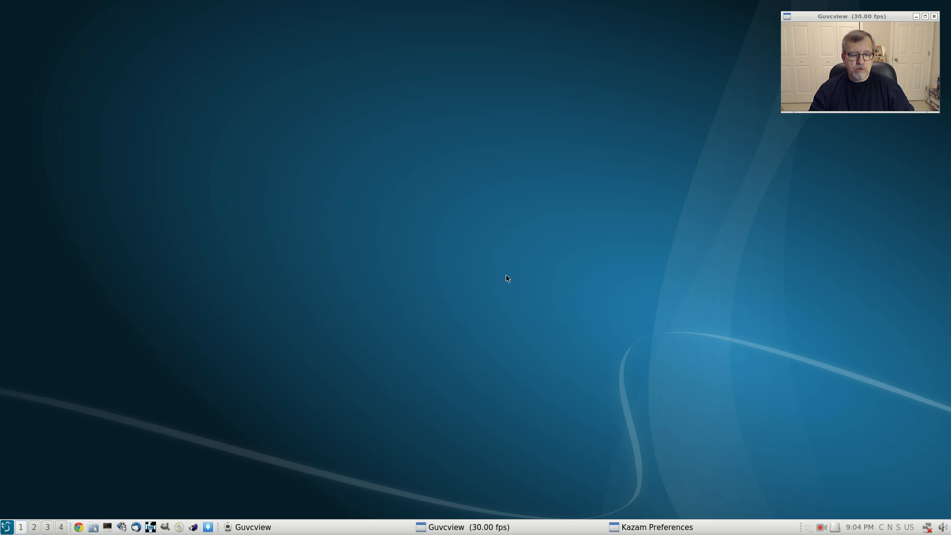
mouse_move(484, 280)
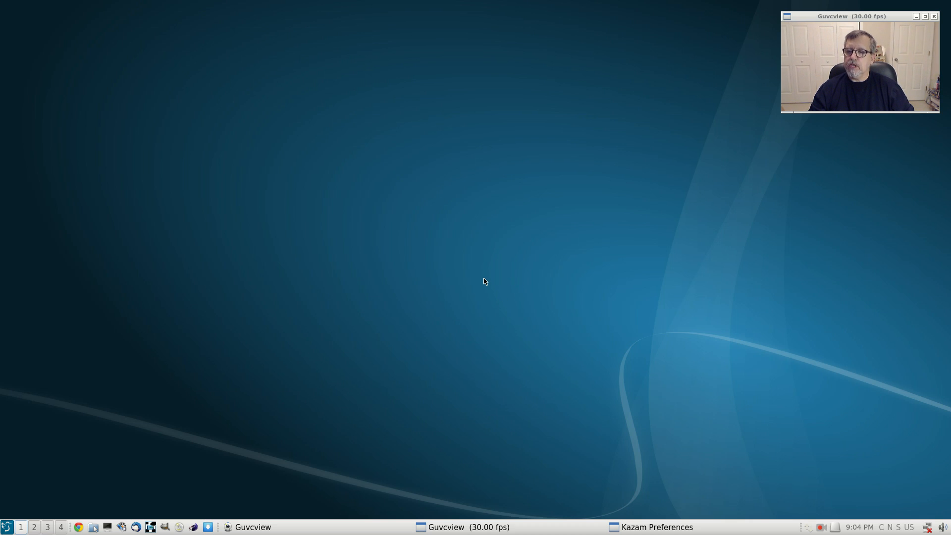
mouse_move(465, 278)
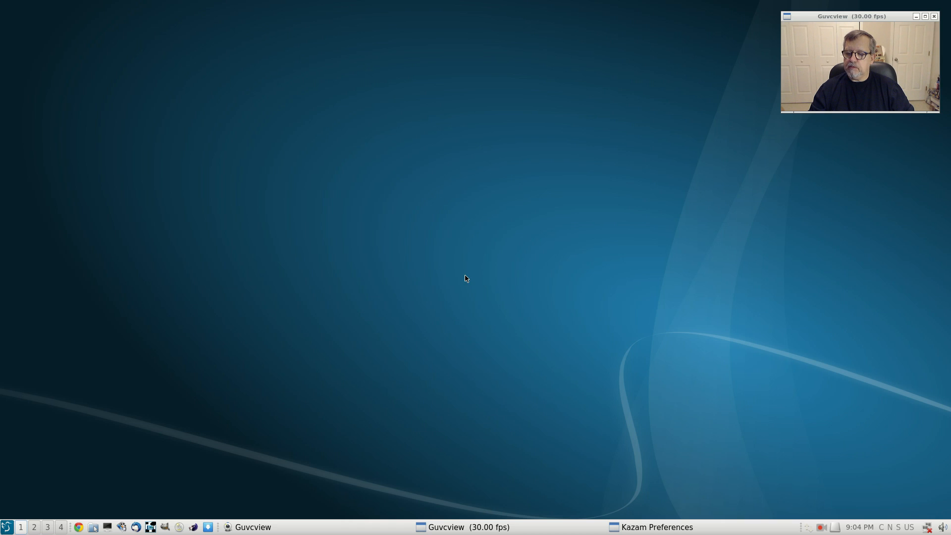
mouse_move(507, 276)
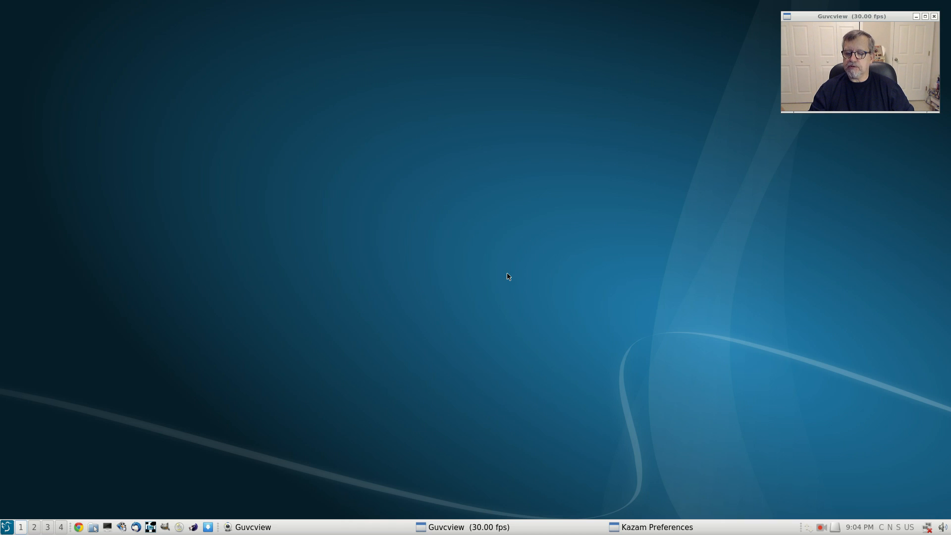
mouse_move(631, 320)
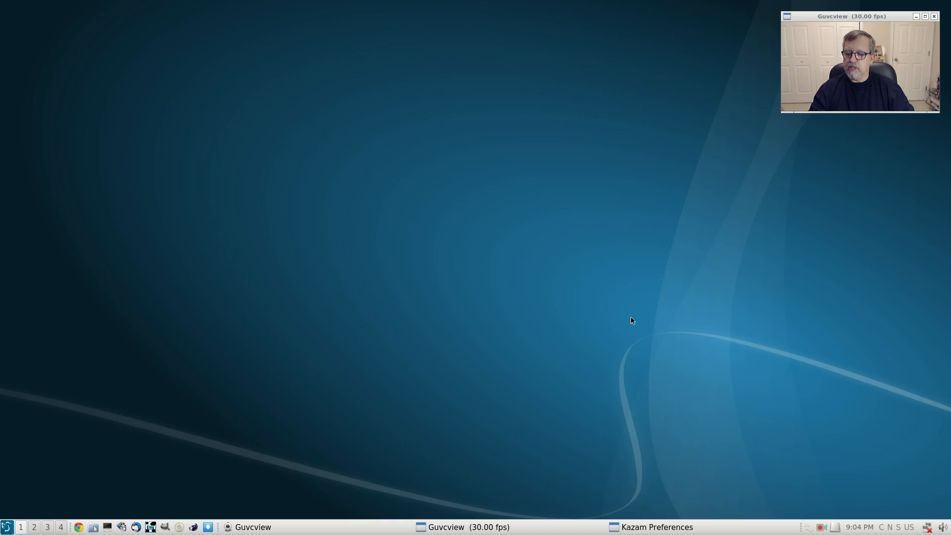